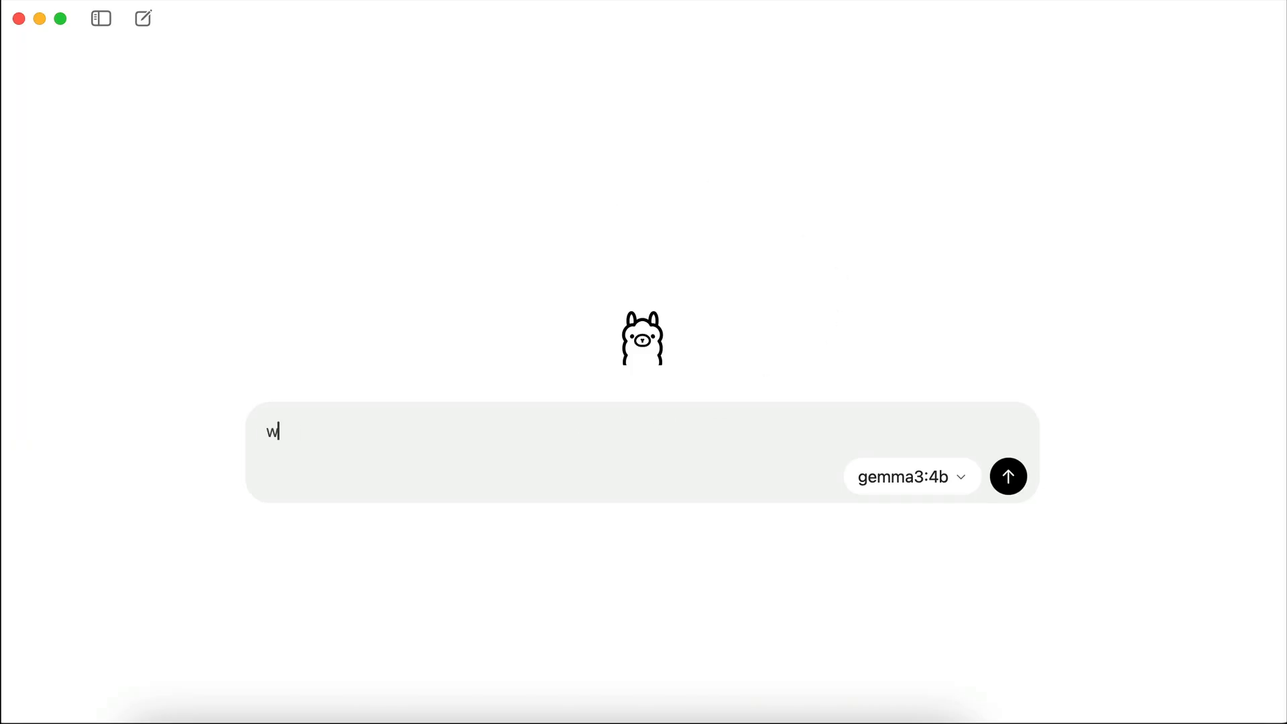
Ask gemma3:4b 'what is open source project?' in the chat, then bring up the Terminal
text(hat is open source project?)
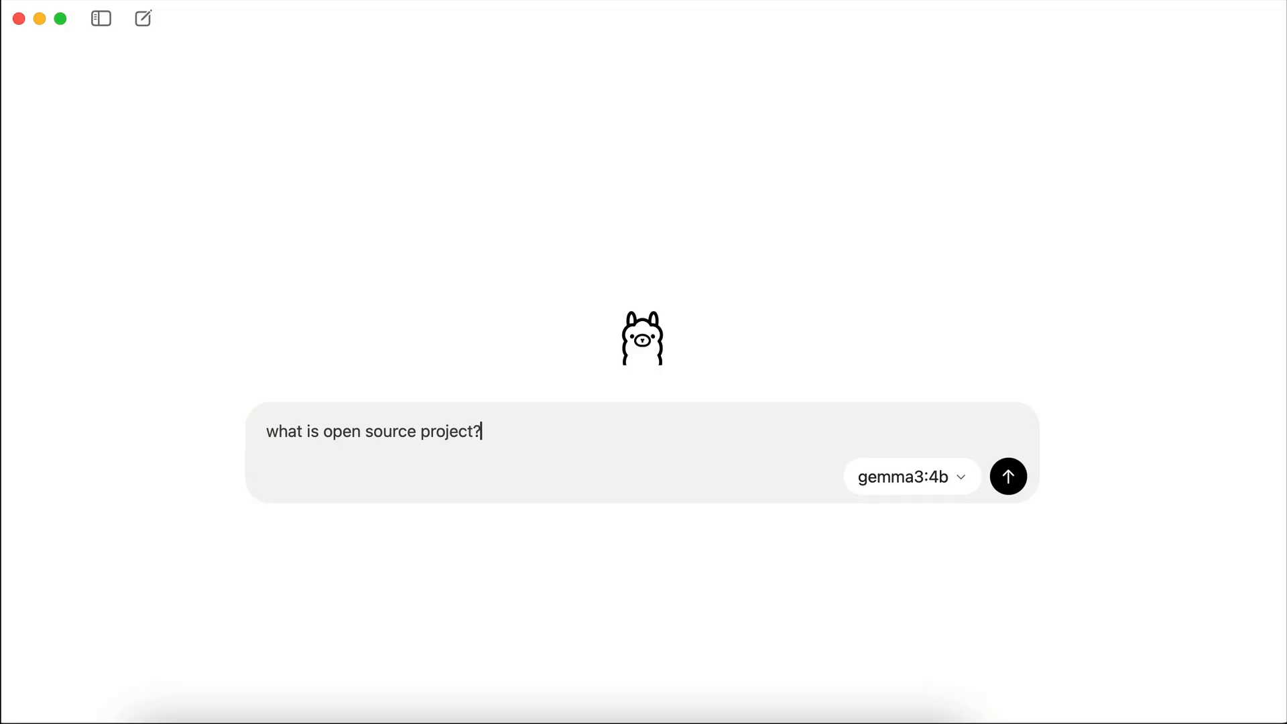
click(1008, 476)
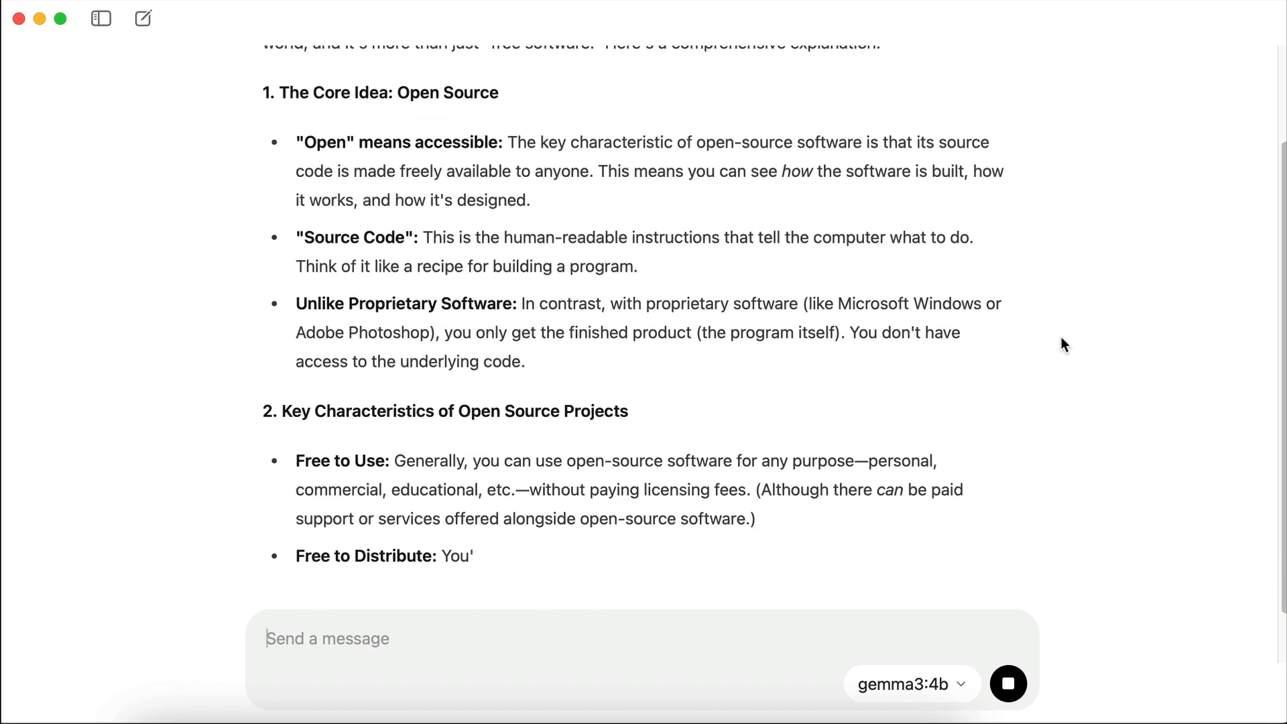
scroll(down, 3)
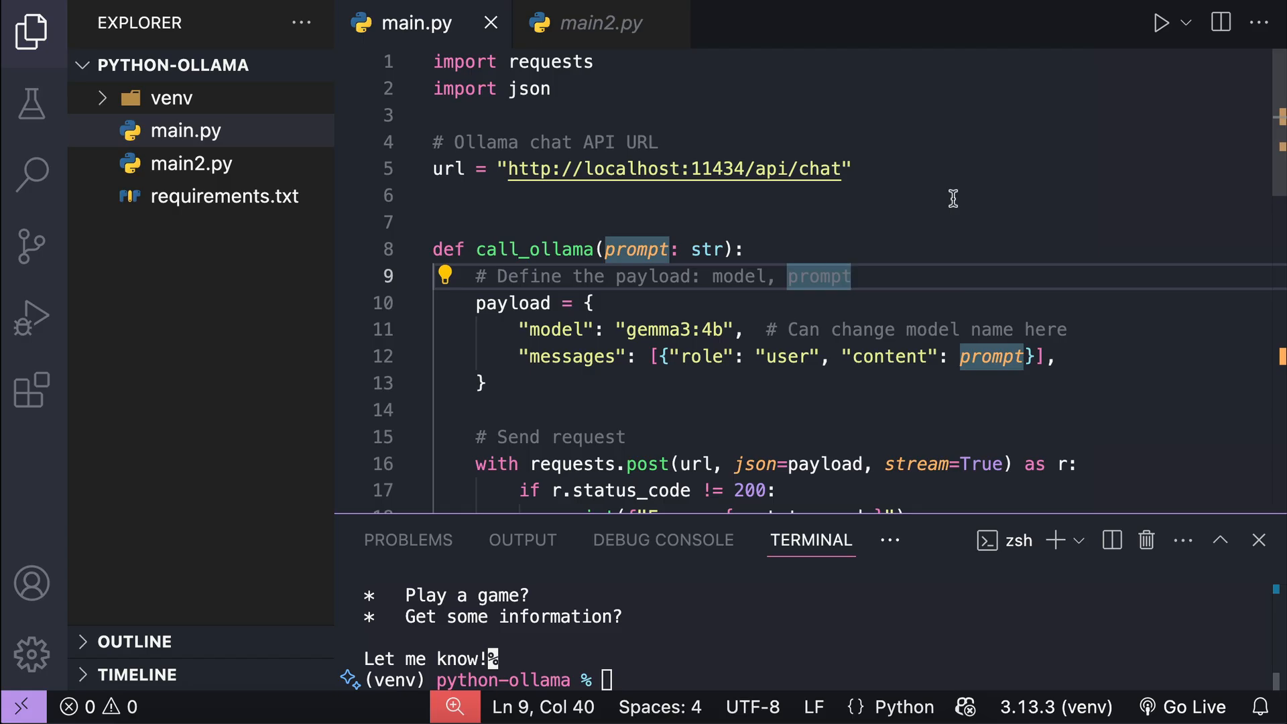
mouse_move(911, 248)
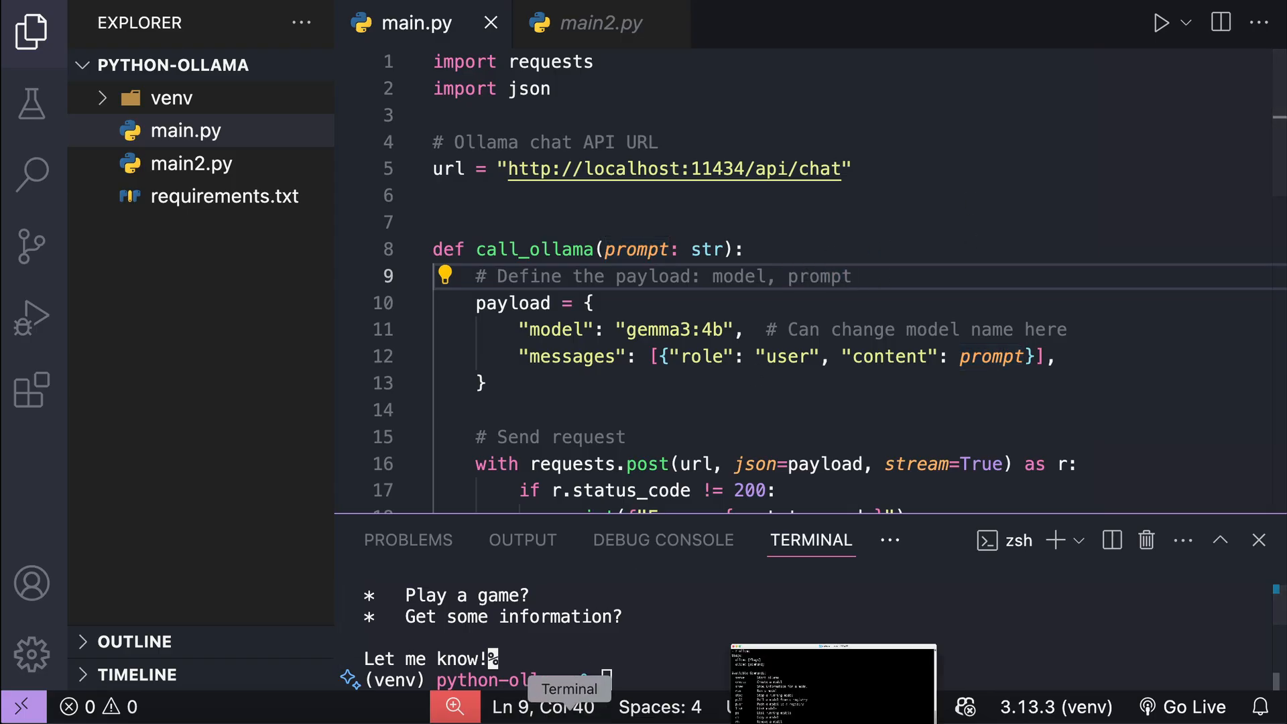
click(831, 681)
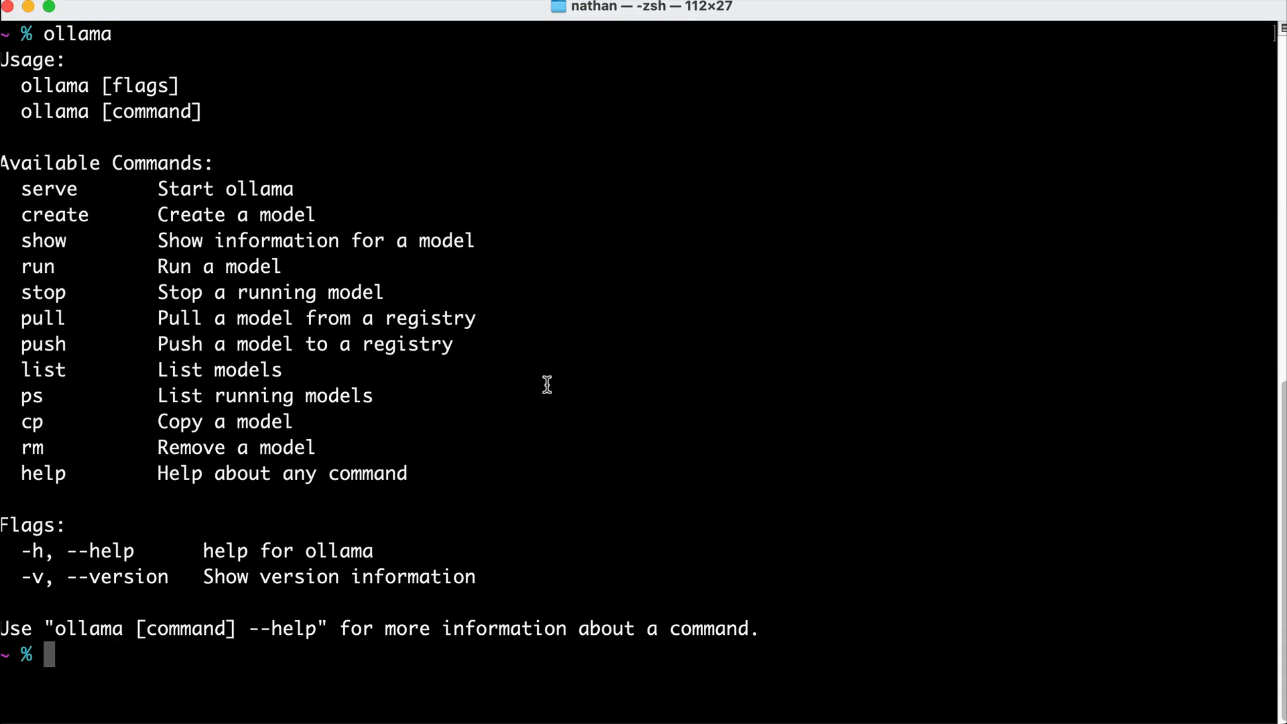
mouse_move(634, 642)
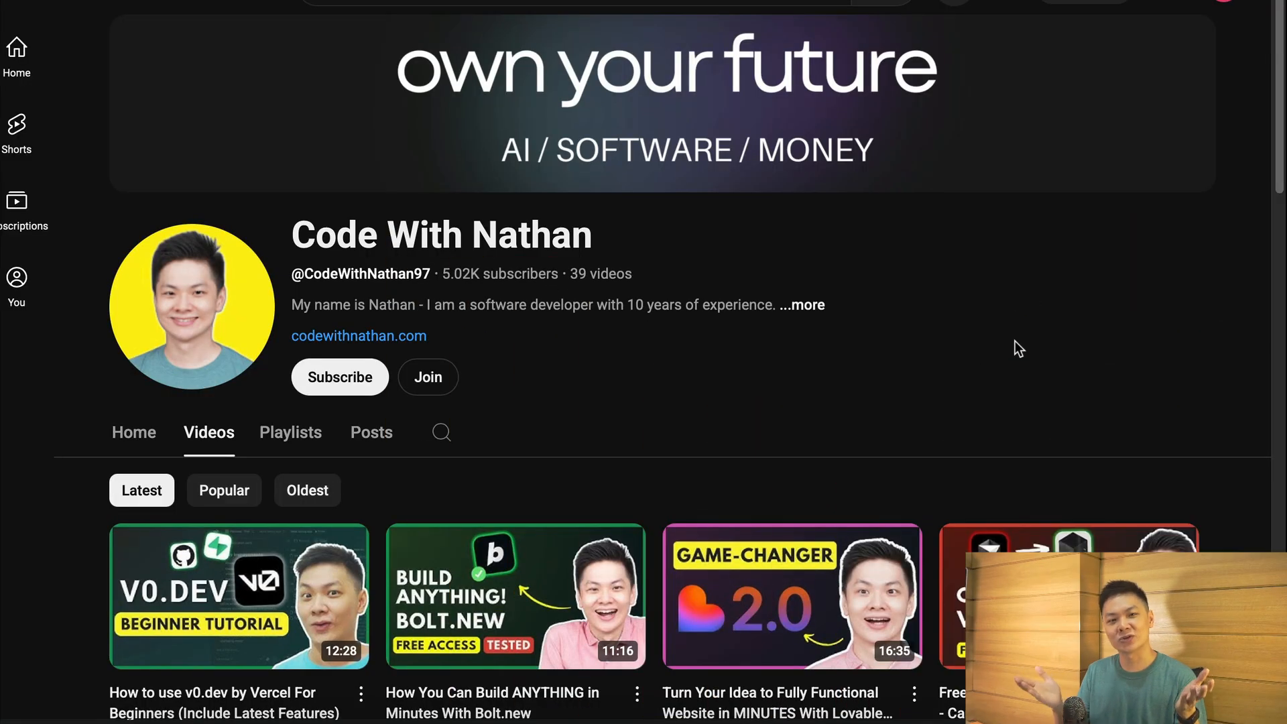
mouse_move(448, 273)
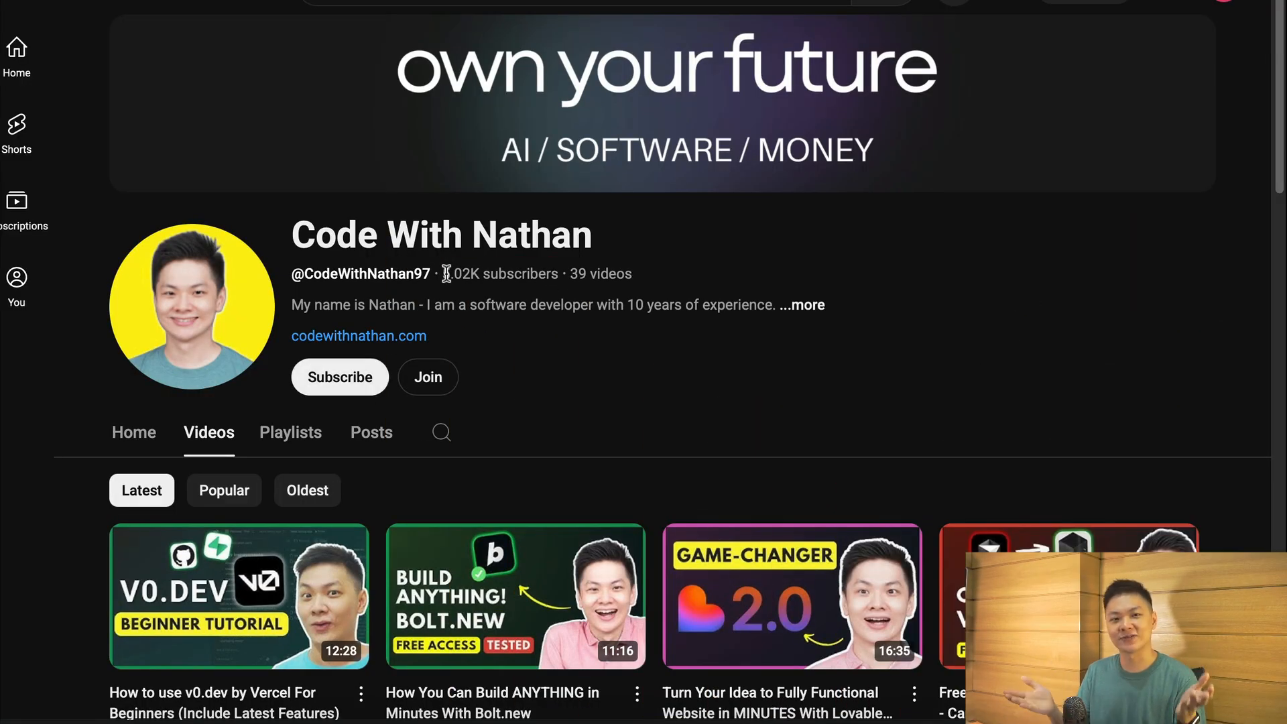
double_click(490, 274)
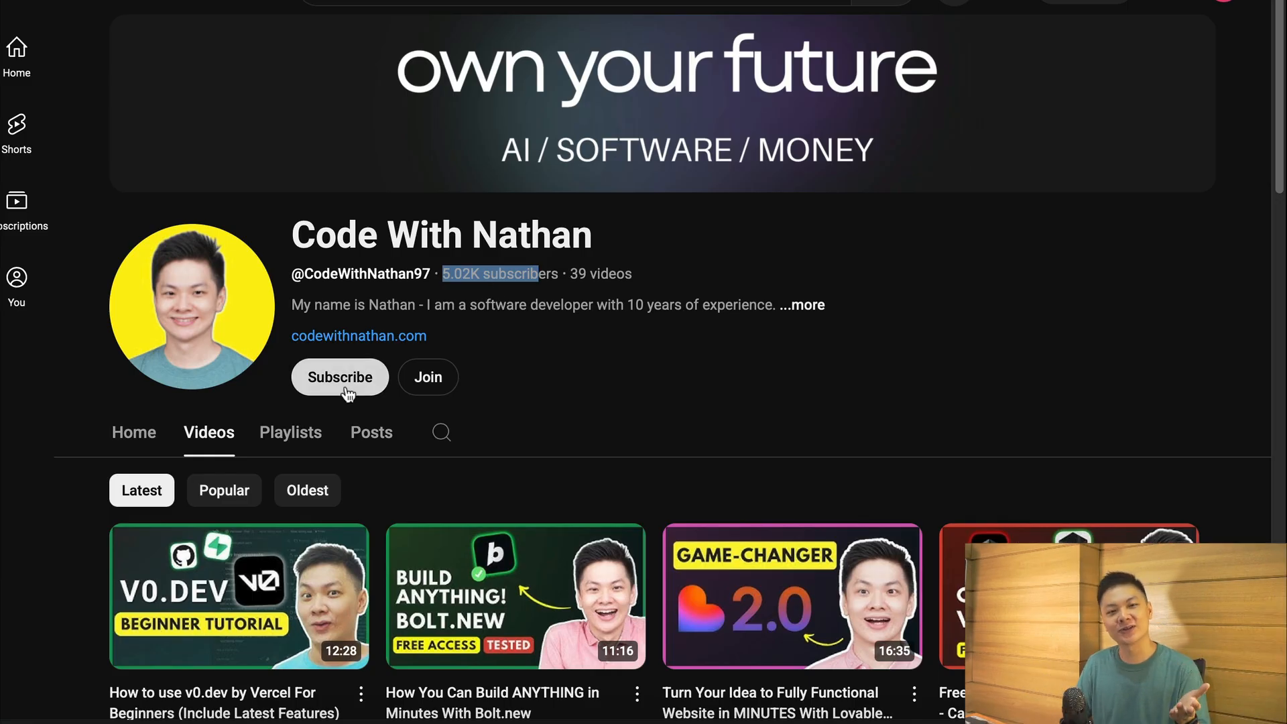
Go to ollama.com and reach the Download Ollama page
click(239, 63)
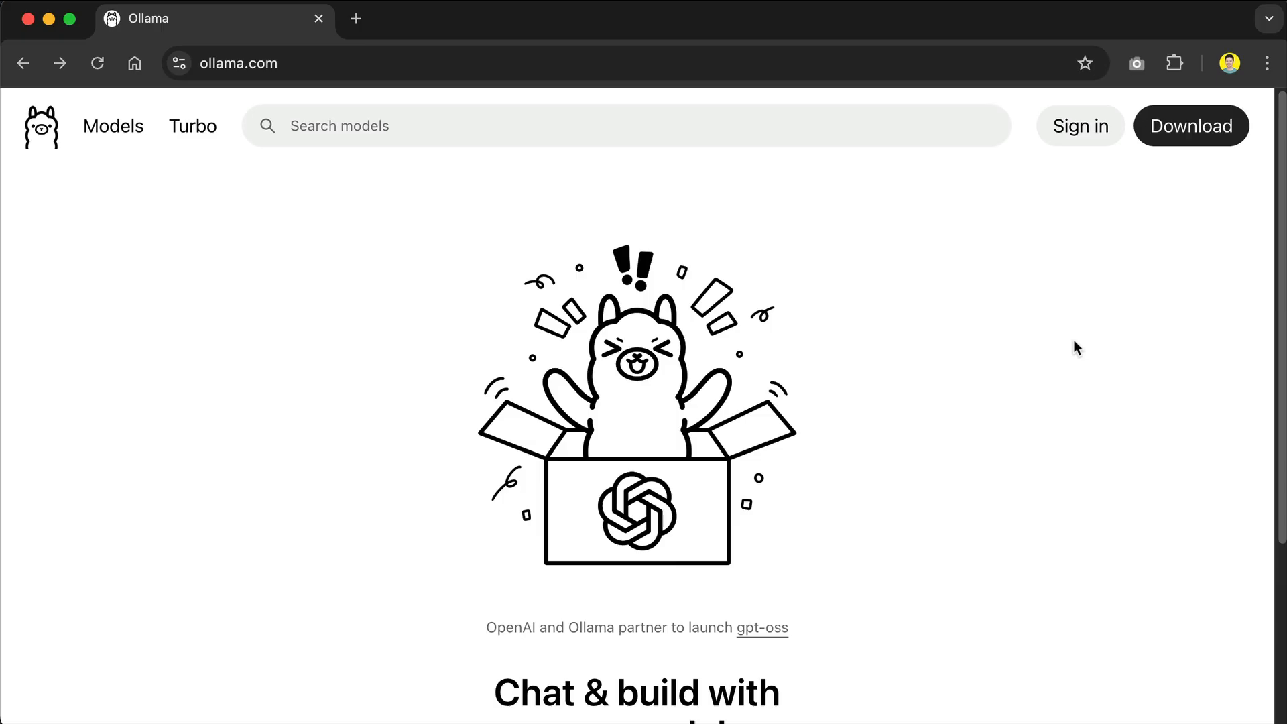
mouse_move(511, 229)
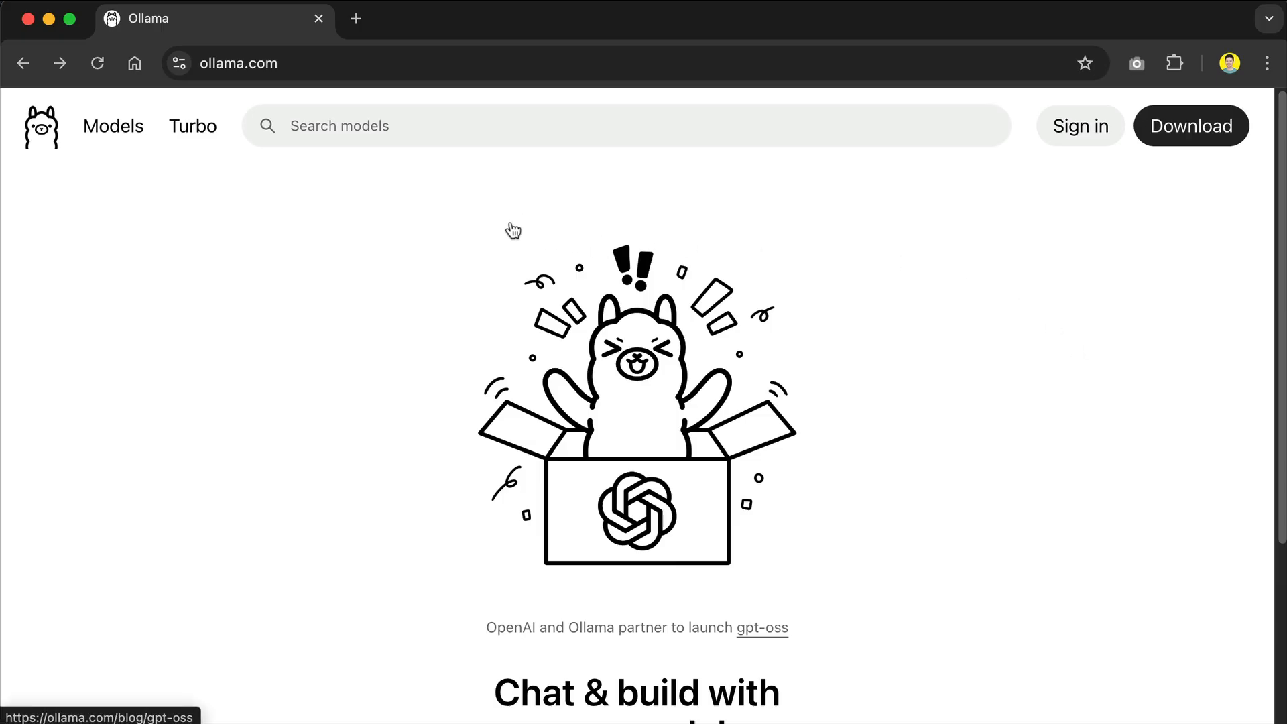
click(239, 63)
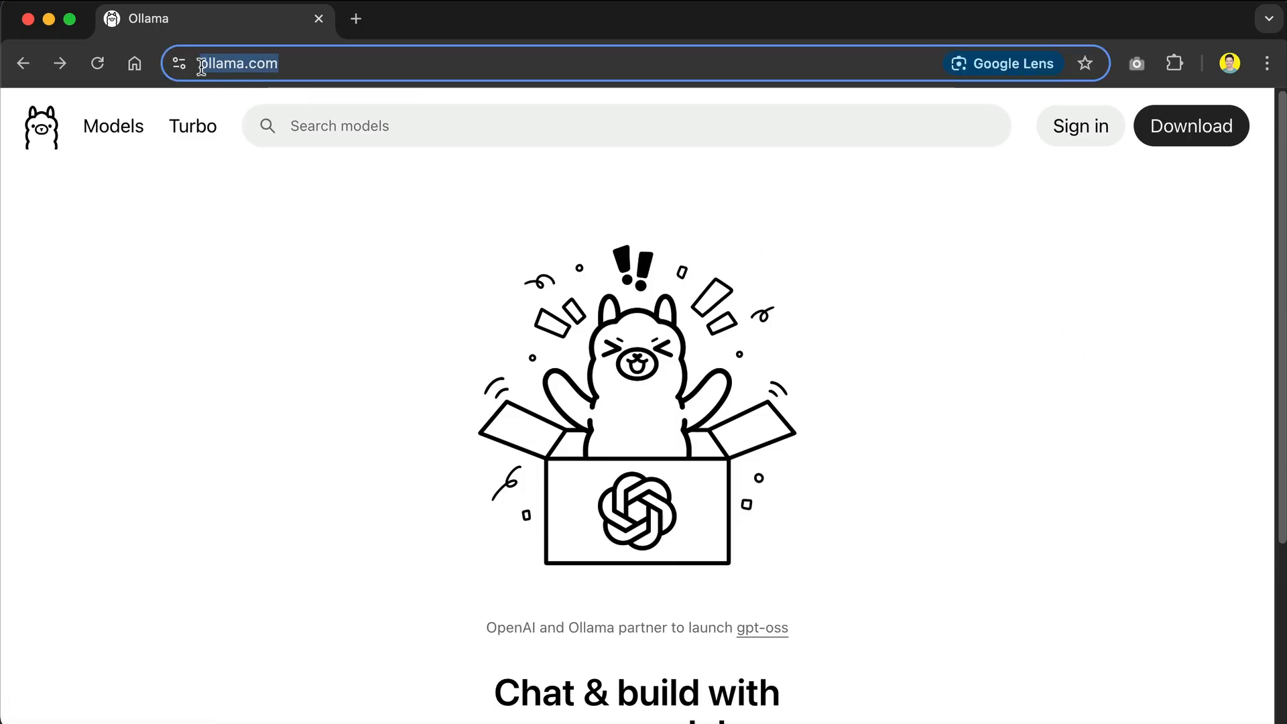
mouse_move(388, 64)
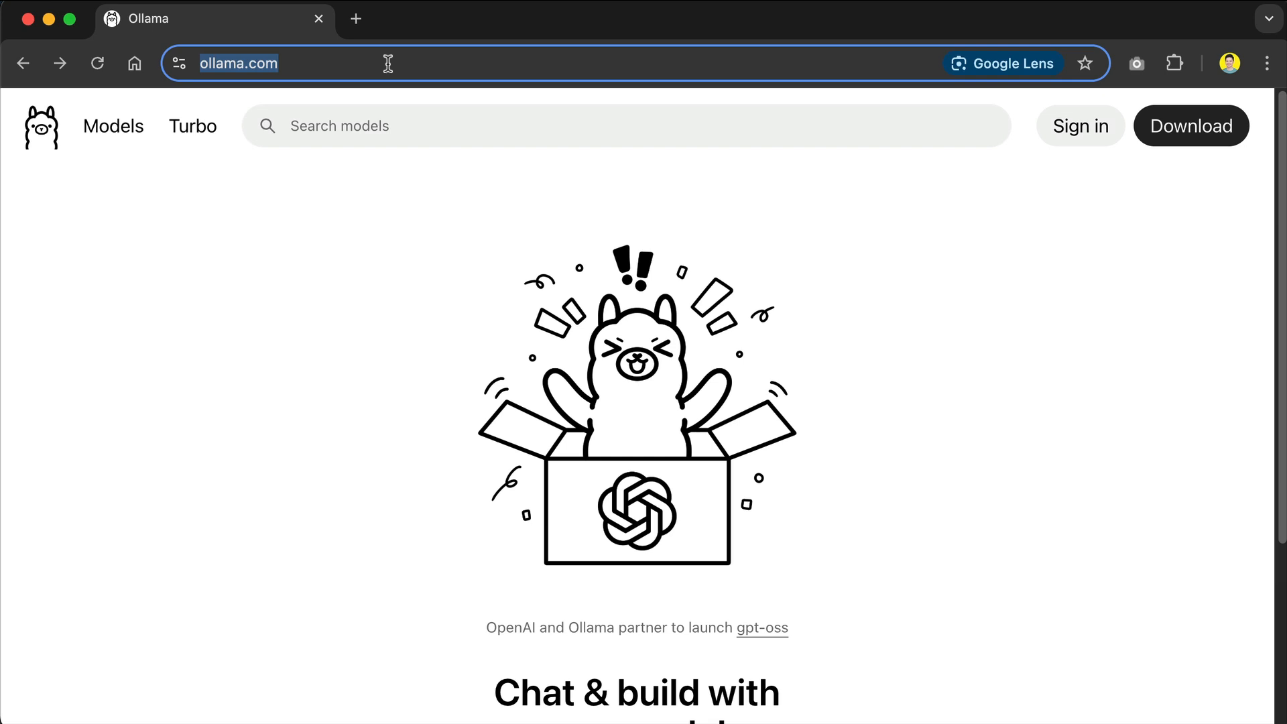
mouse_move(1126, 305)
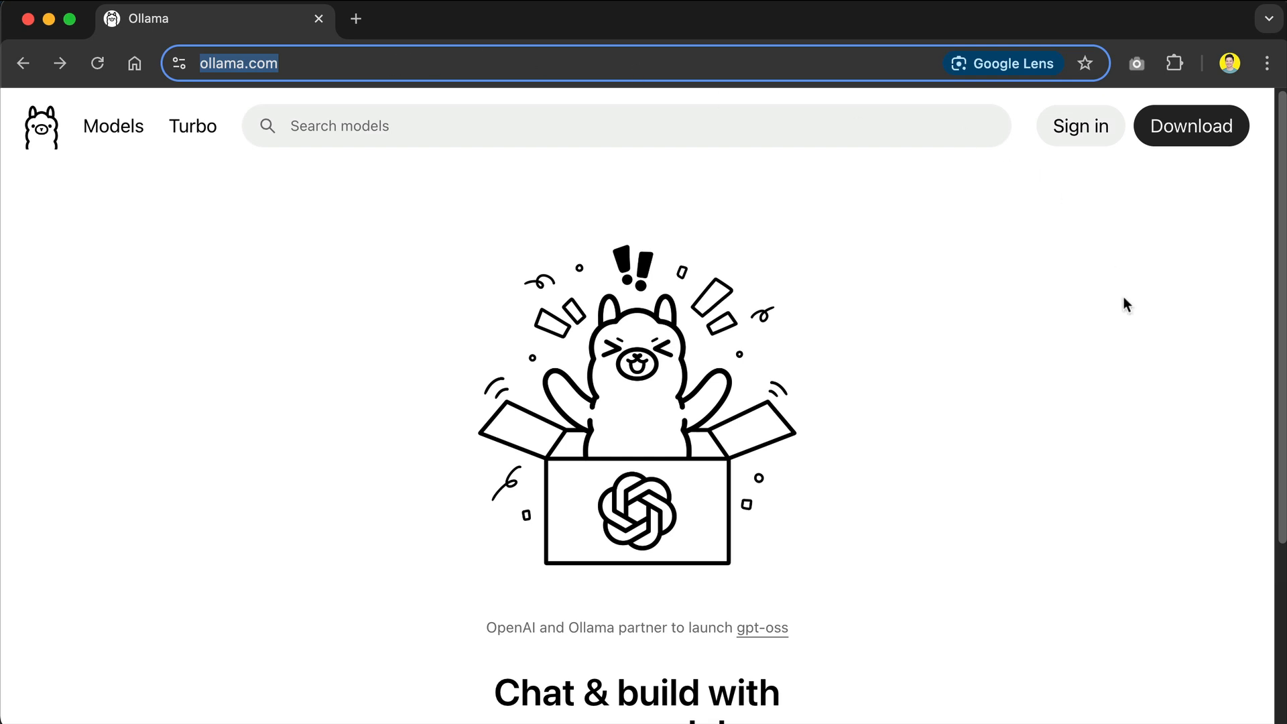
click(1191, 126)
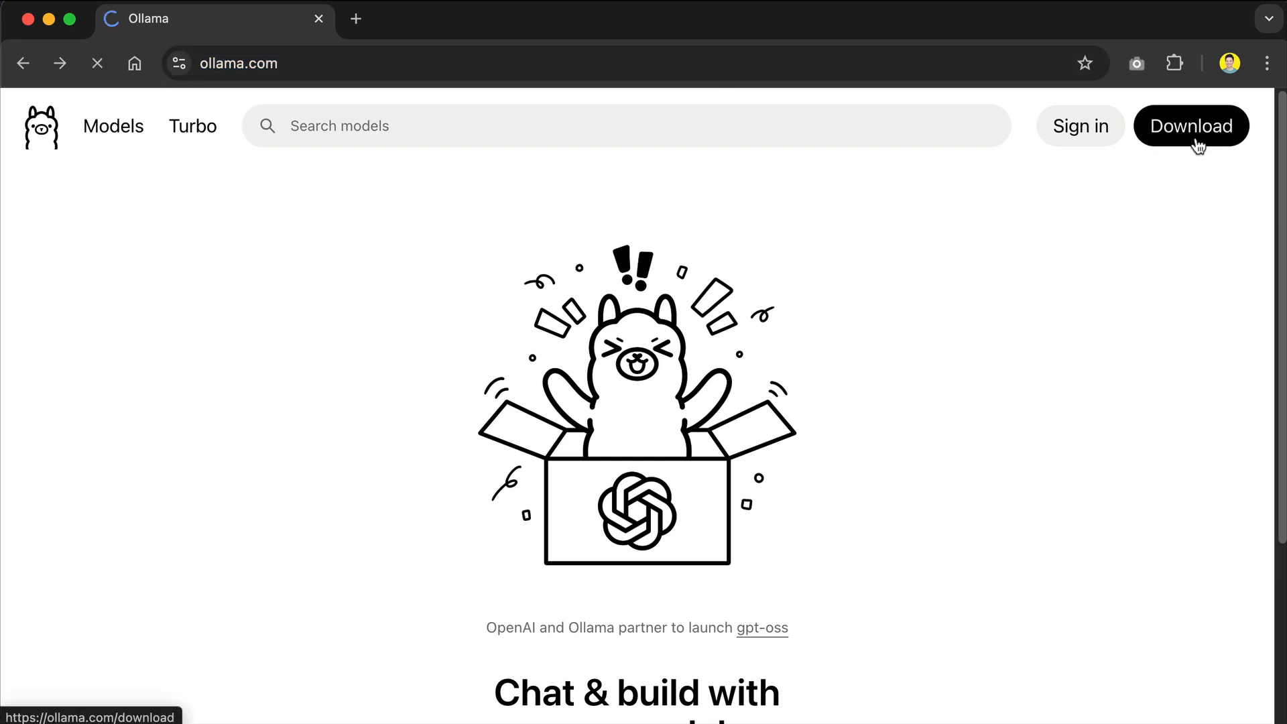
click(1191, 126)
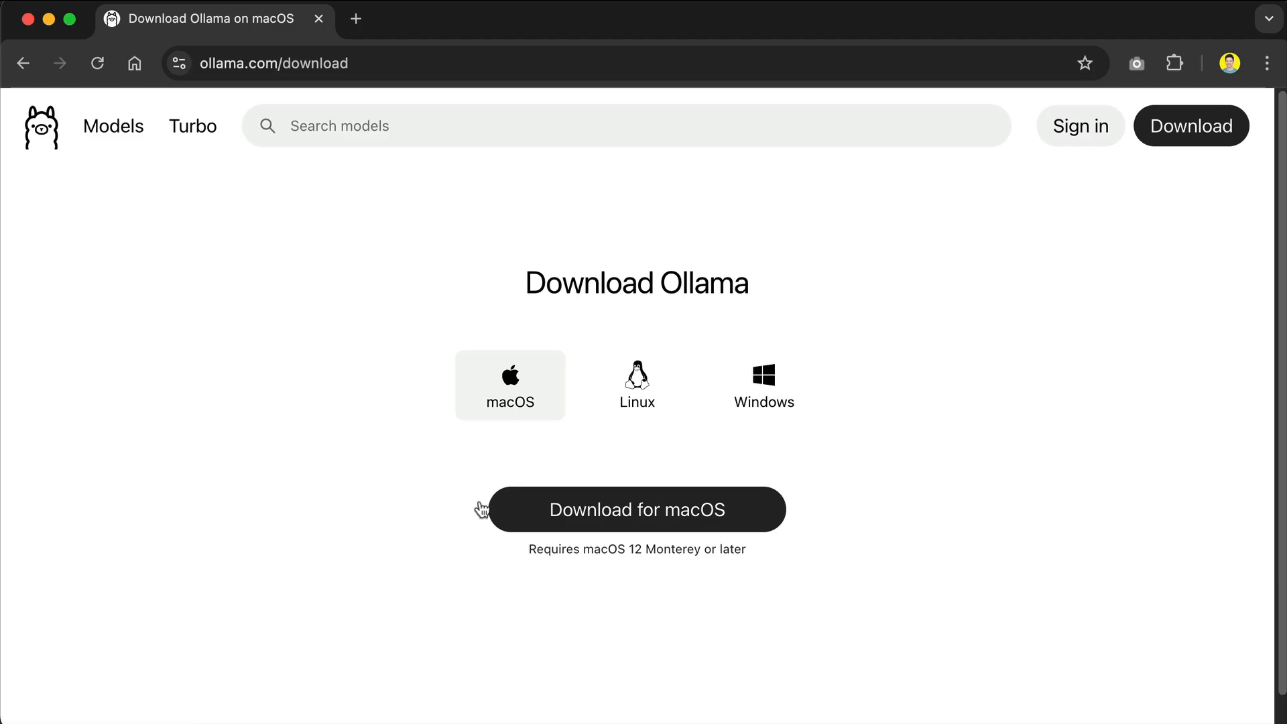
mouse_move(635, 401)
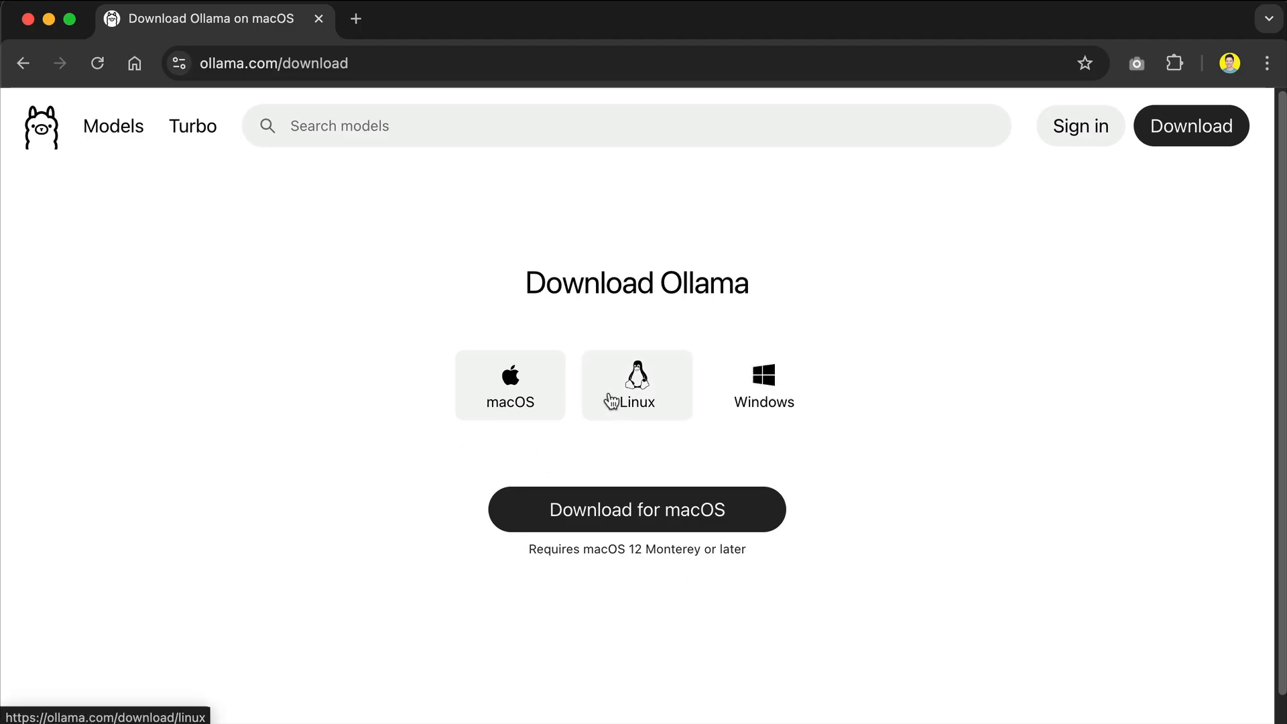
View the Linux installation instructions and the Windows download option
click(635, 385)
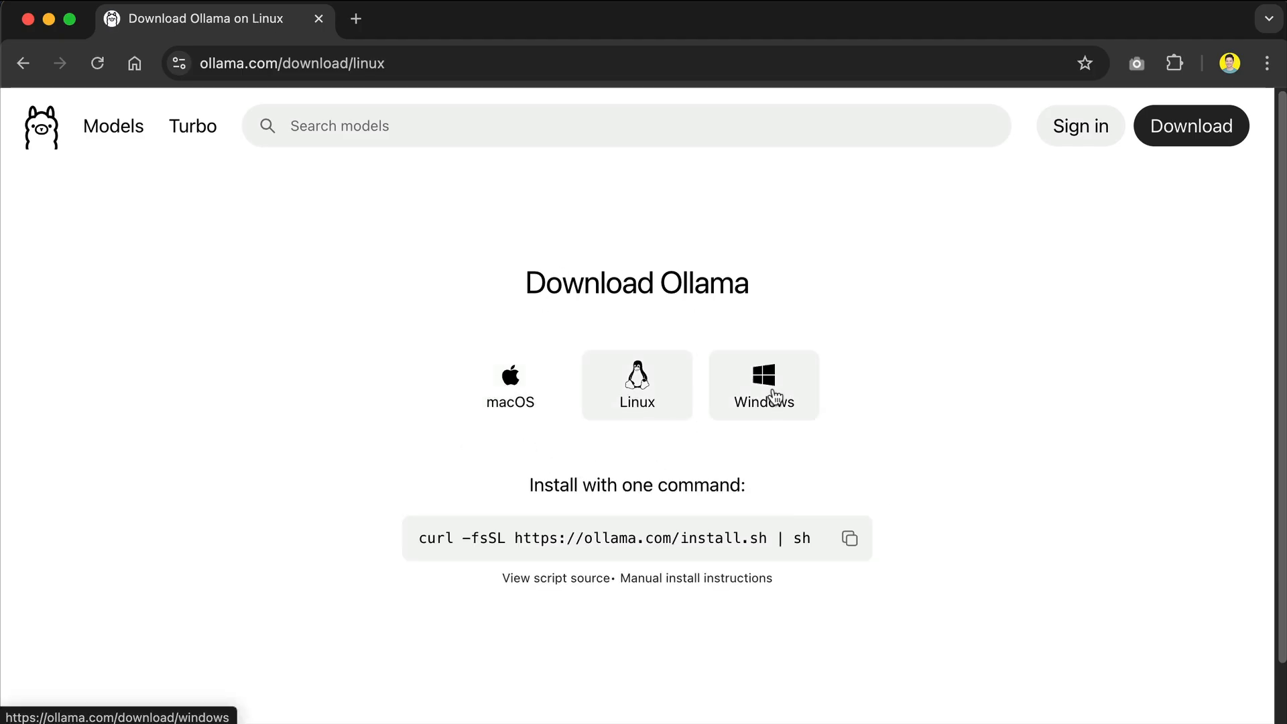
click(763, 385)
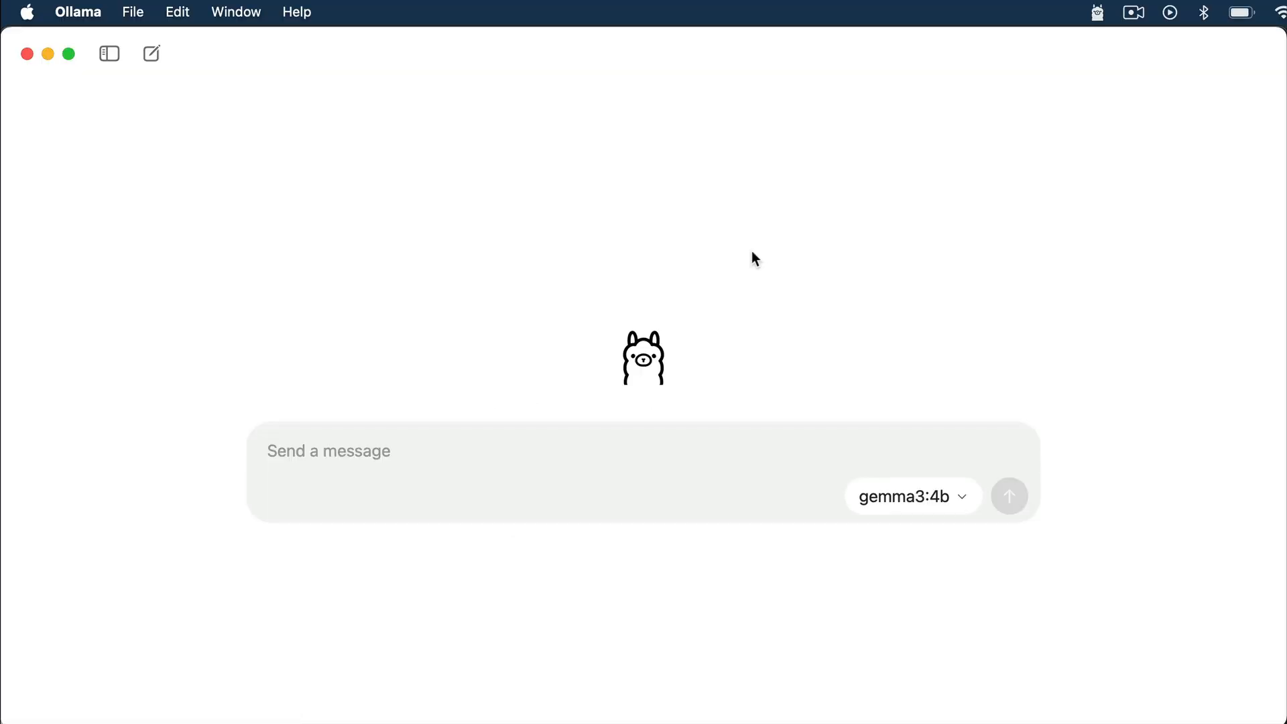
mouse_move(938, 286)
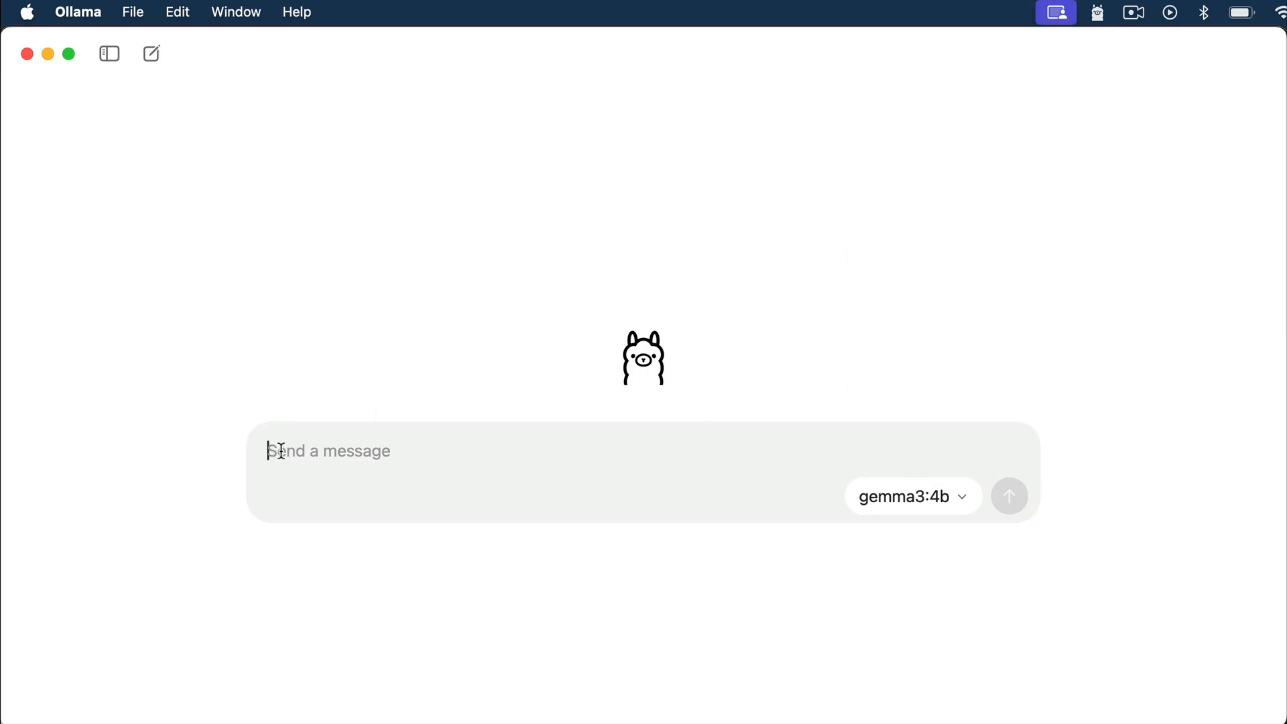
click(912, 496)
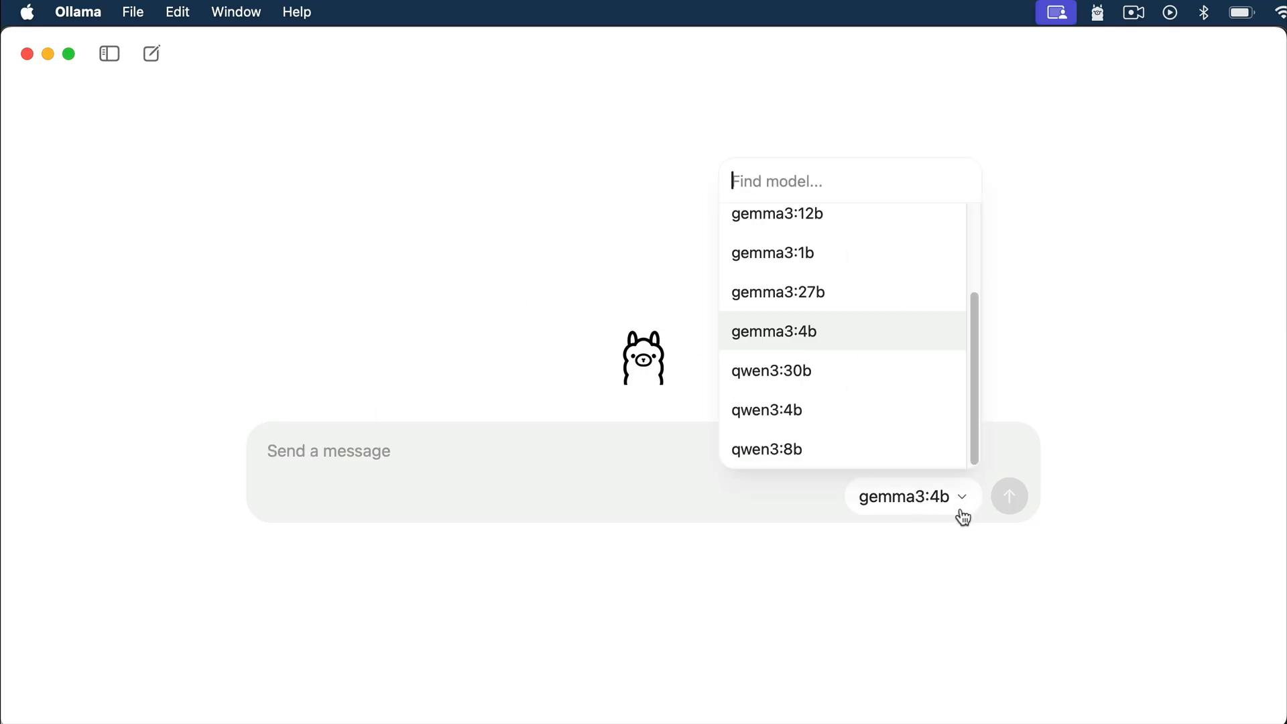
mouse_move(1043, 347)
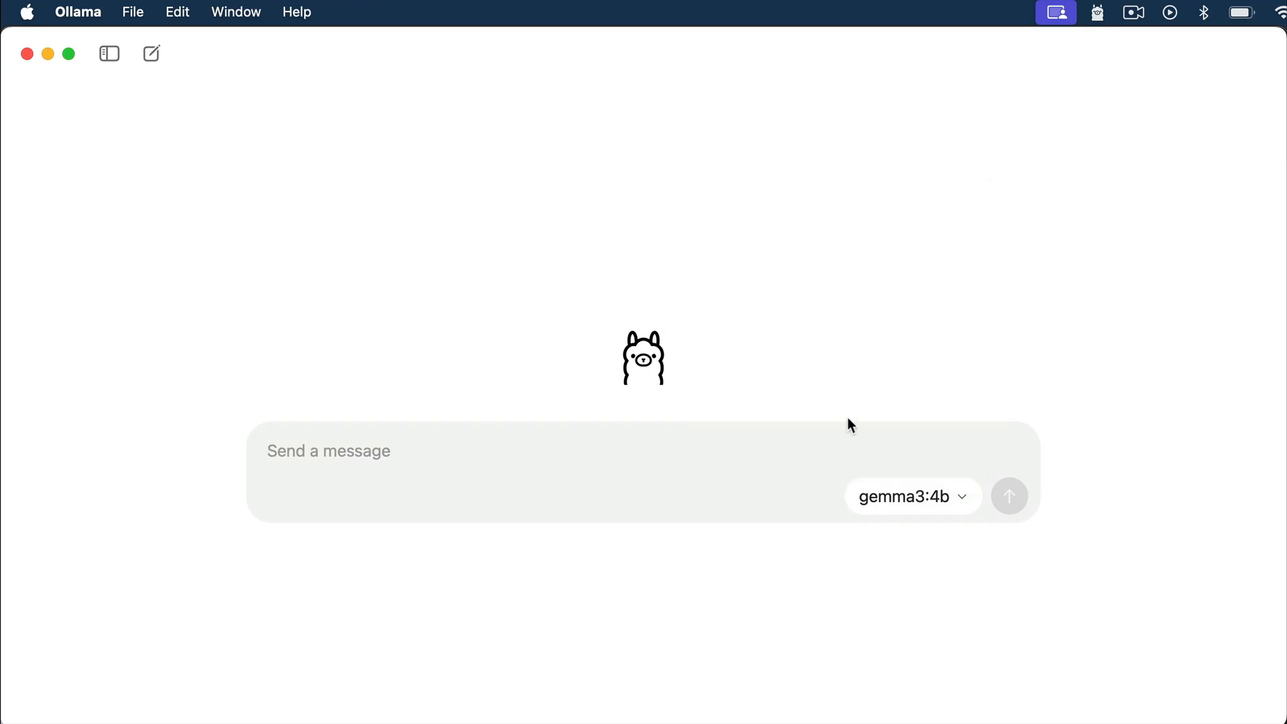
mouse_move(1098, 30)
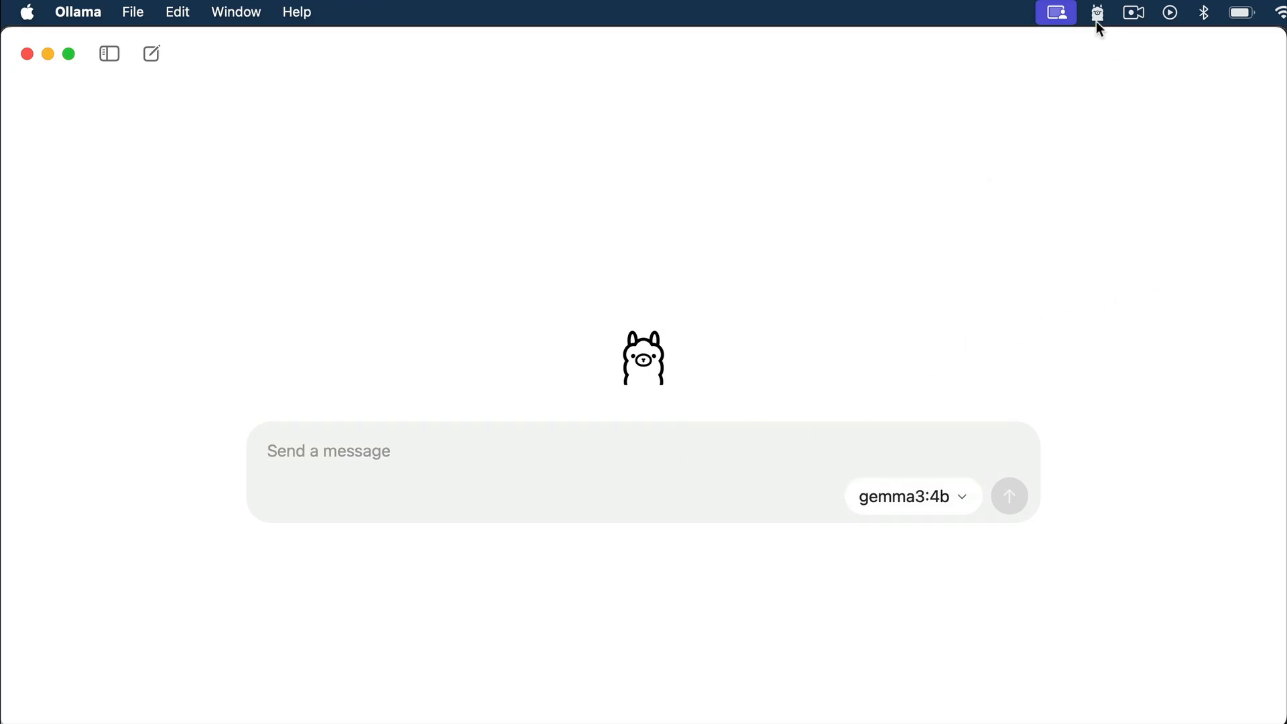
click(1096, 14)
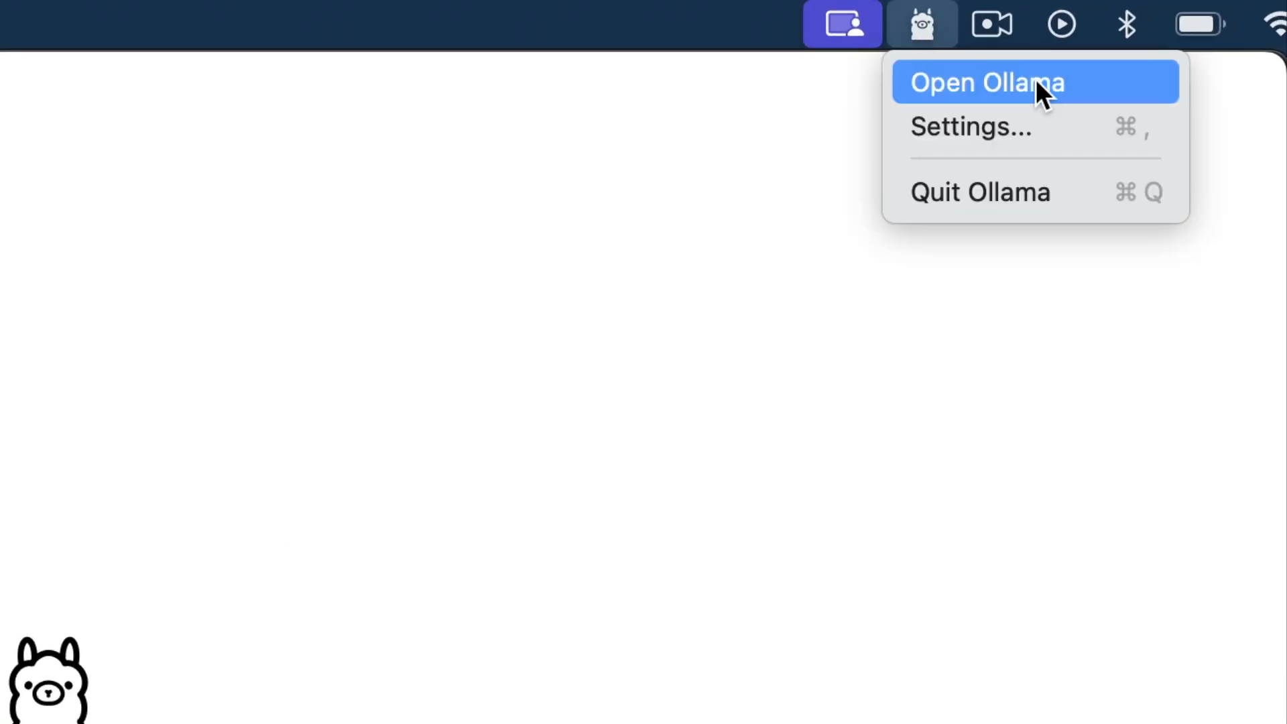
mouse_move(1142, 93)
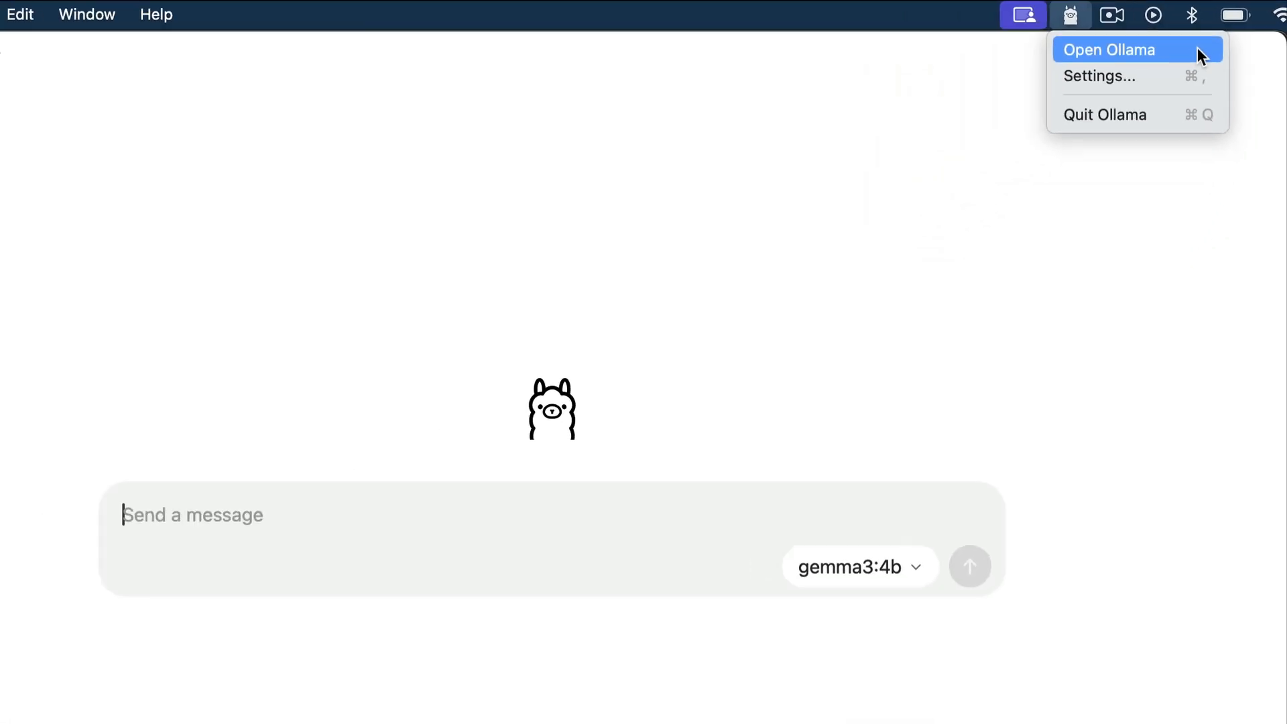
click(1110, 50)
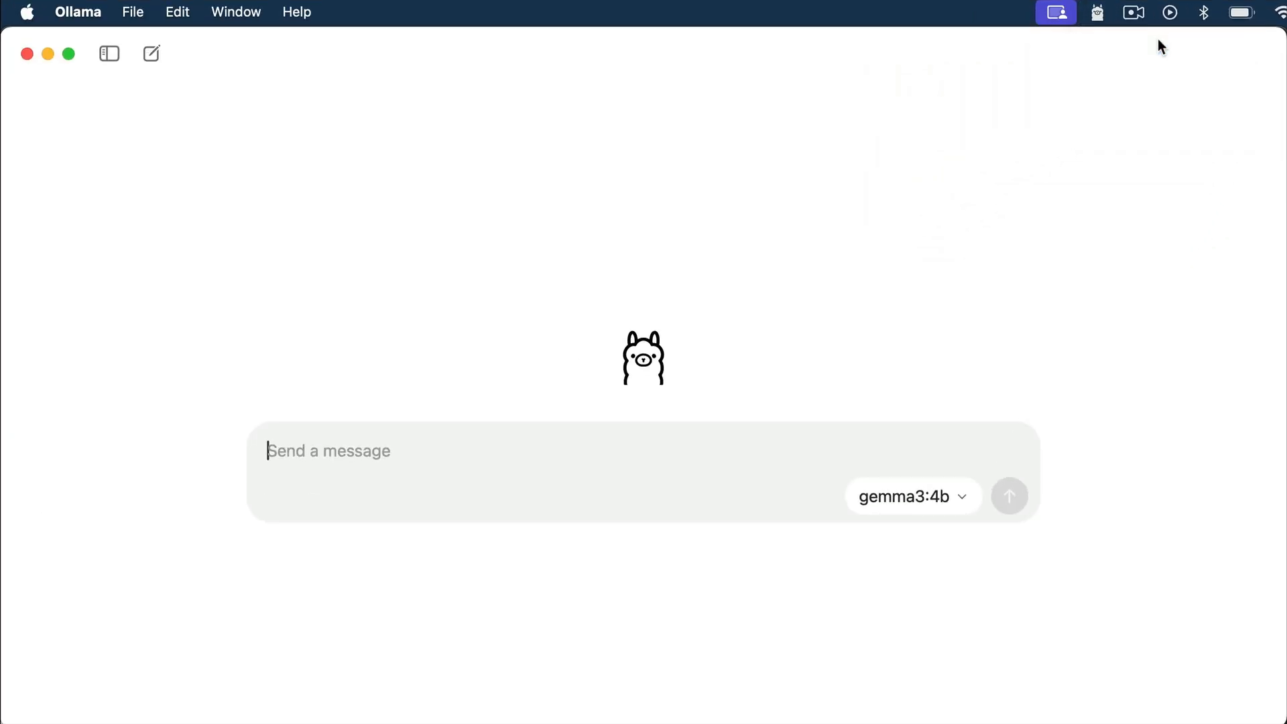
mouse_move(472, 455)
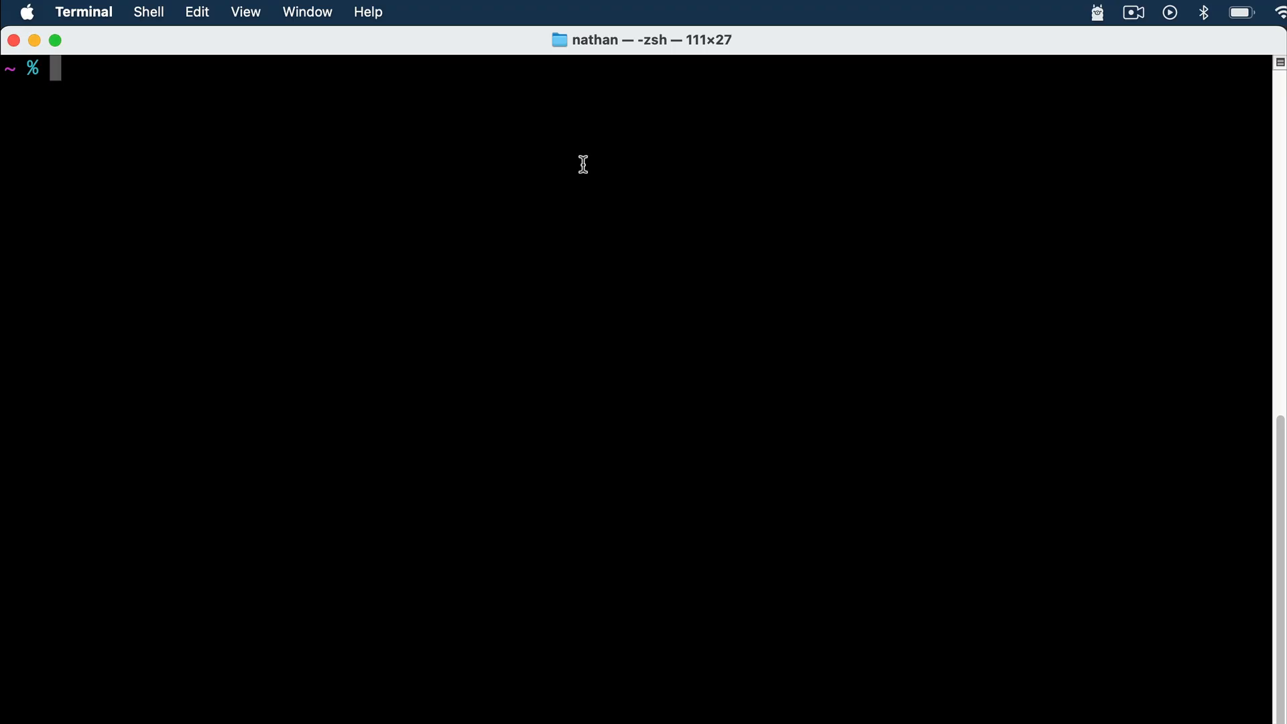
mouse_move(423, 101)
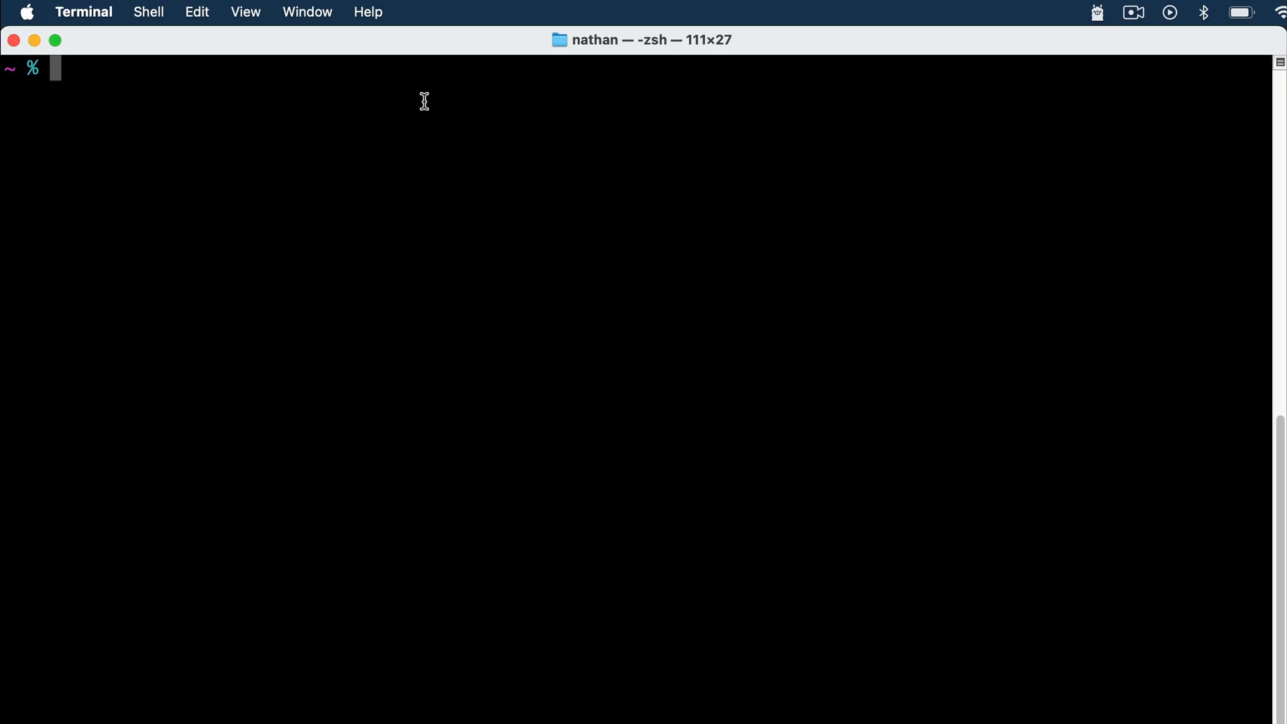
Run the ollama command in Terminal to print its usage and command list
text(ollama)
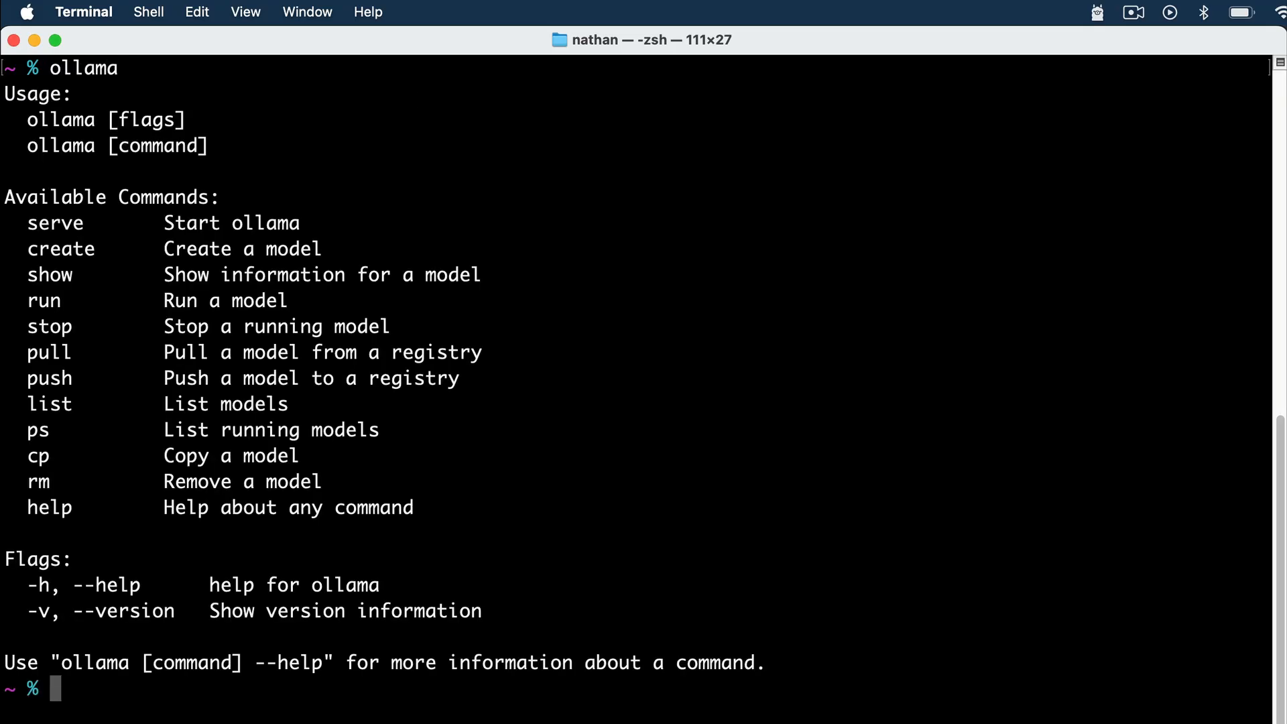
mouse_move(94, 376)
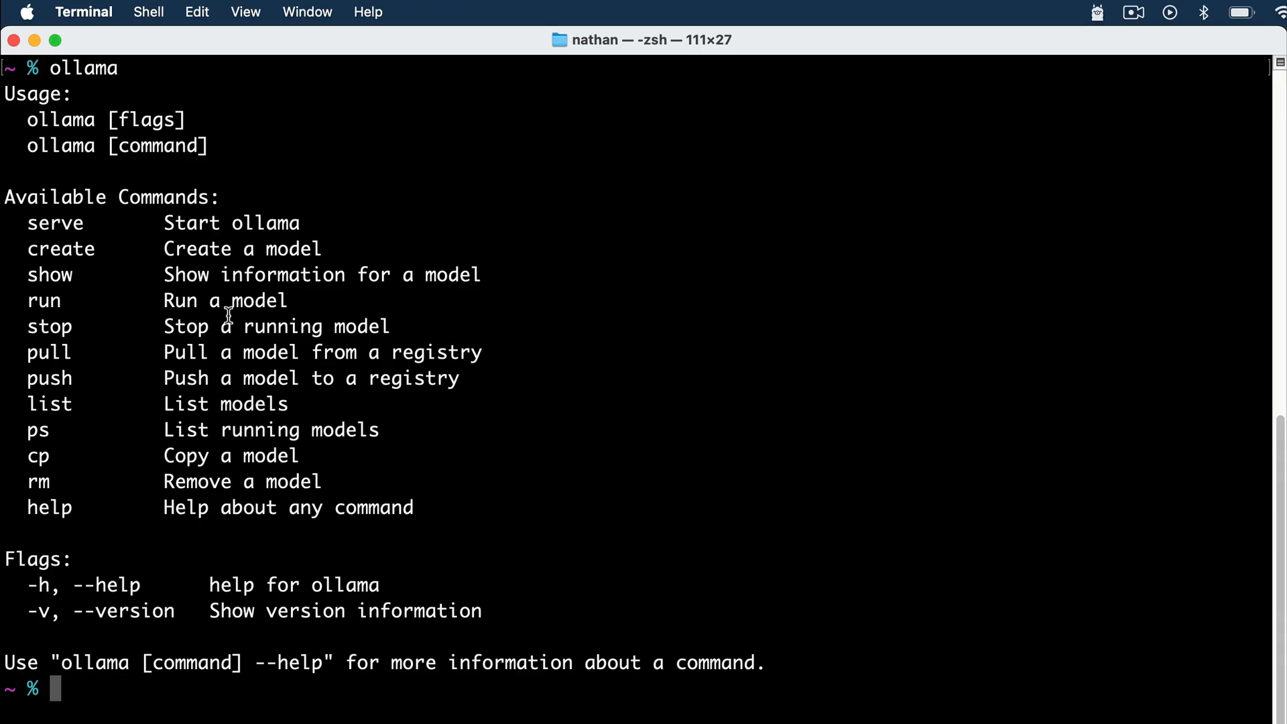
mouse_move(601, 309)
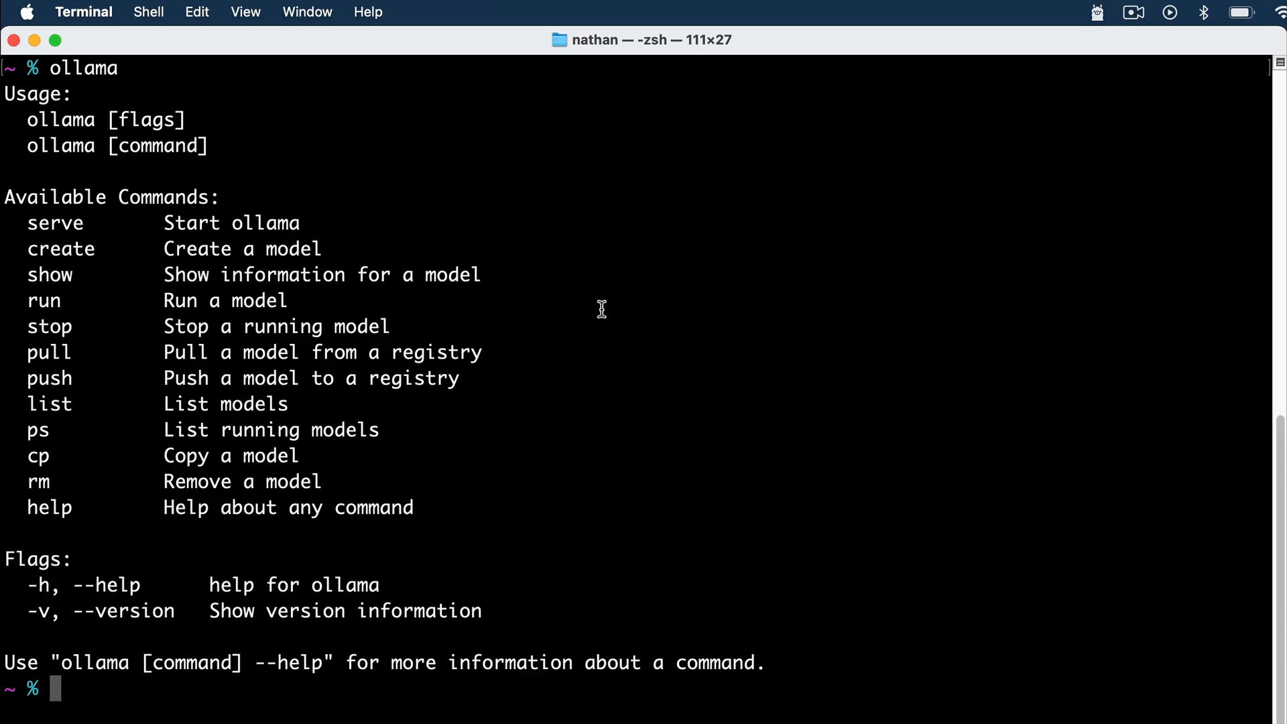
mouse_move(977, 302)
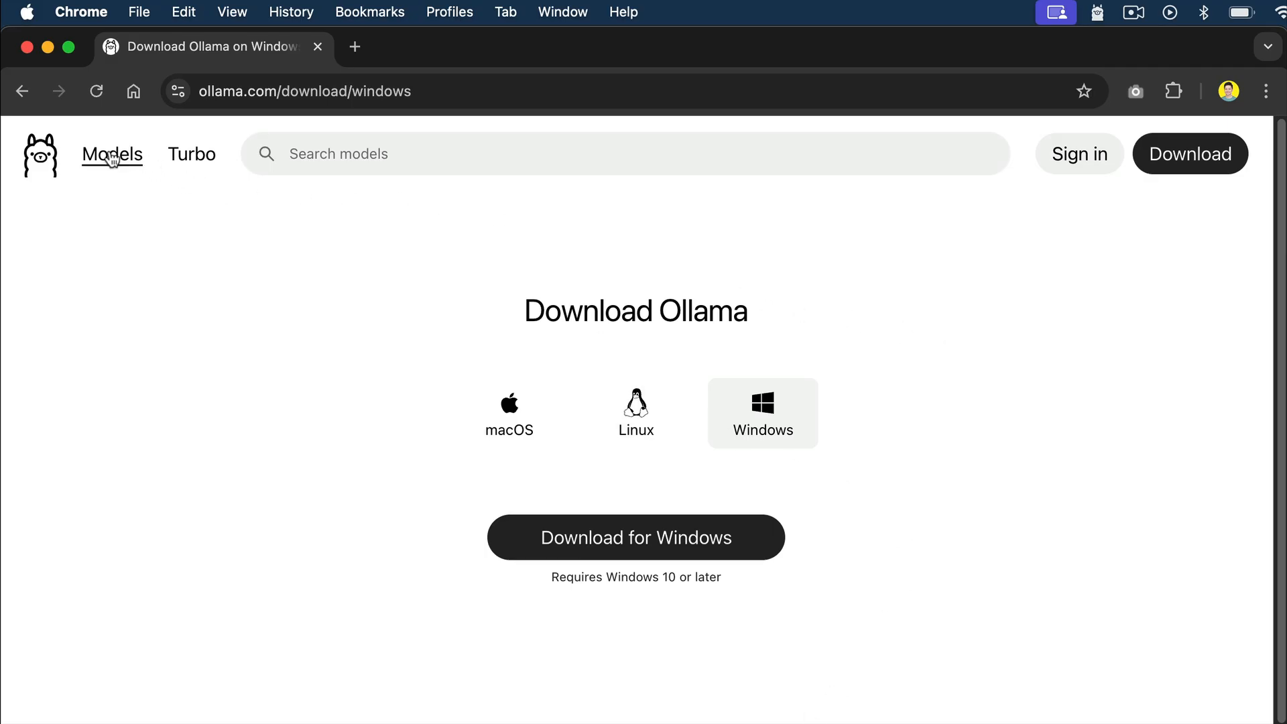
Browse the Models catalogue down through gpt-oss, gemma3, phi4 to llama2
click(112, 155)
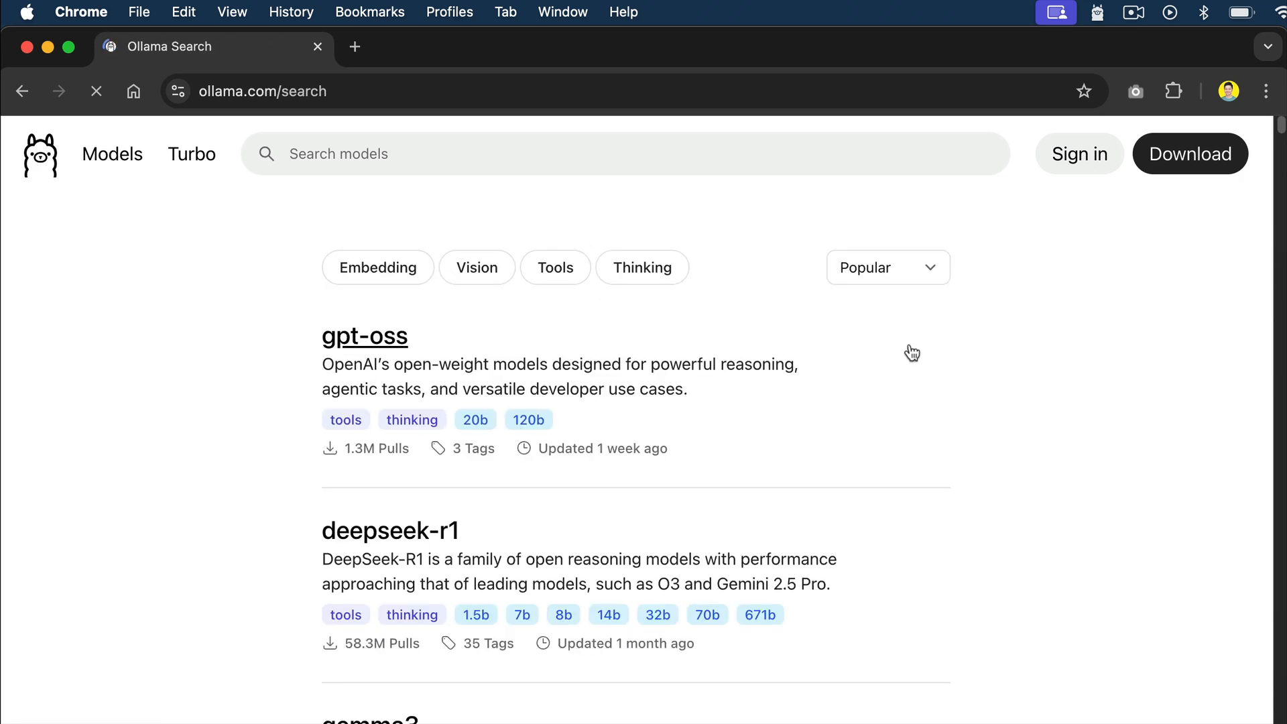
scroll(down, 3)
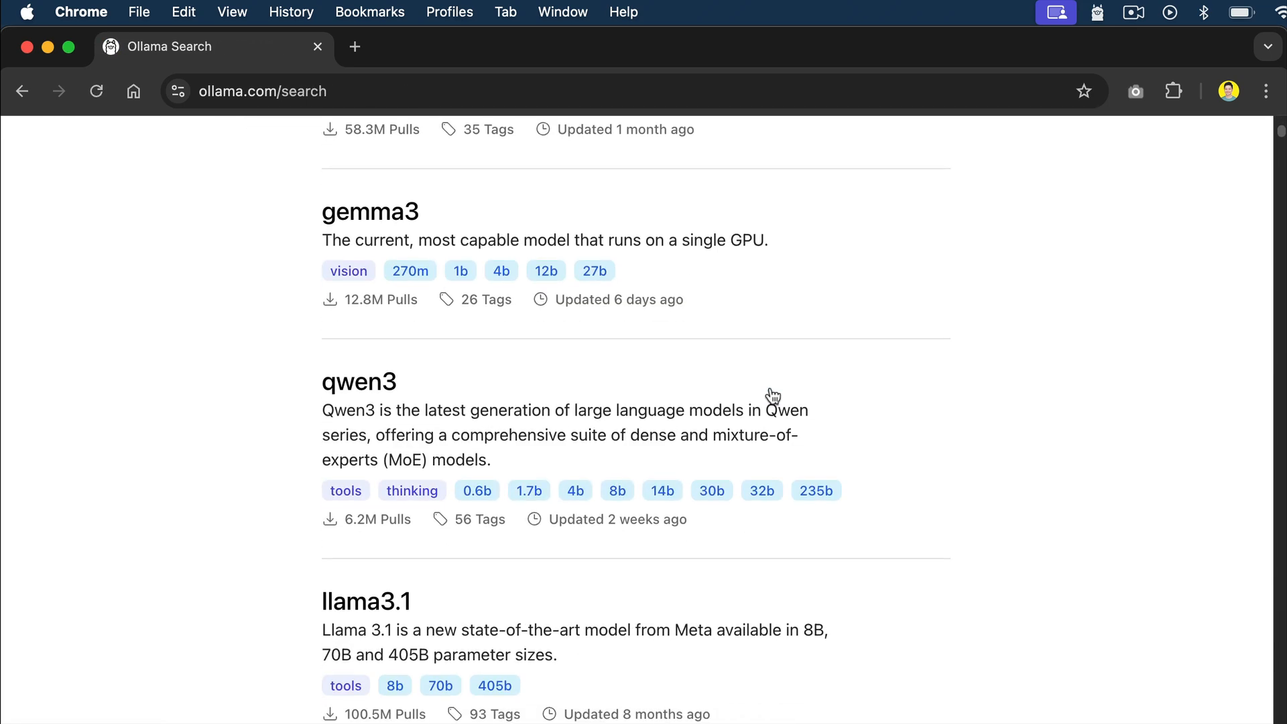
scroll(down, 3)
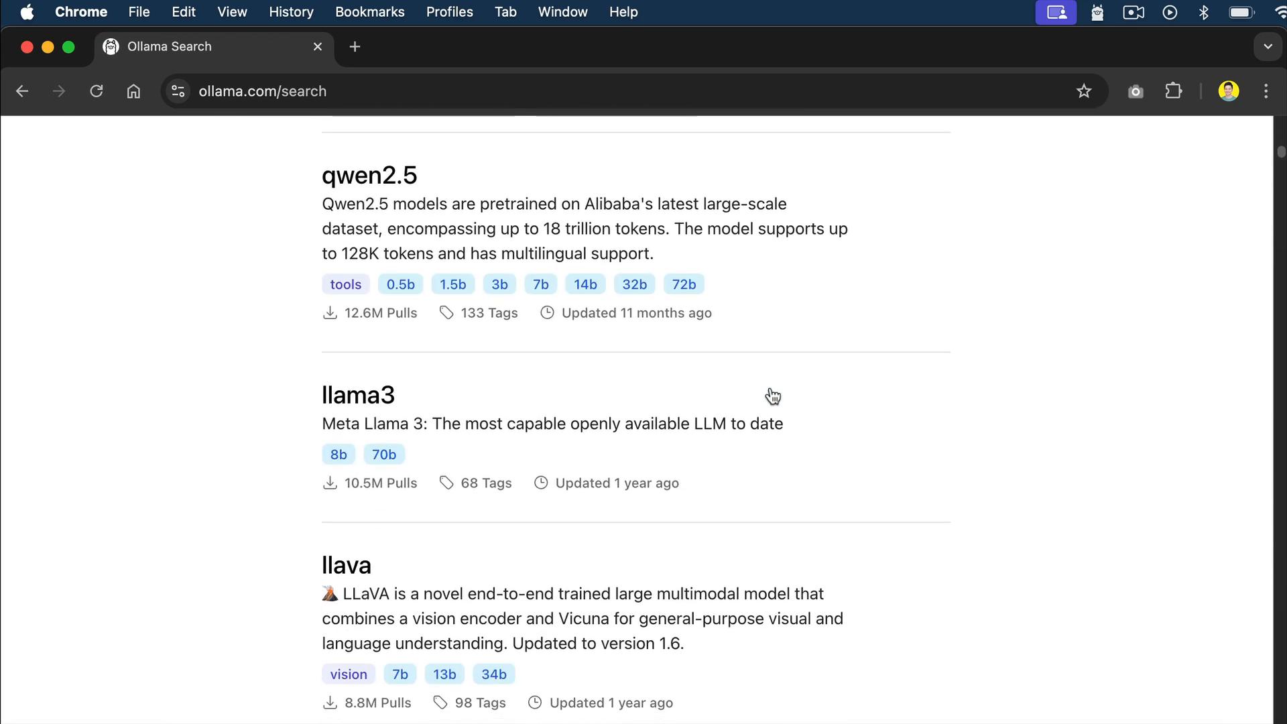
scroll(down, 3)
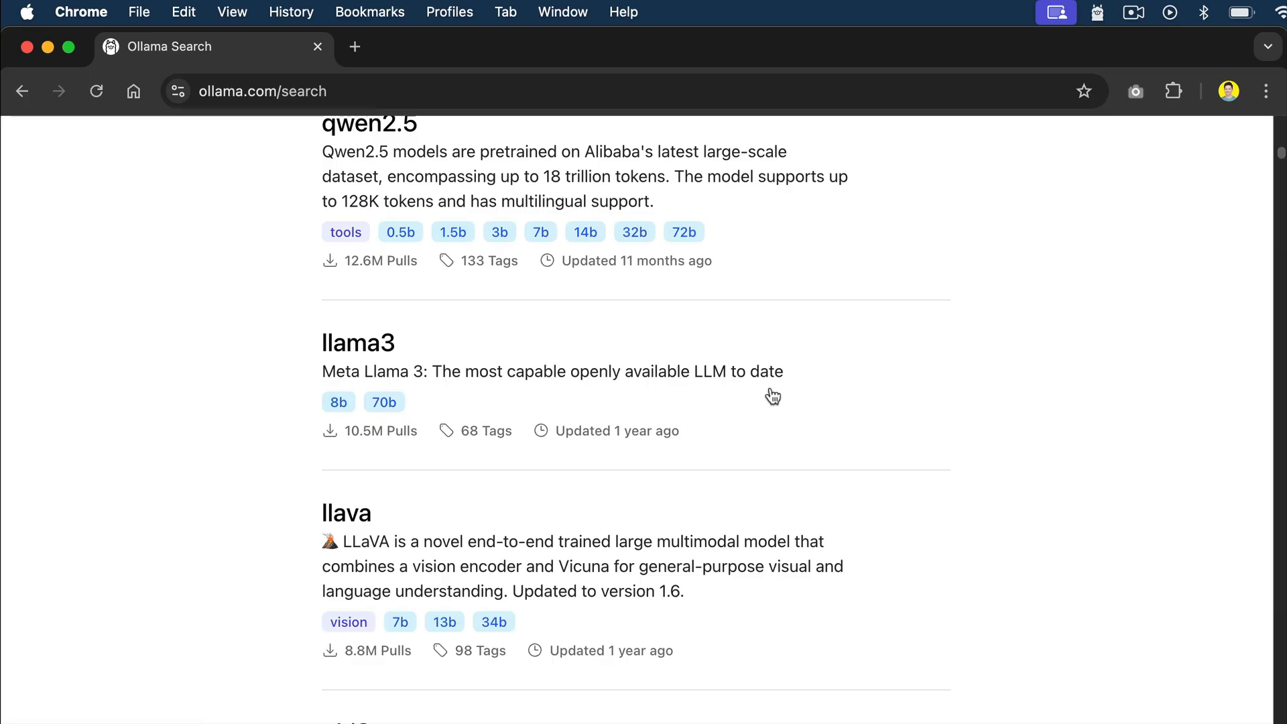
scroll(down, 3)
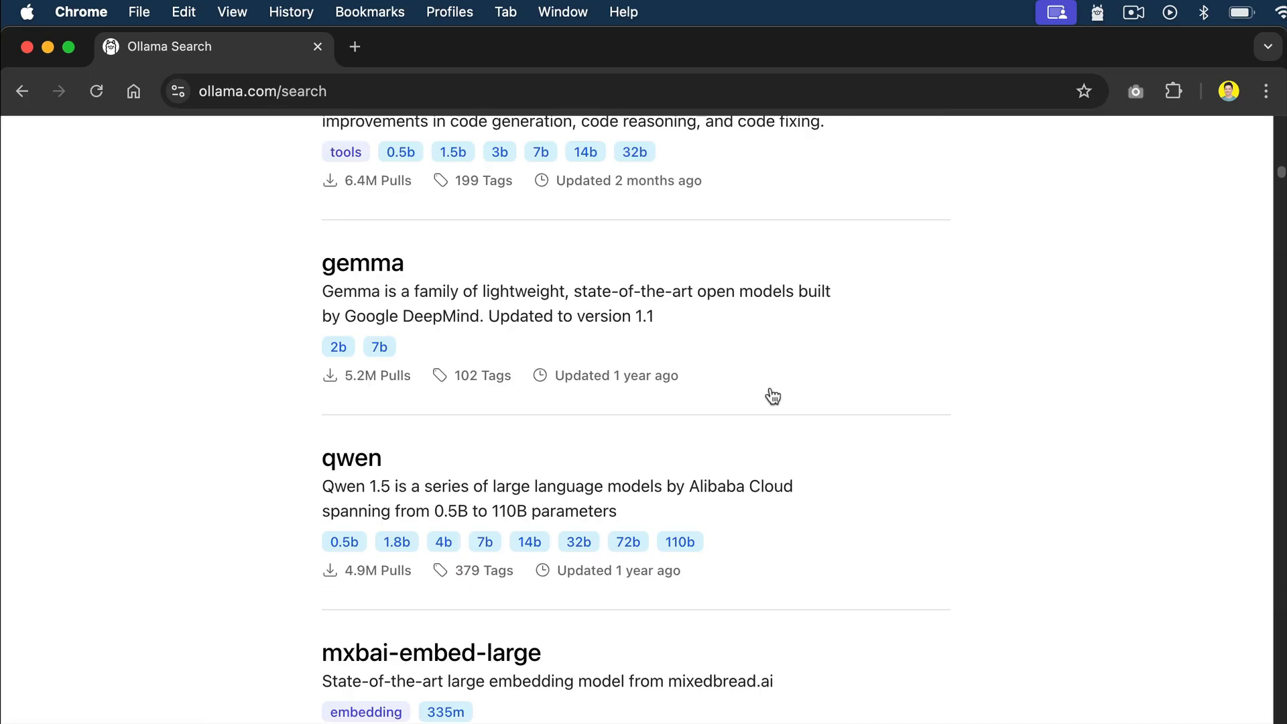
scroll(down, 3)
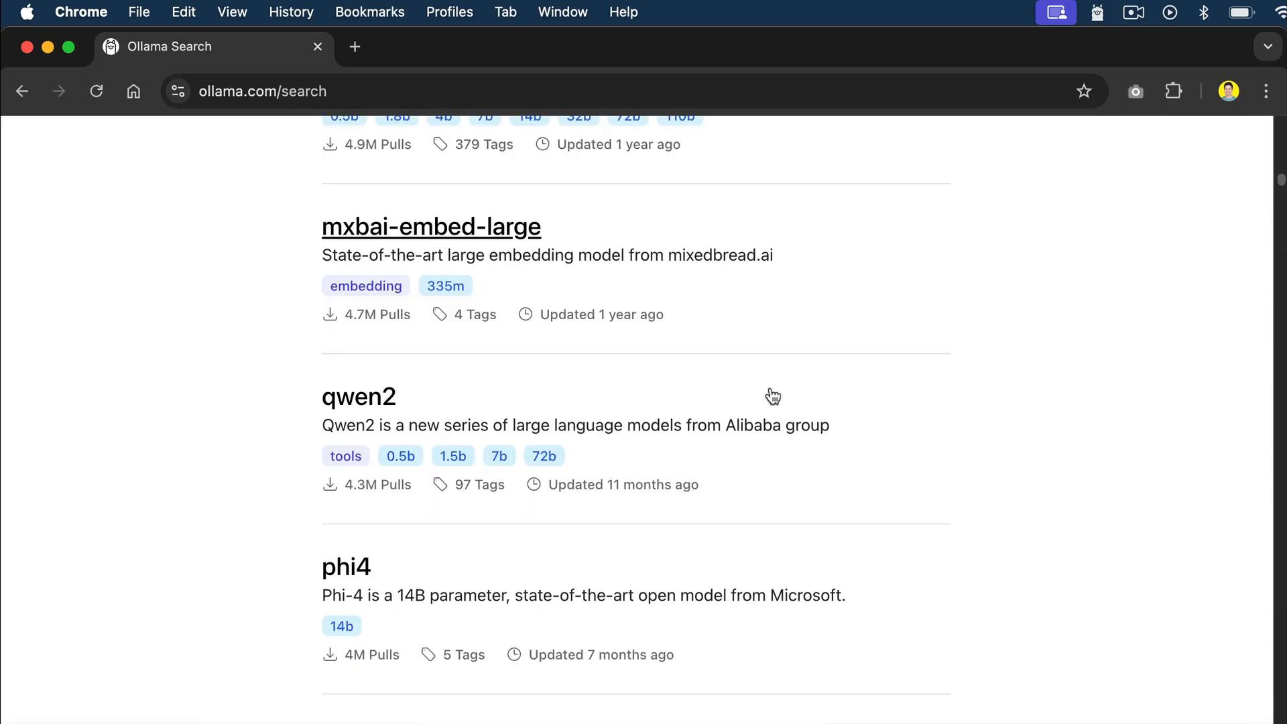
scroll(down, 3)
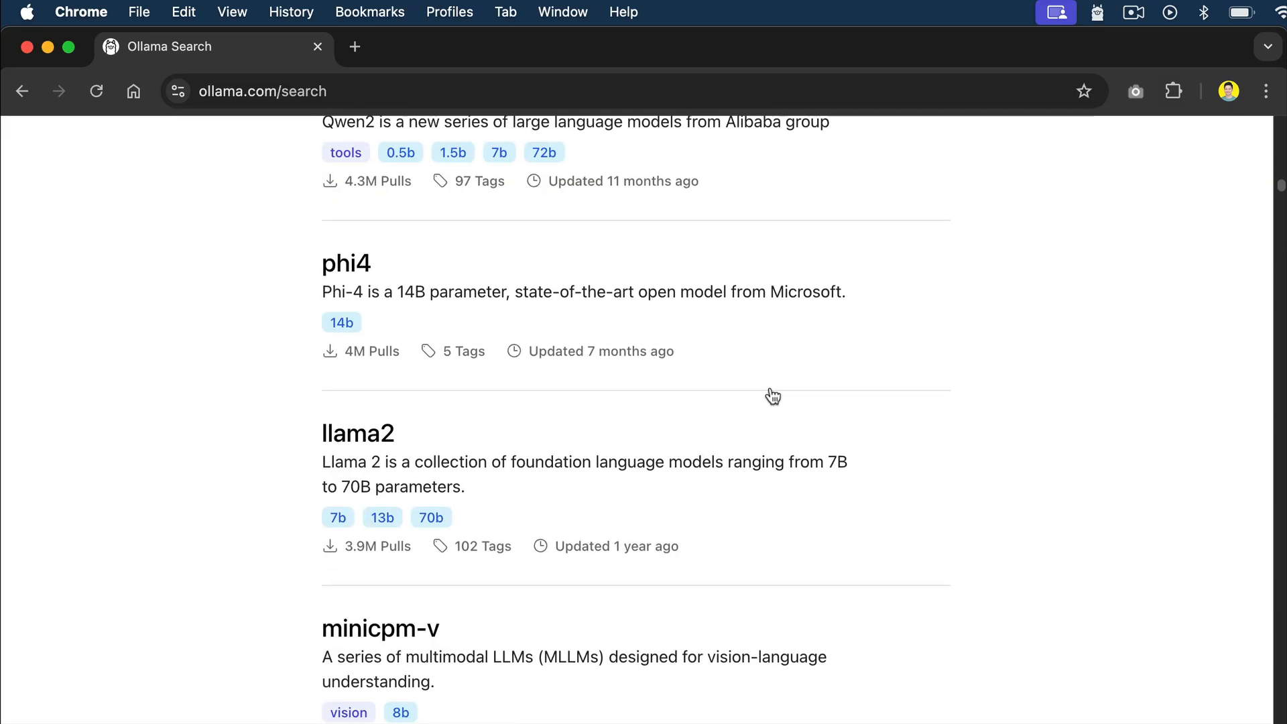
mouse_move(1009, 460)
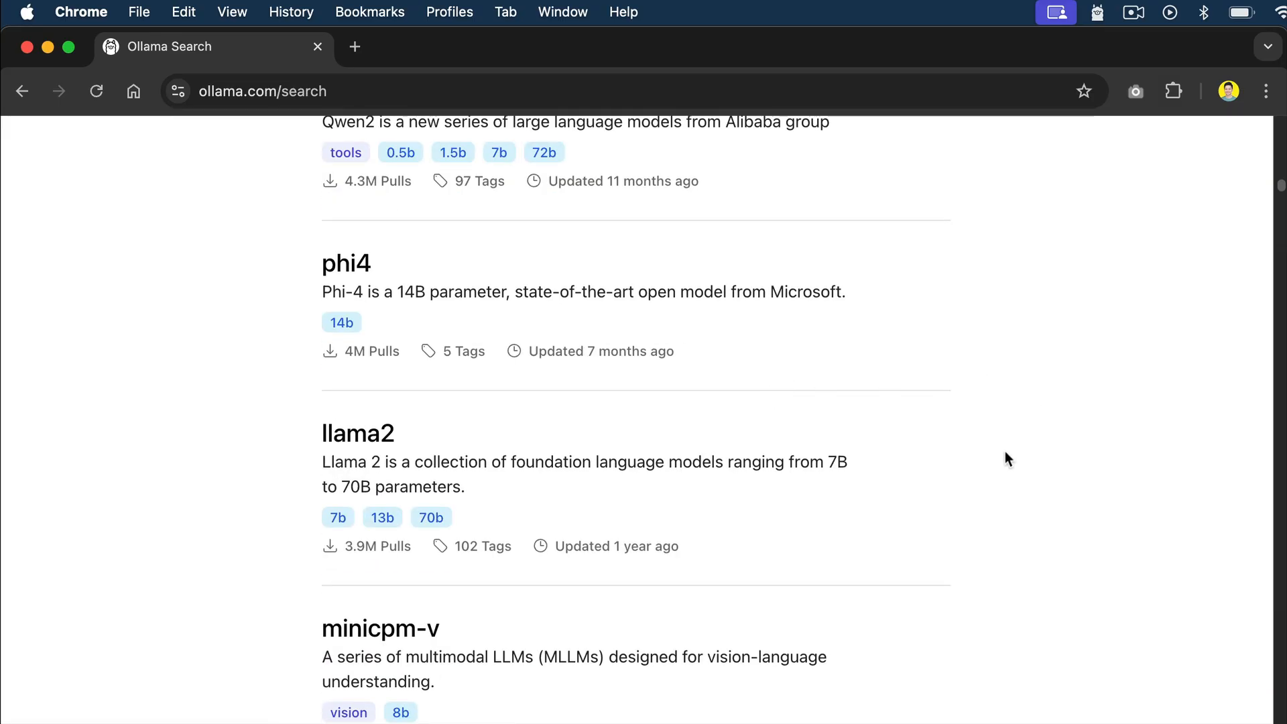
mouse_move(1016, 465)
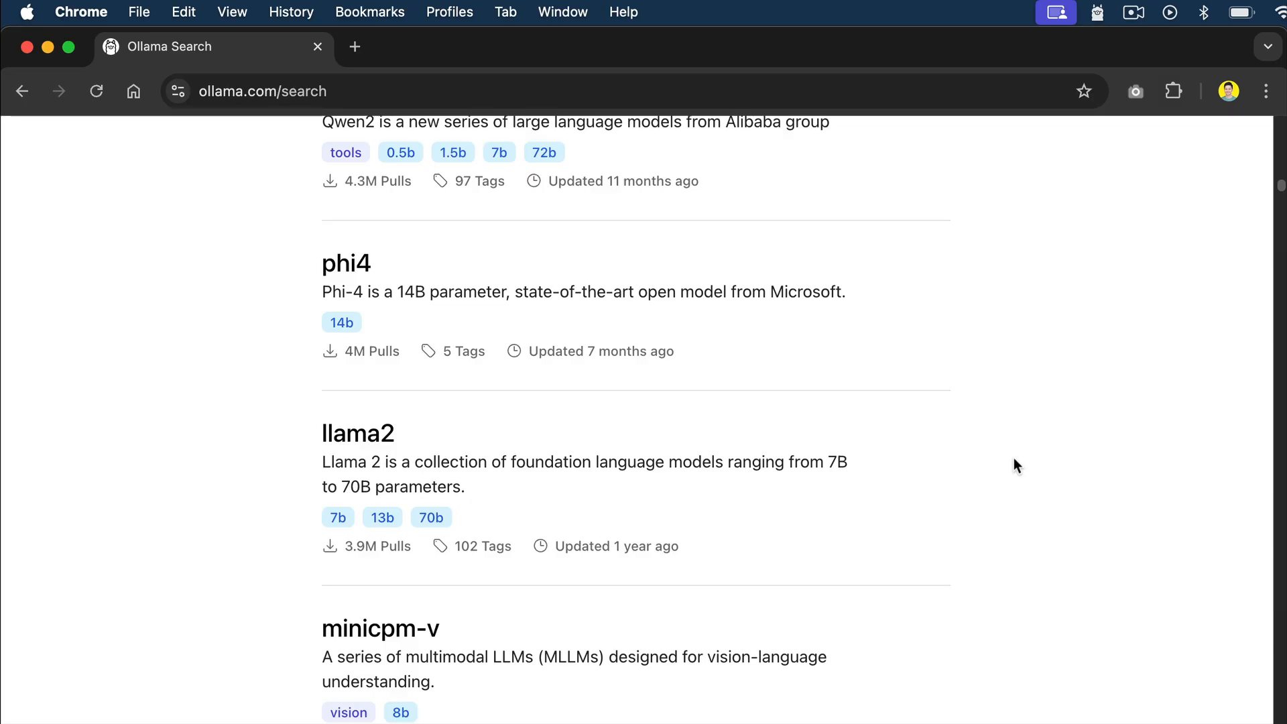
mouse_move(711, 441)
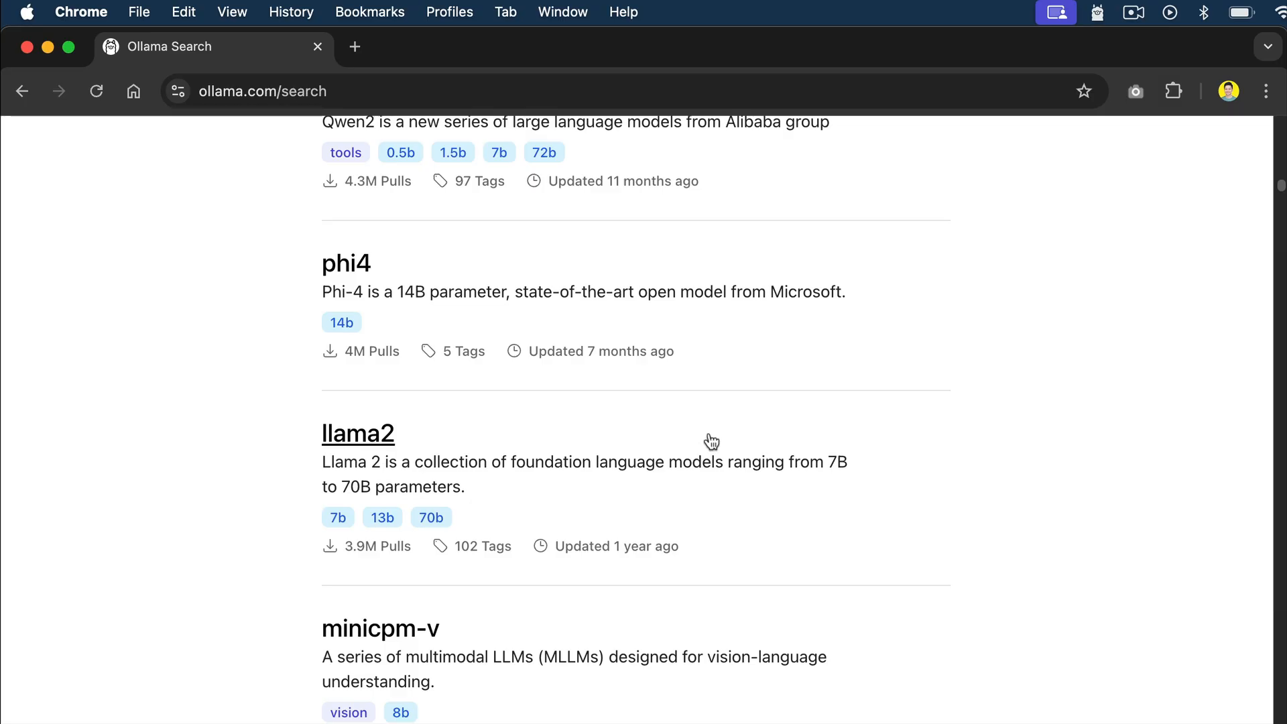
mouse_move(380, 444)
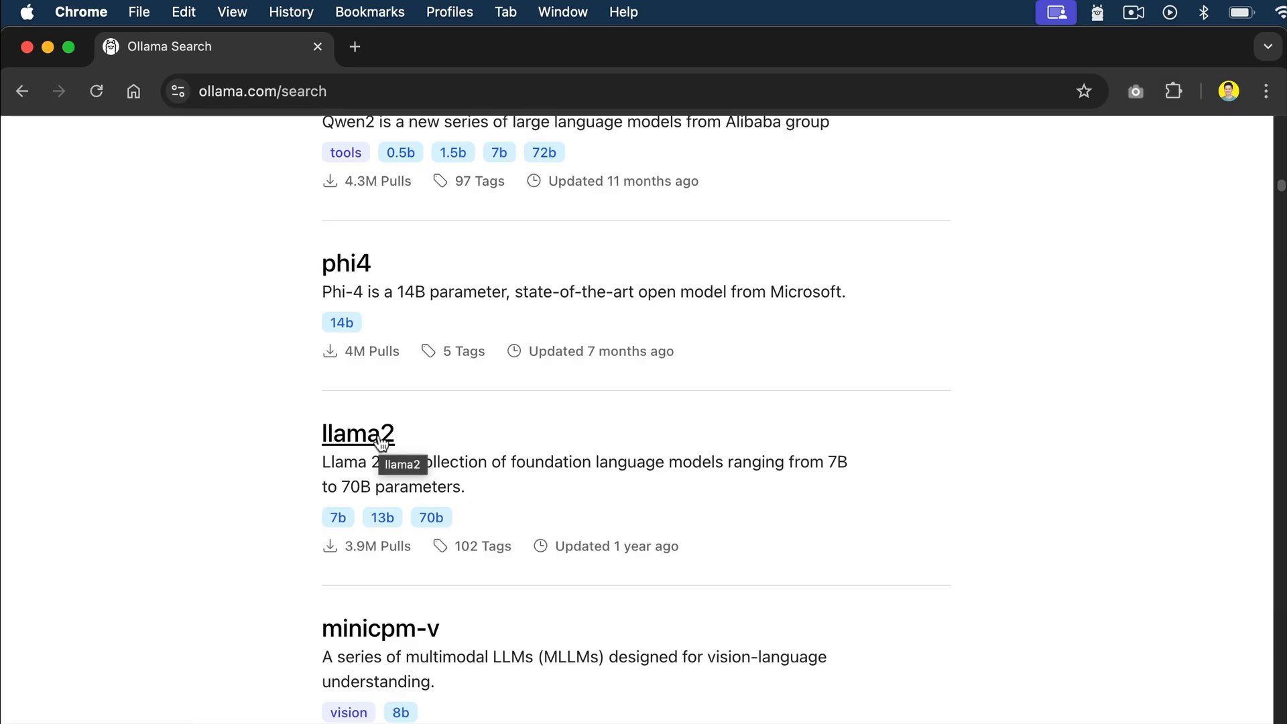
View the llama2 page's Models table with 7b, 13b and 70b variants
click(357, 433)
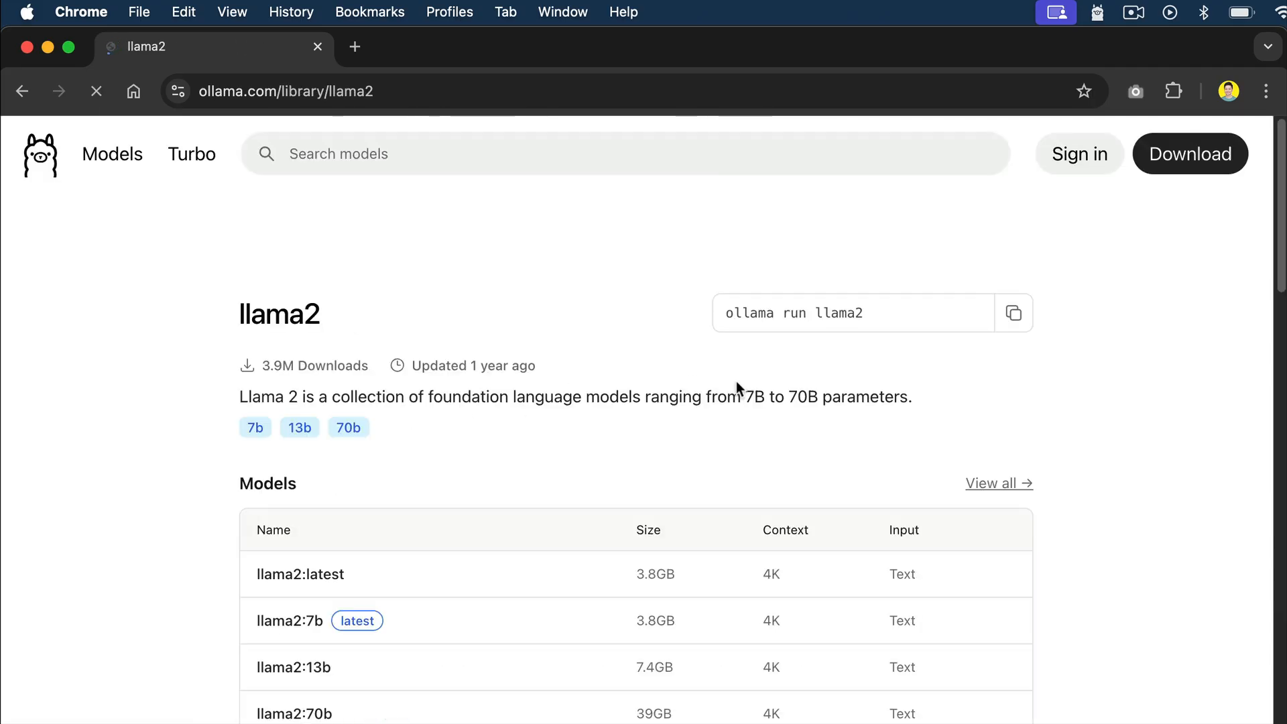
scroll(down, 3)
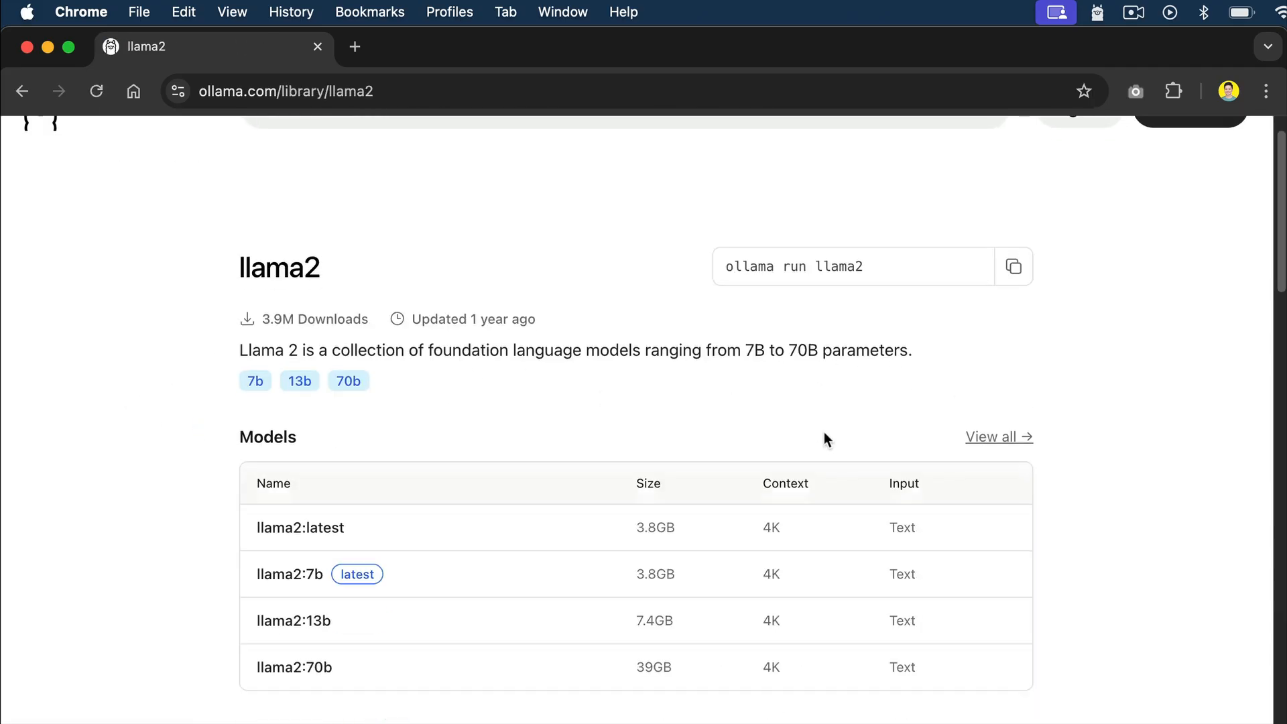
scroll(down, 3)
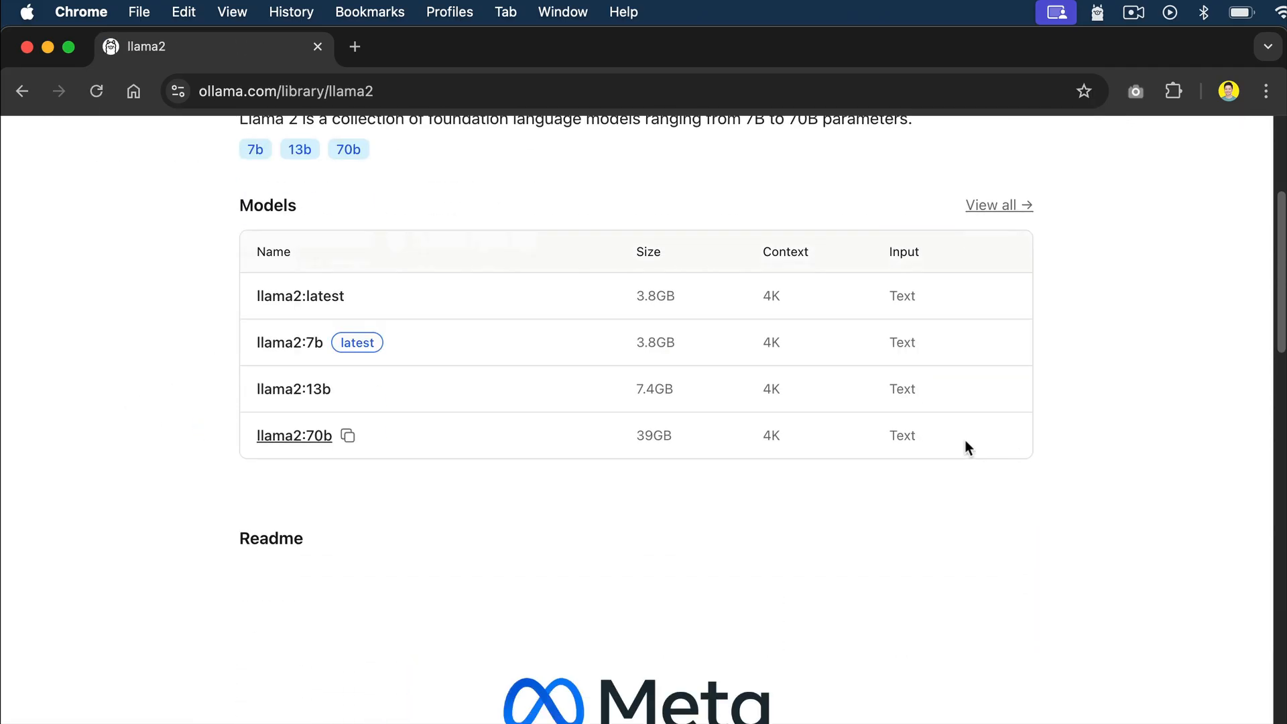
mouse_move(255, 354)
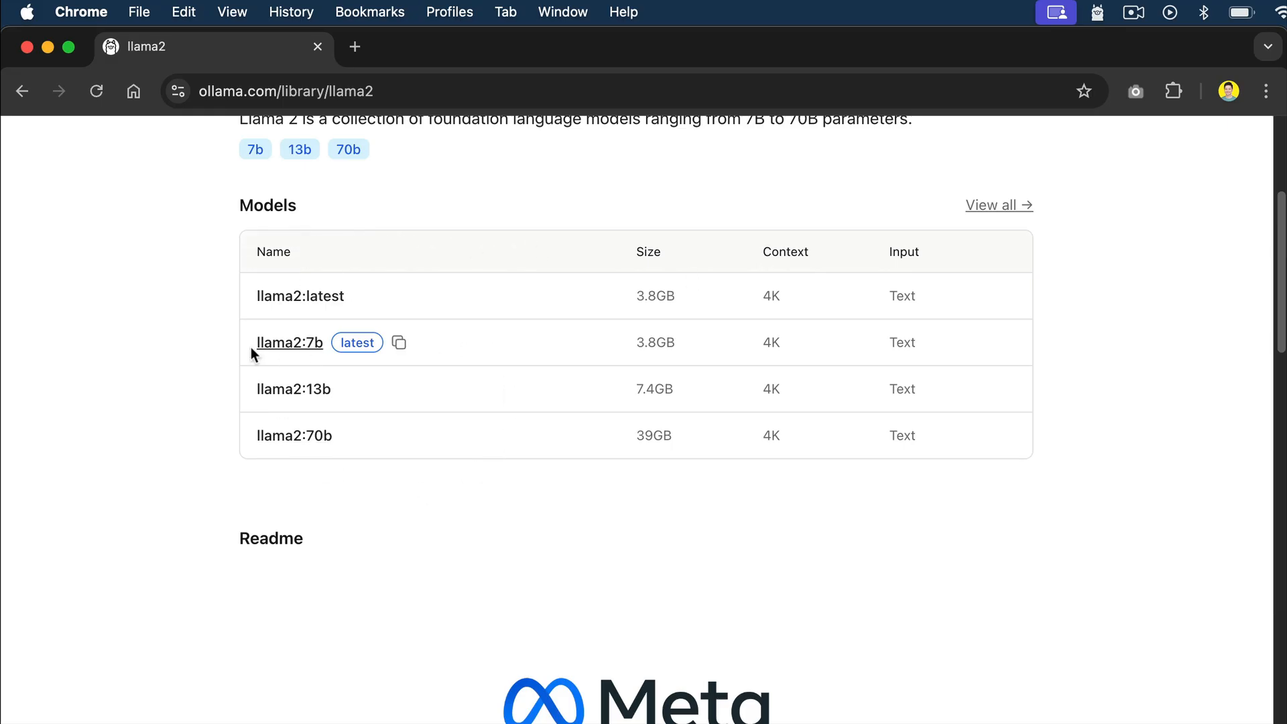
mouse_move(294, 436)
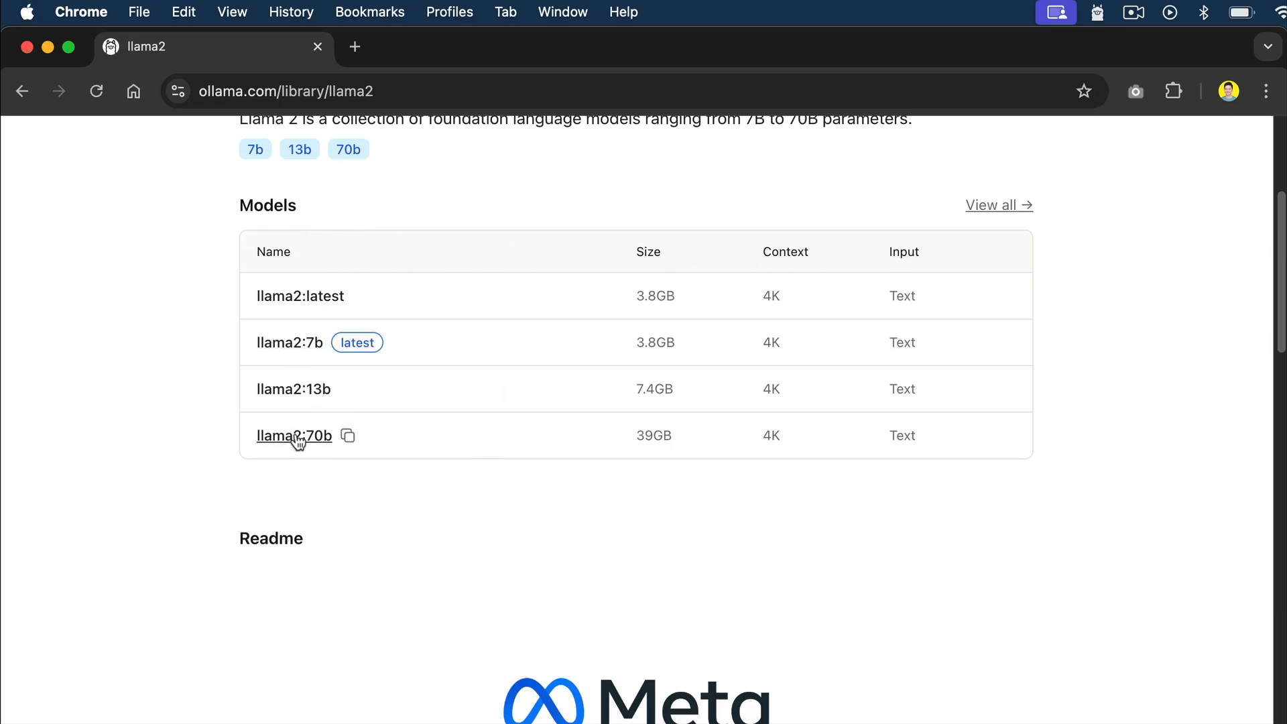
mouse_move(306, 445)
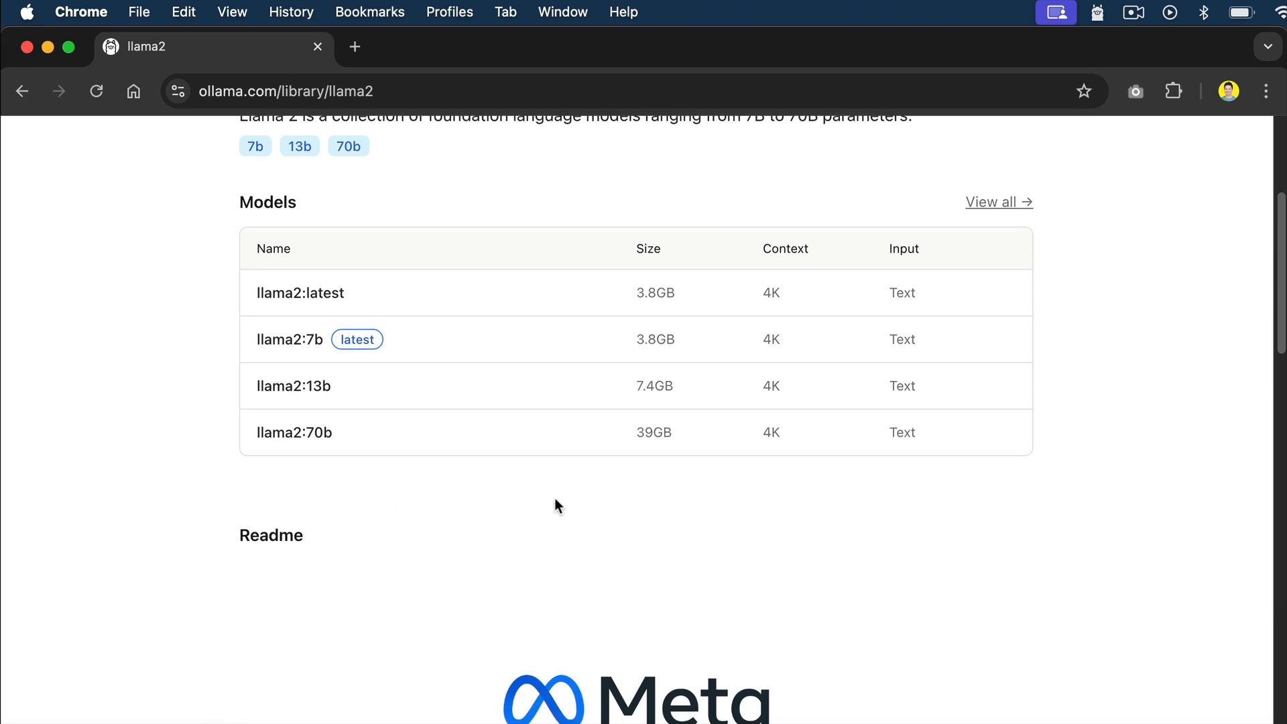
mouse_move(643, 485)
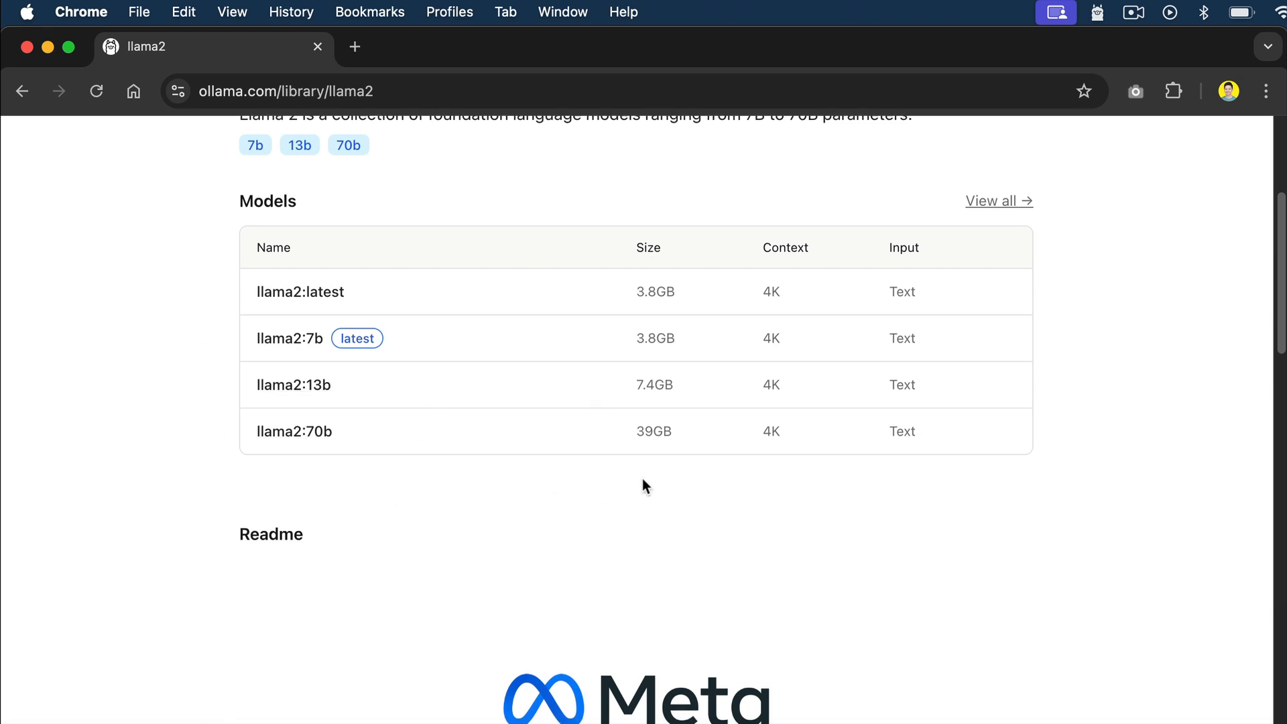
Read the llama2 memory requirements: 8GB, 16GB and 64GB RAM for 7b, 13b, 70b
scroll(down, 3)
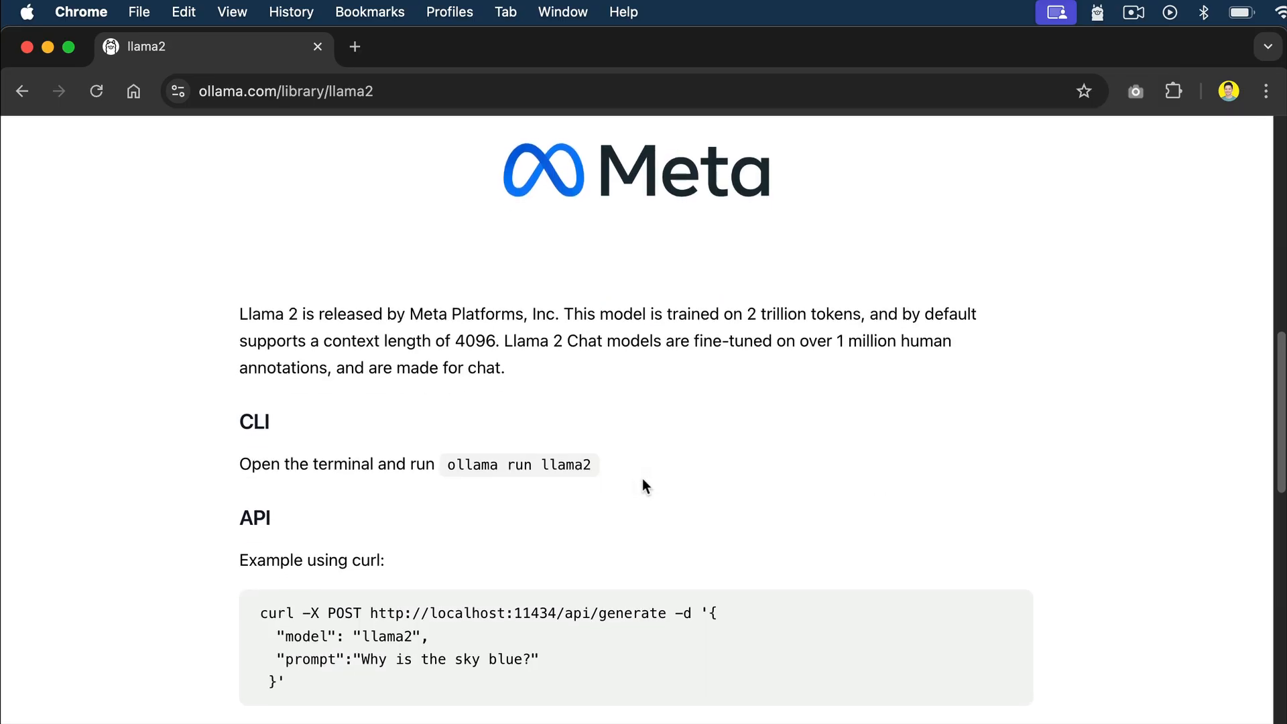
scroll(down, 3)
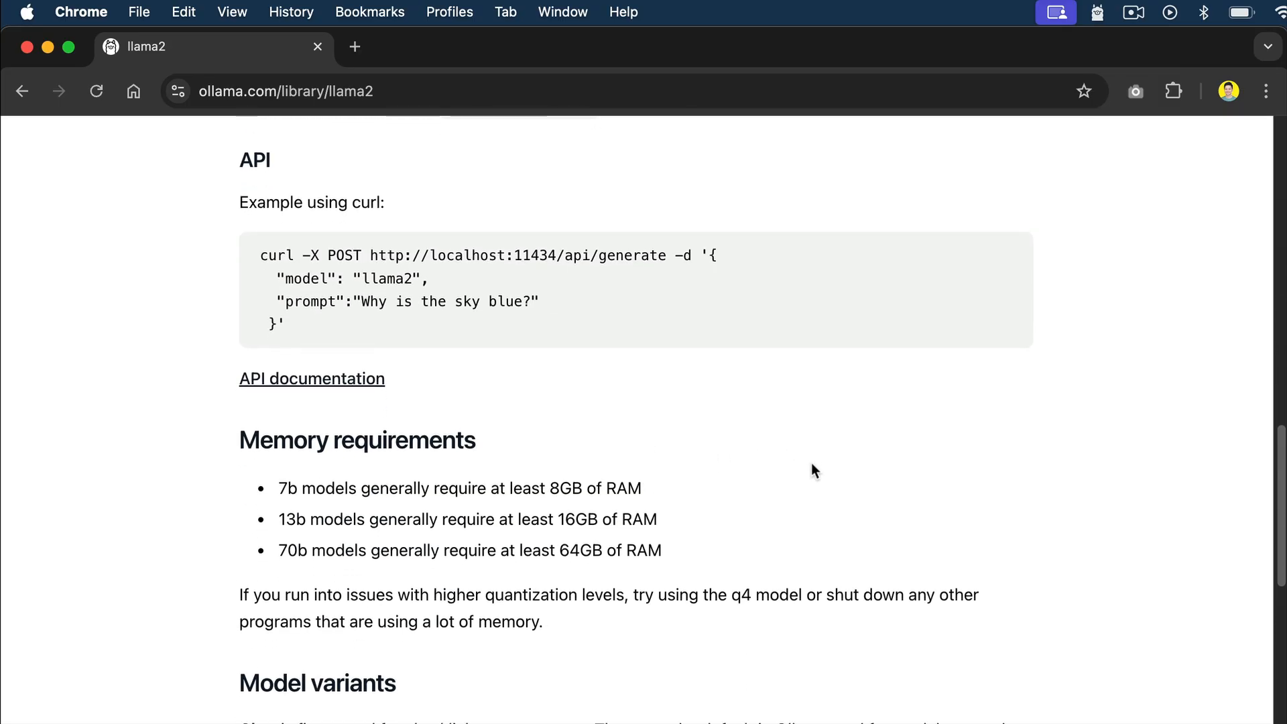
mouse_move(693, 499)
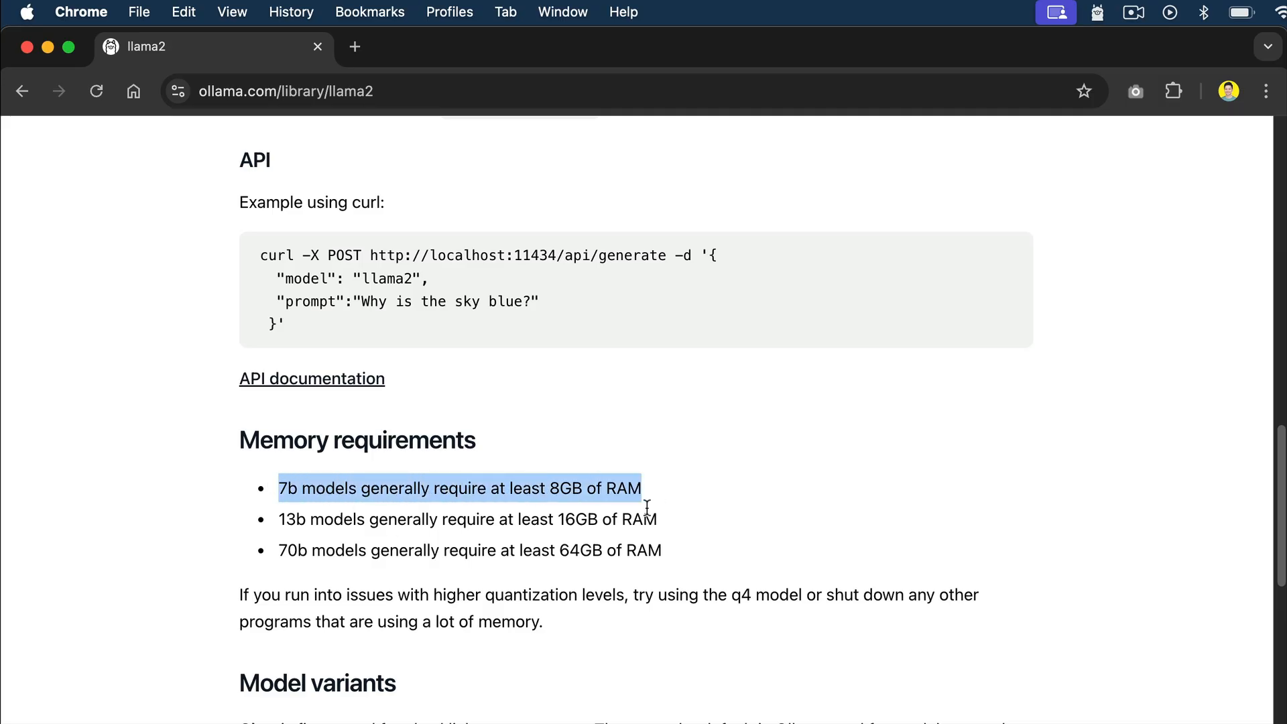
mouse_move(712, 524)
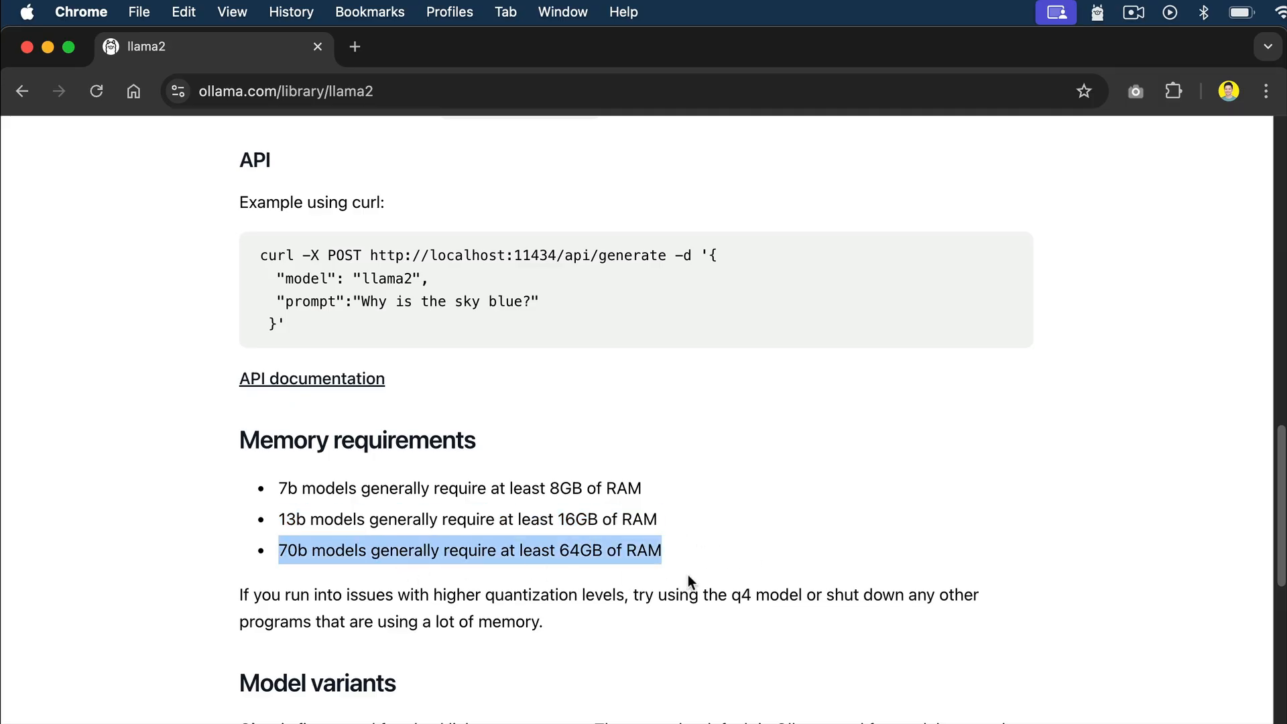
scroll(down, 3)
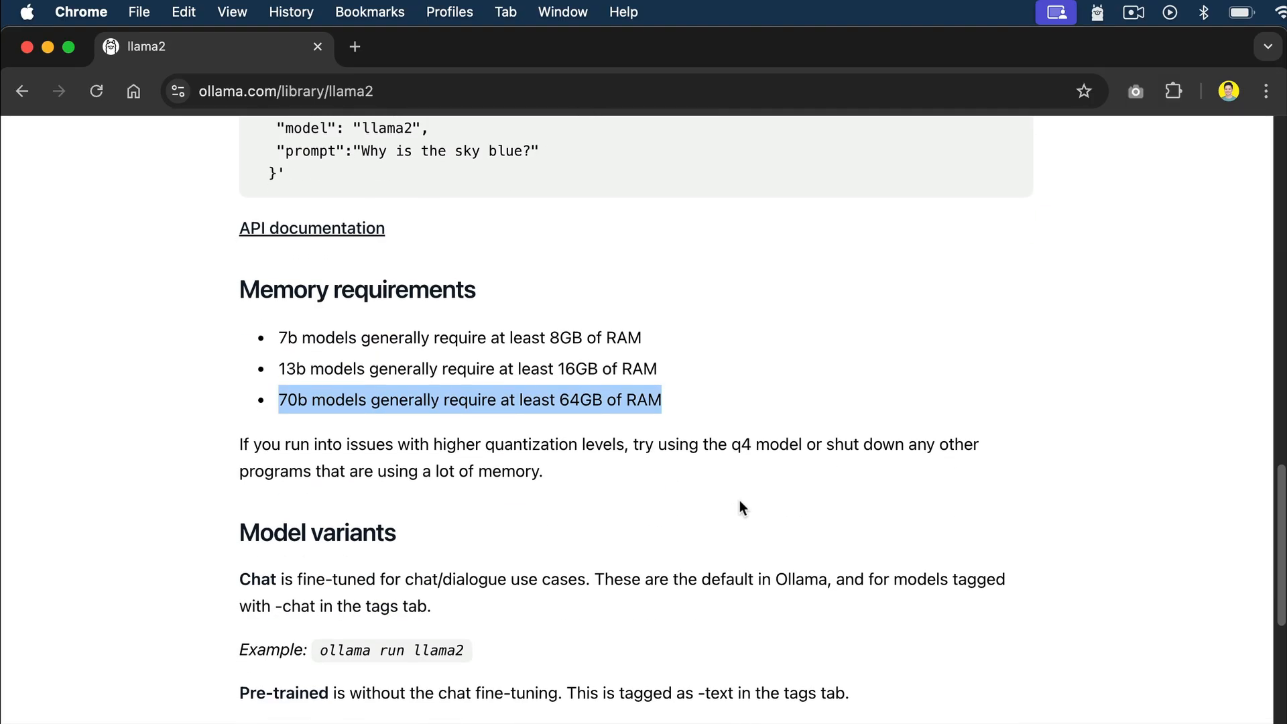
mouse_move(687, 512)
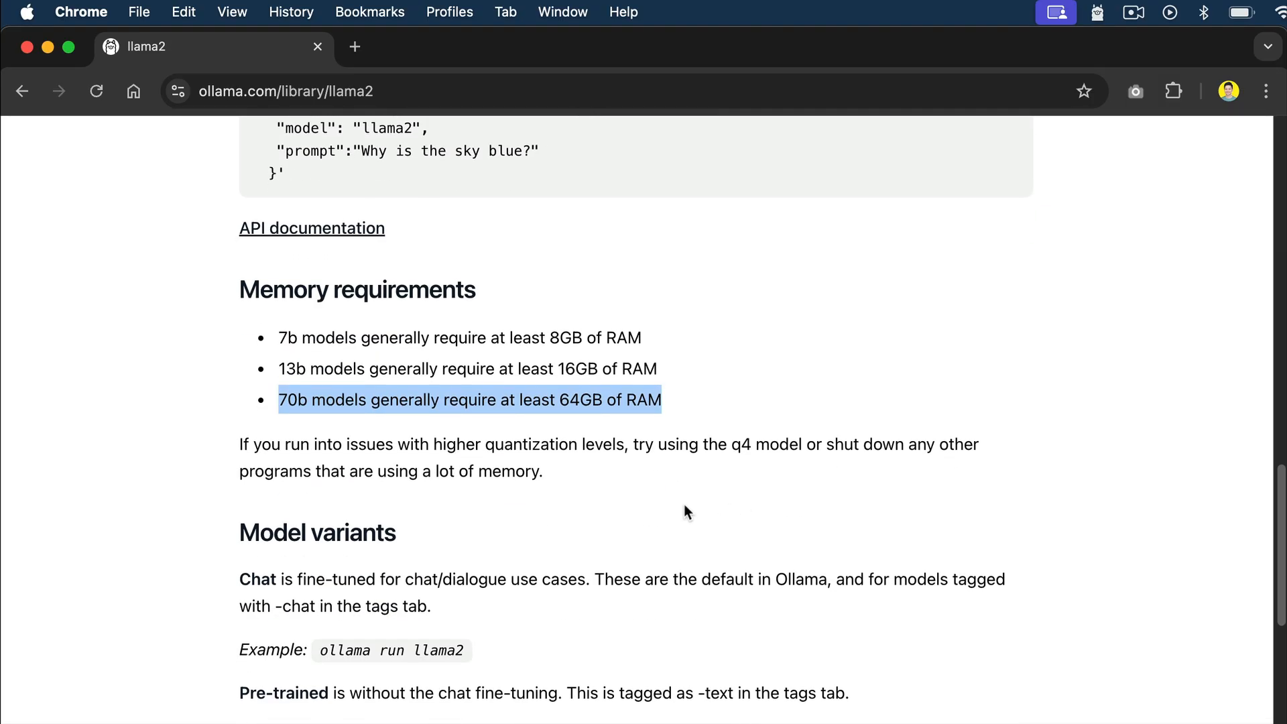
mouse_move(748, 382)
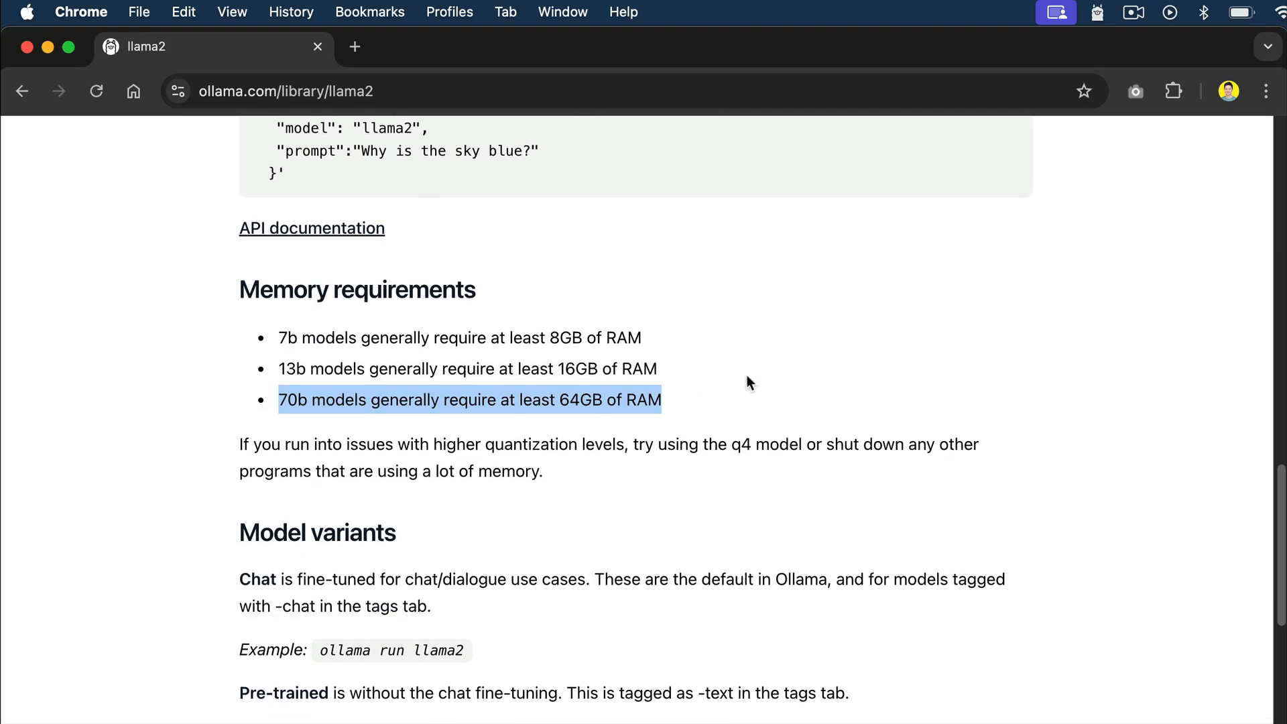
Return to the models catalogue and browse gemma3, qwen3, nomic-embed-text, llama3.2 and mistral
click(669, 369)
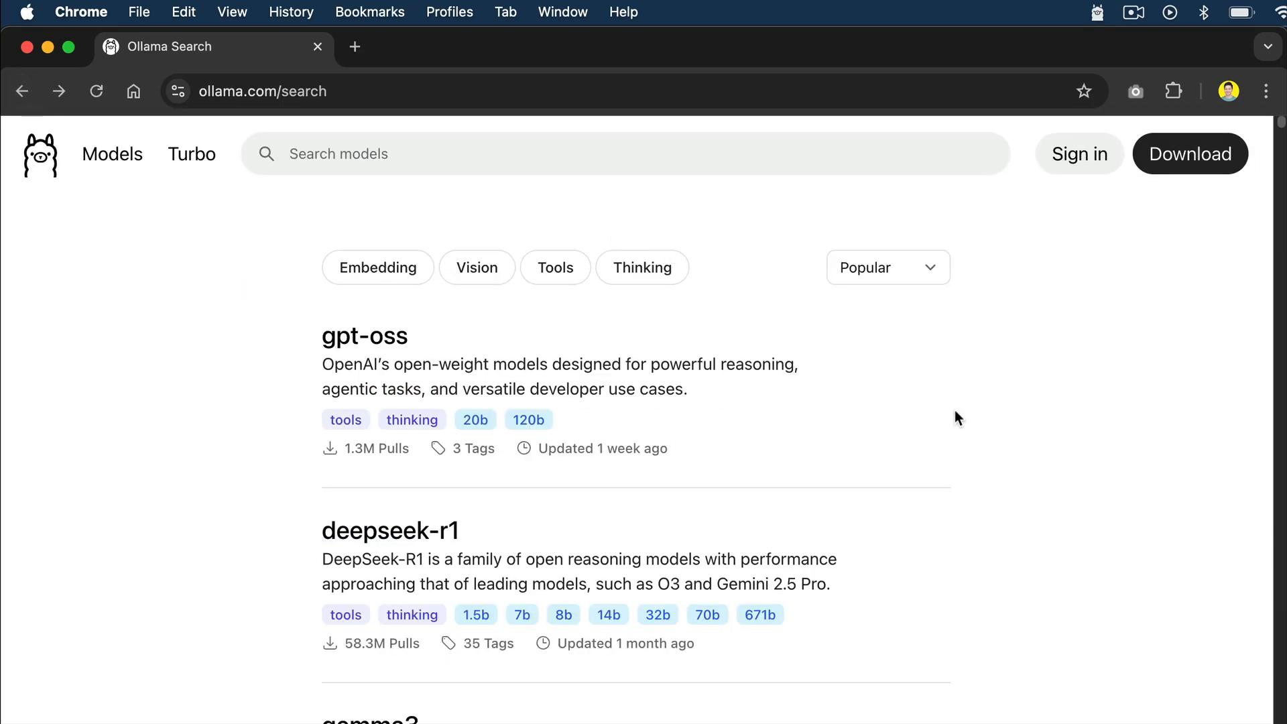
scroll(down, 3)
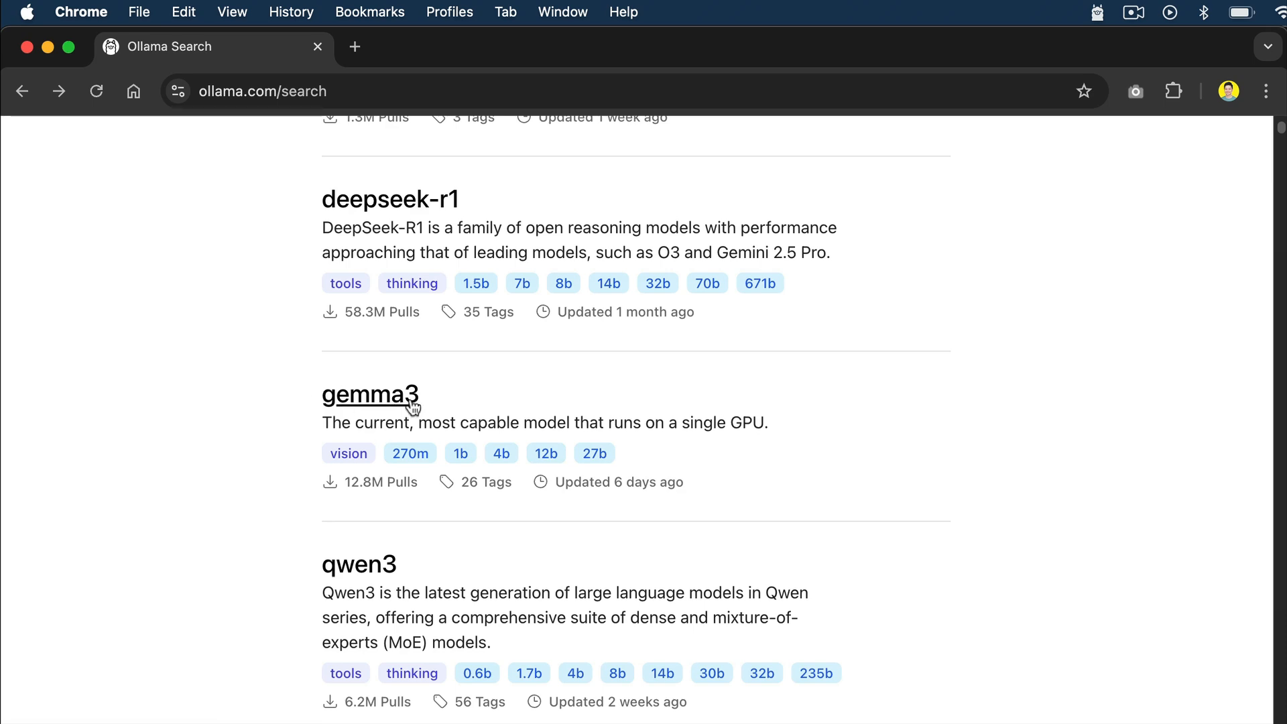
scroll(down, 3)
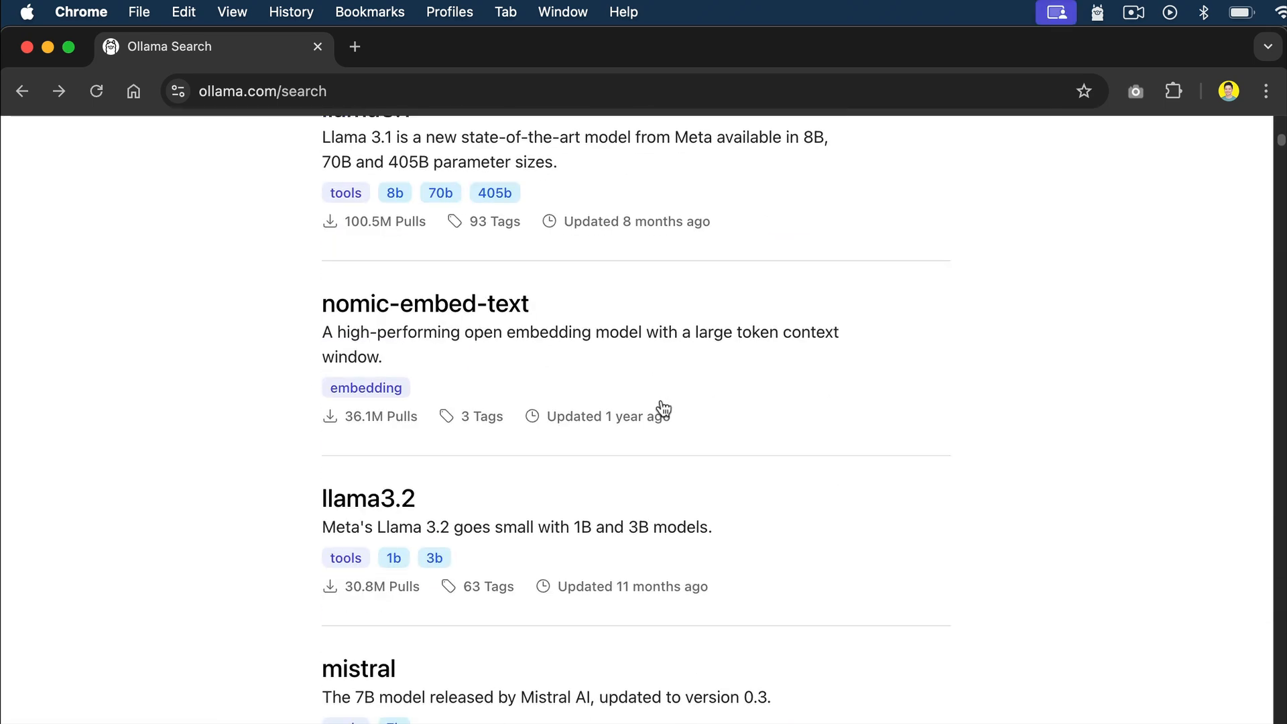
scroll(down, 3)
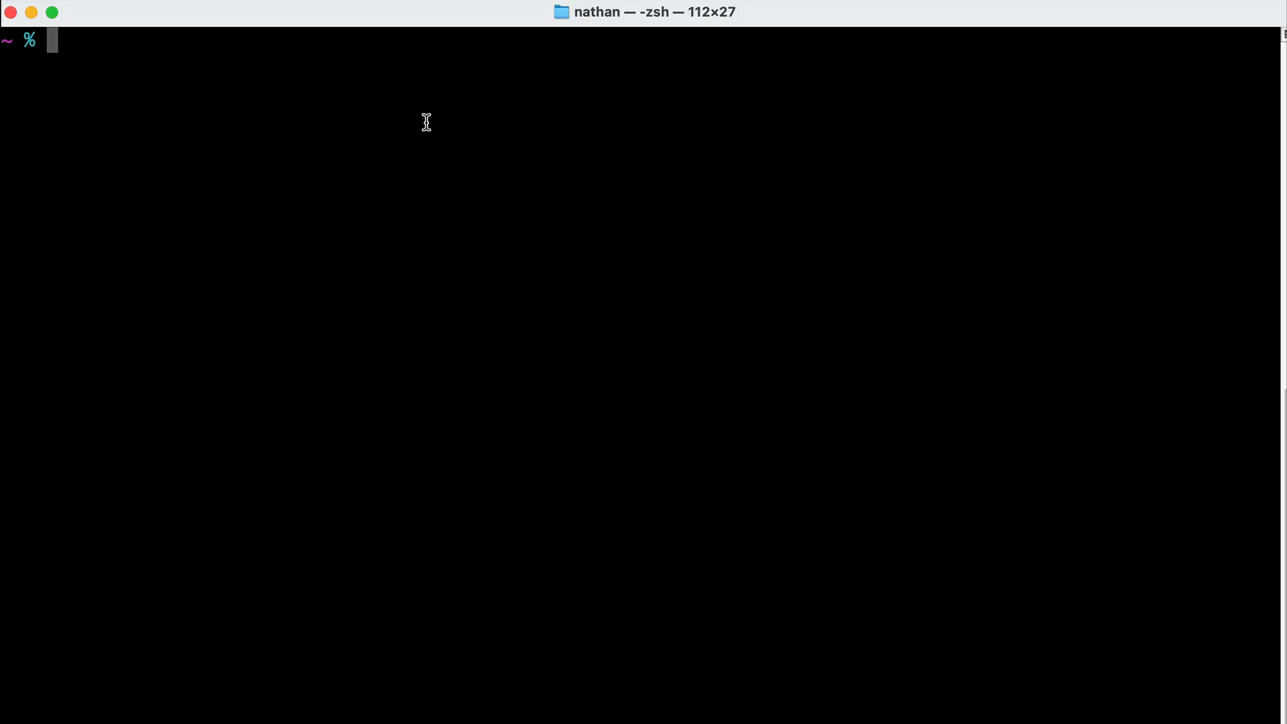
Run 'ollama run mistral' in Terminal, pulling the 4.4 GB model
text(ollama run)
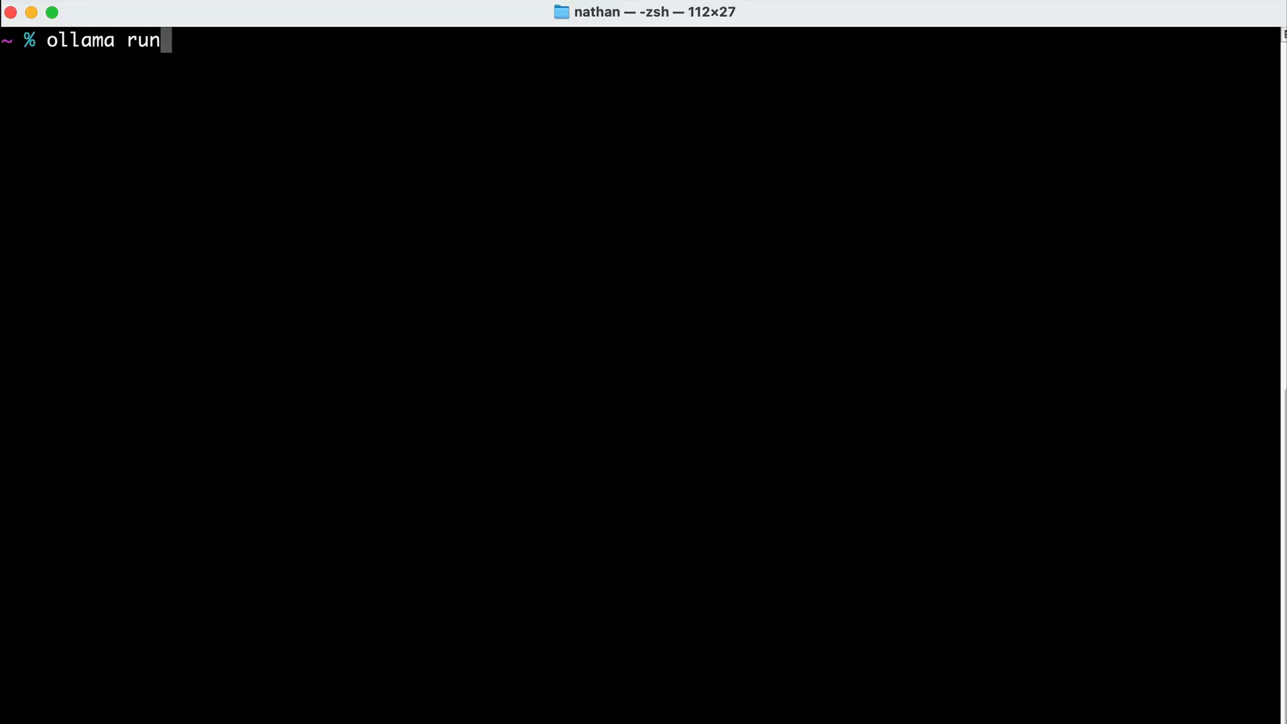
mouse_move(265, 53)
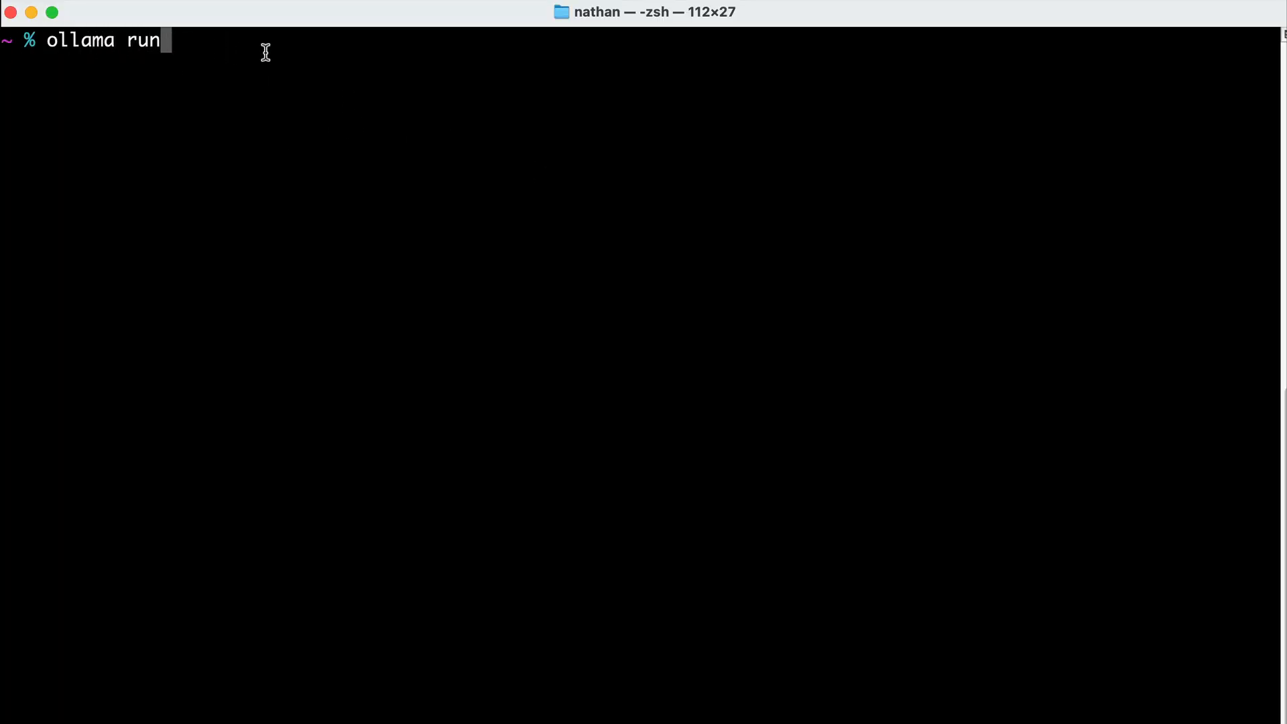
text(mis)
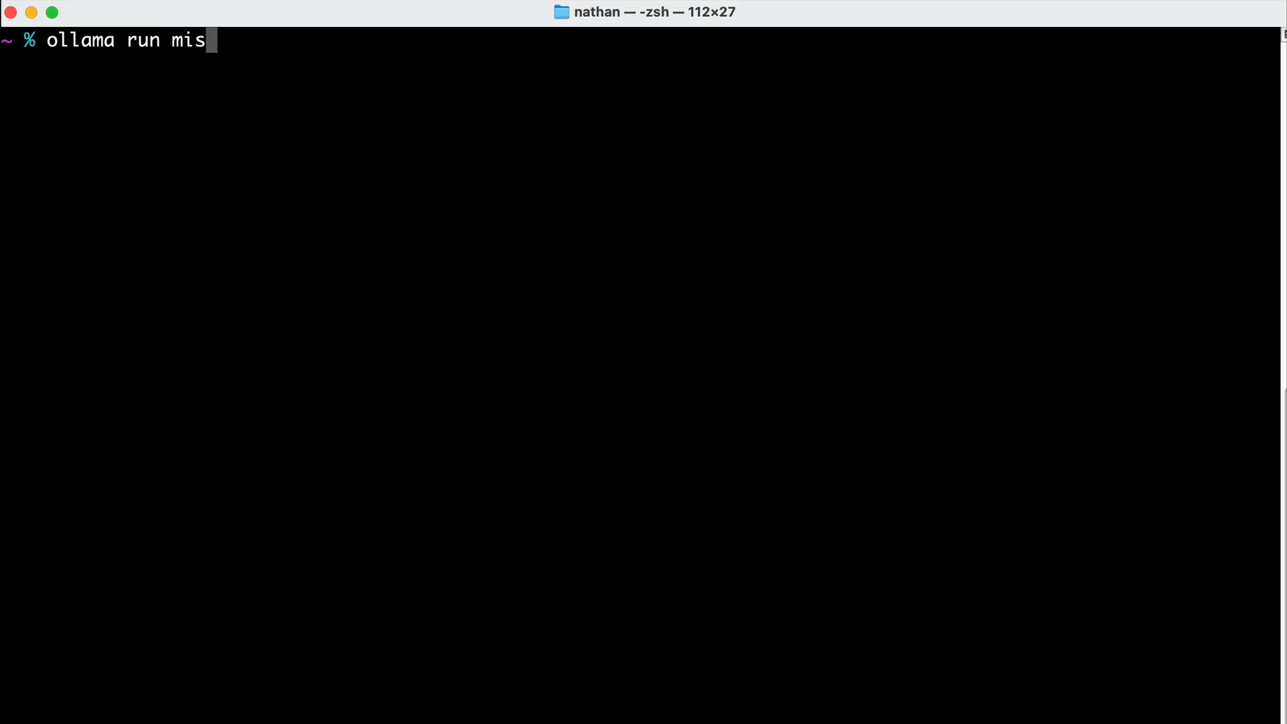
key(Return)
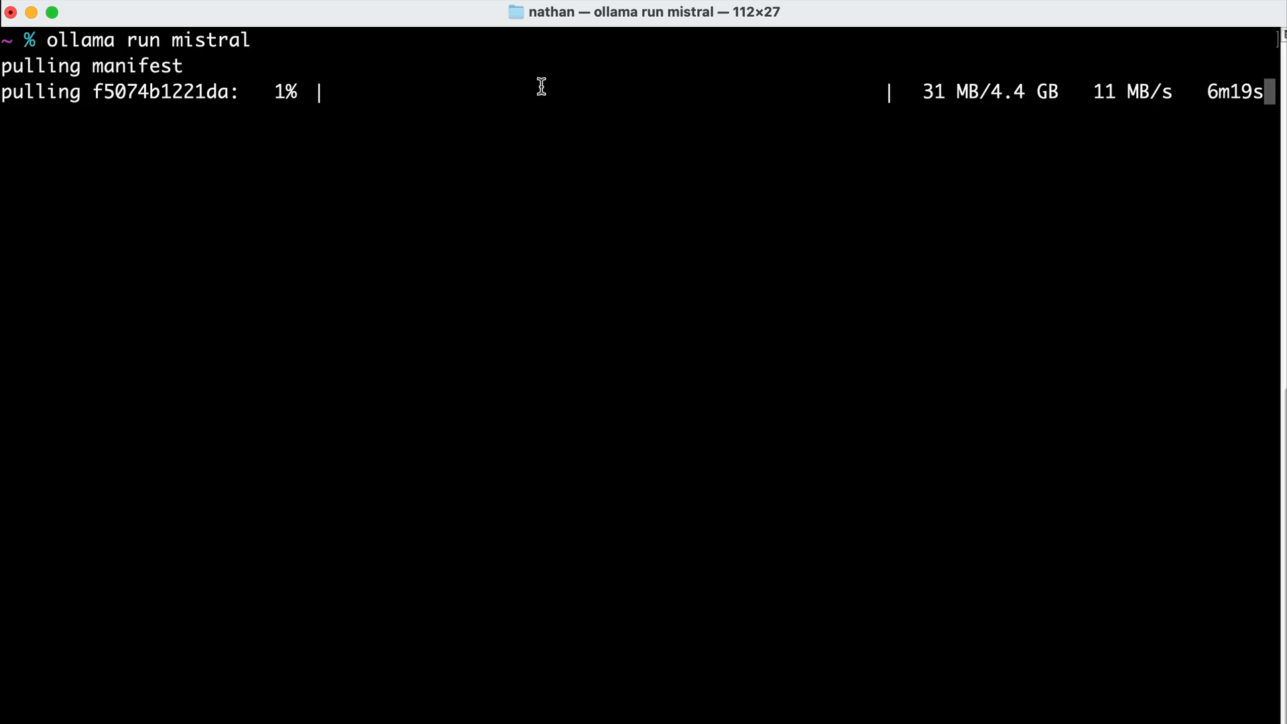
mouse_move(902, 177)
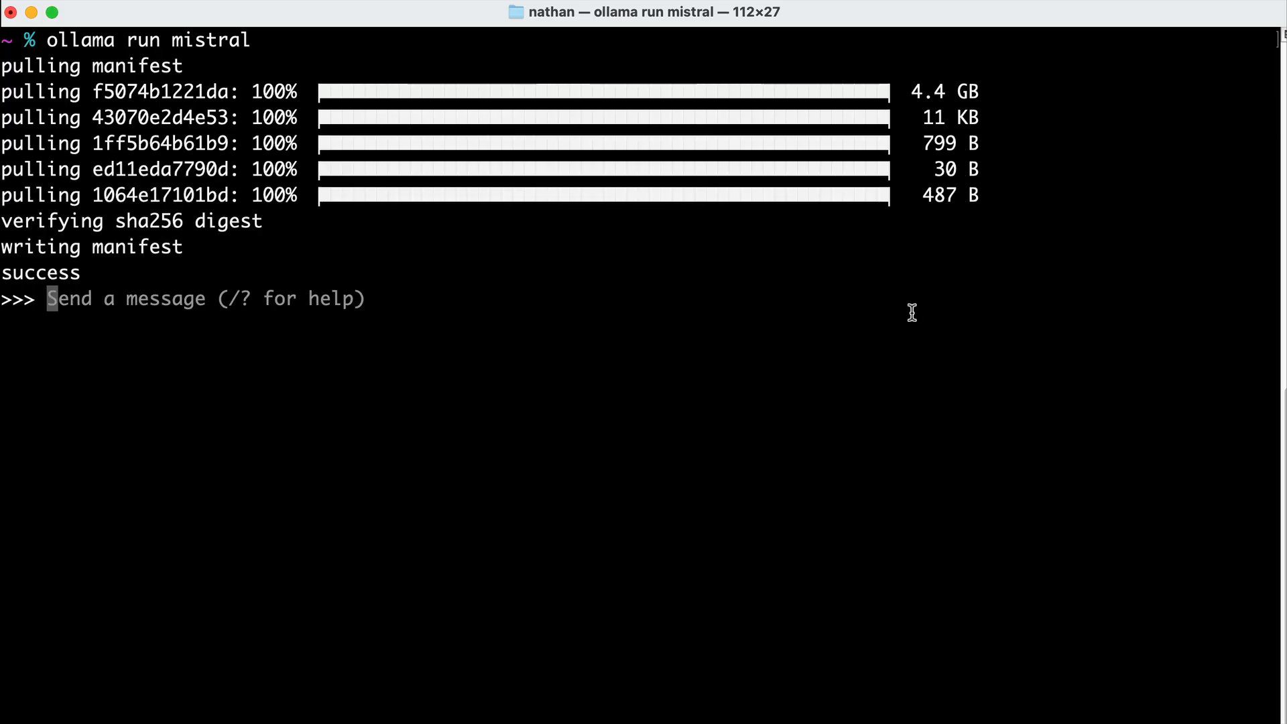
mouse_move(386, 298)
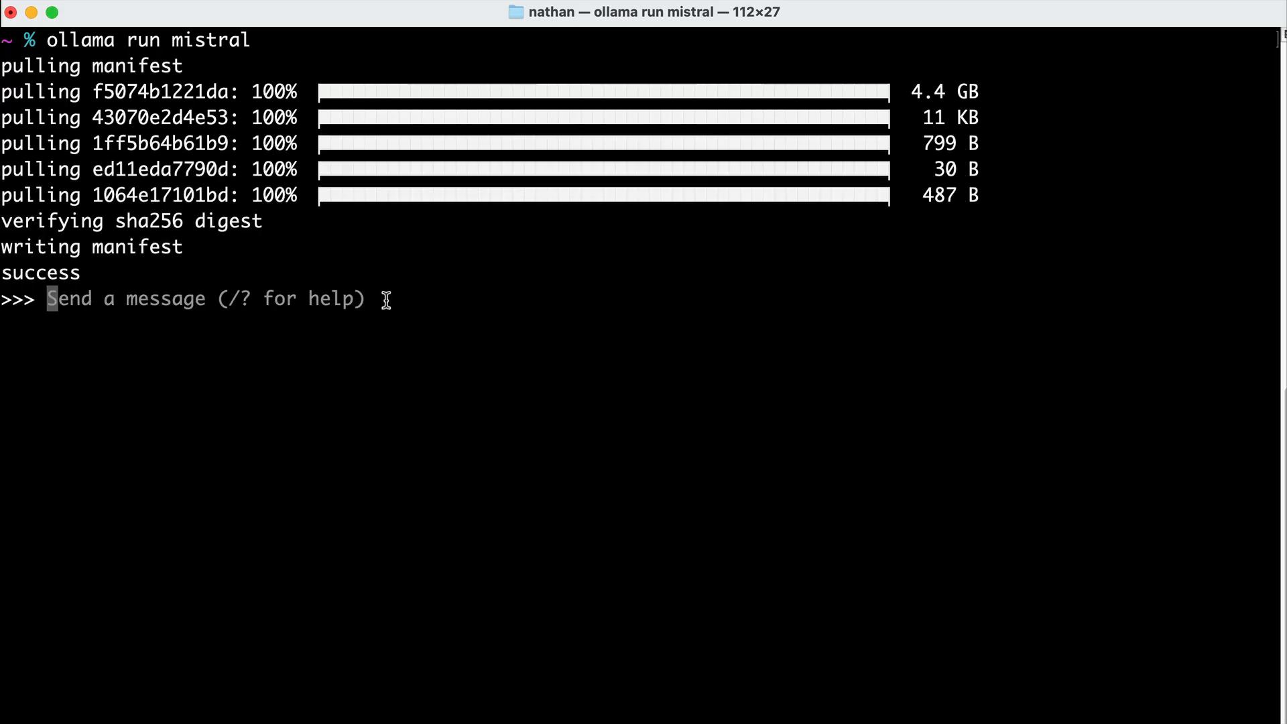
Greet mistral with 'Hi!' and then leave the chat with /bye
text(Hi!)
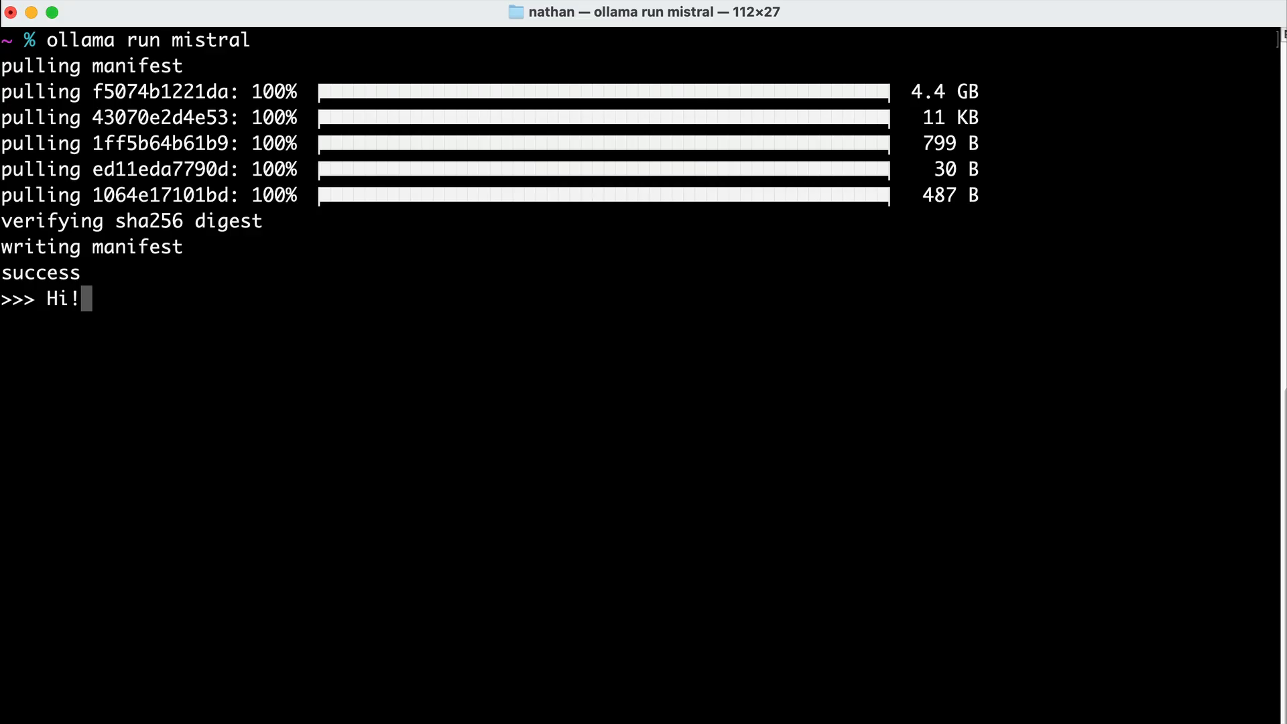
key(Return)
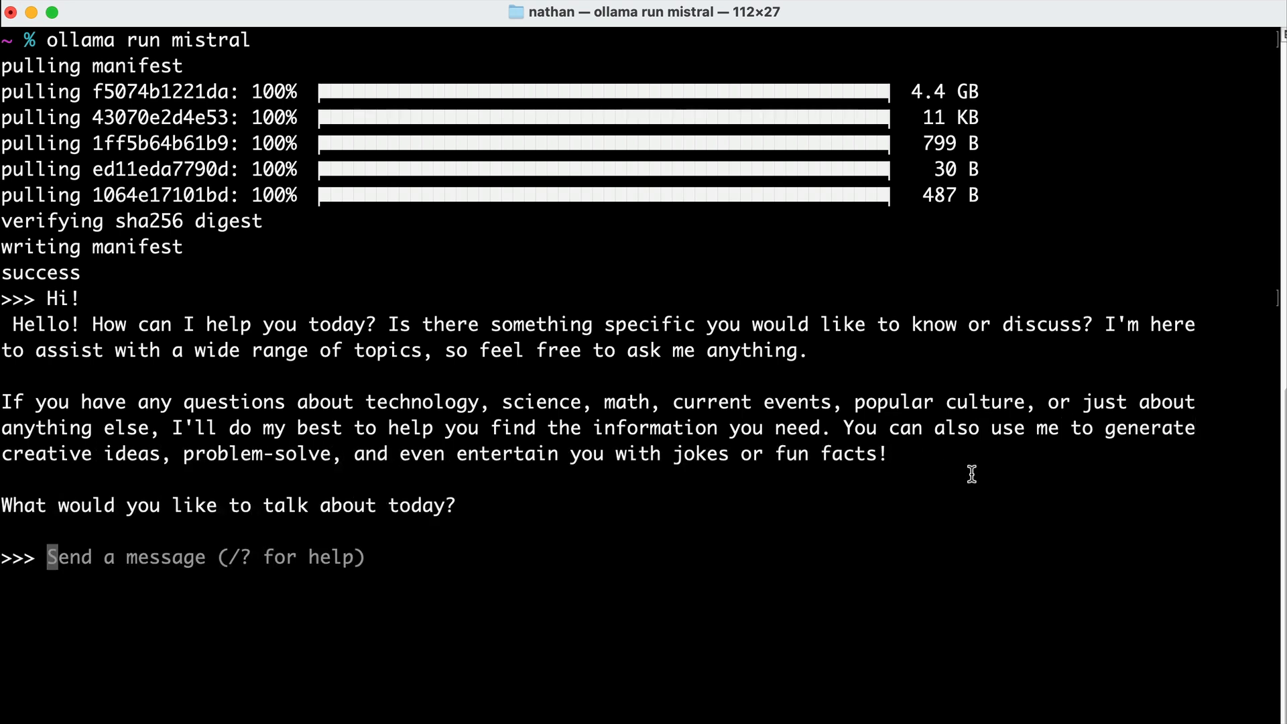
text(/bye)
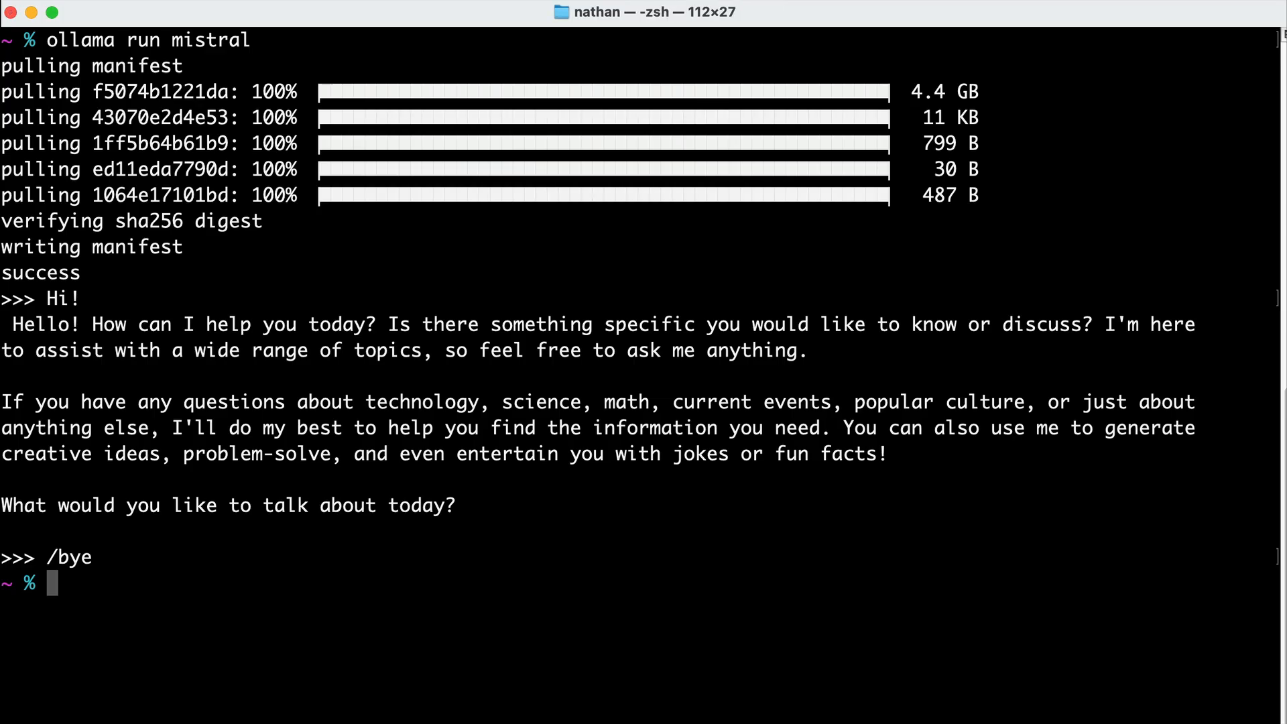
mouse_move(613, 539)
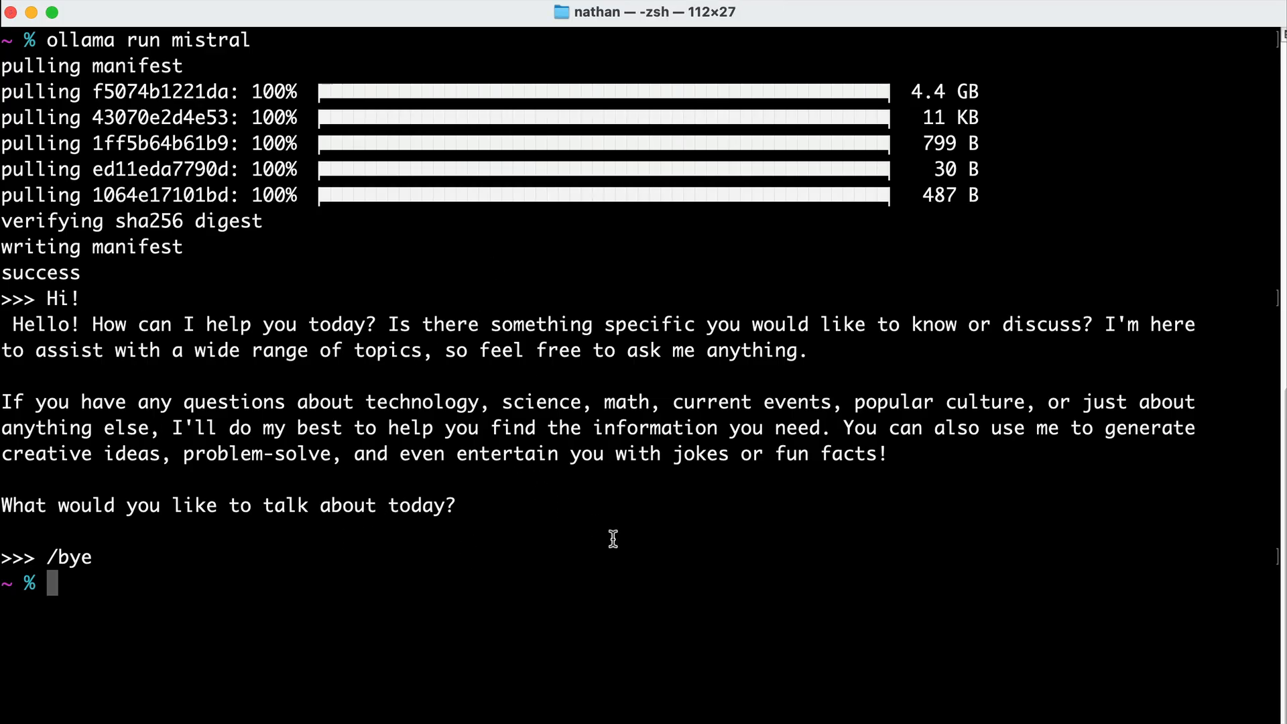
Start another mistral chat session and end it with /bye
text(ollama)
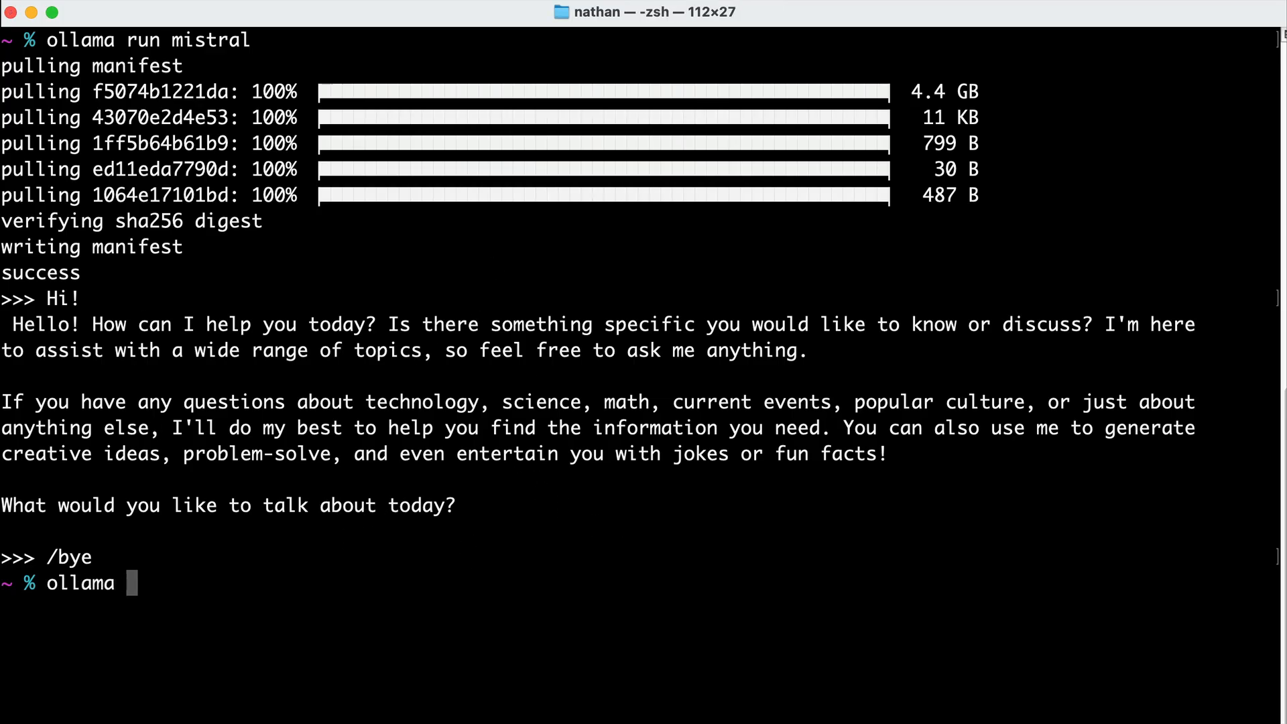
text(run mistral)
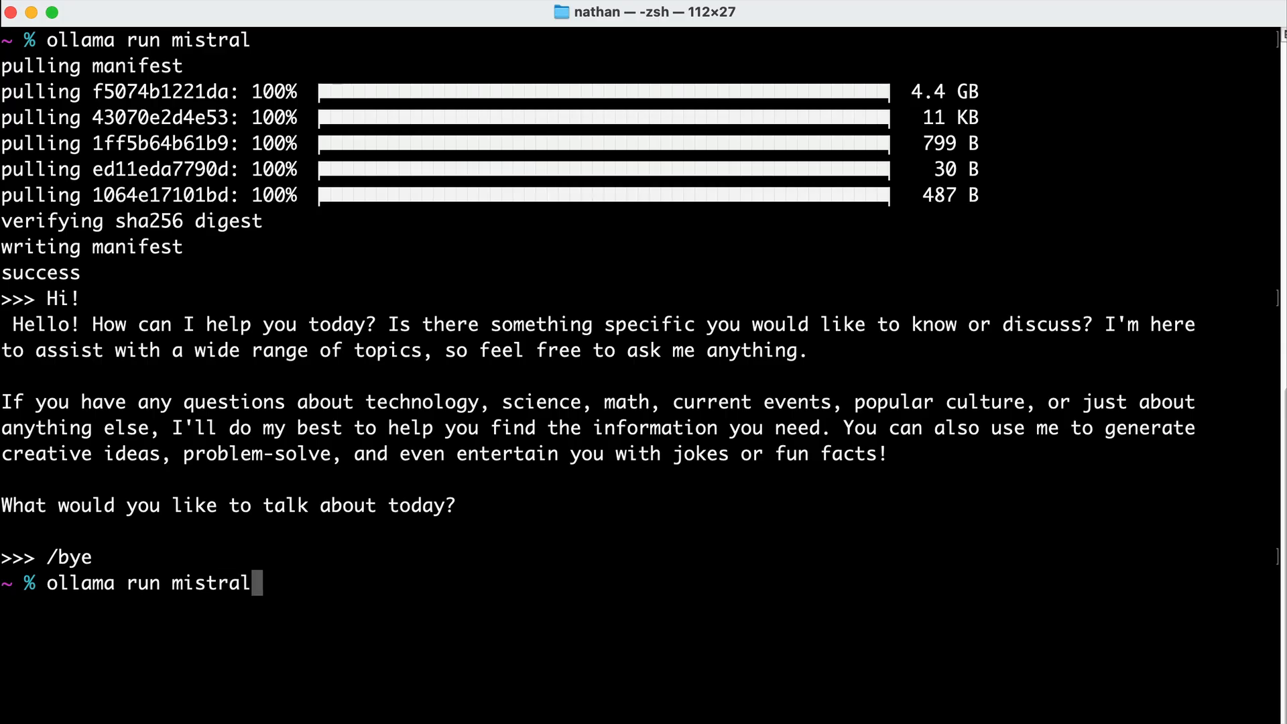
key(Return)
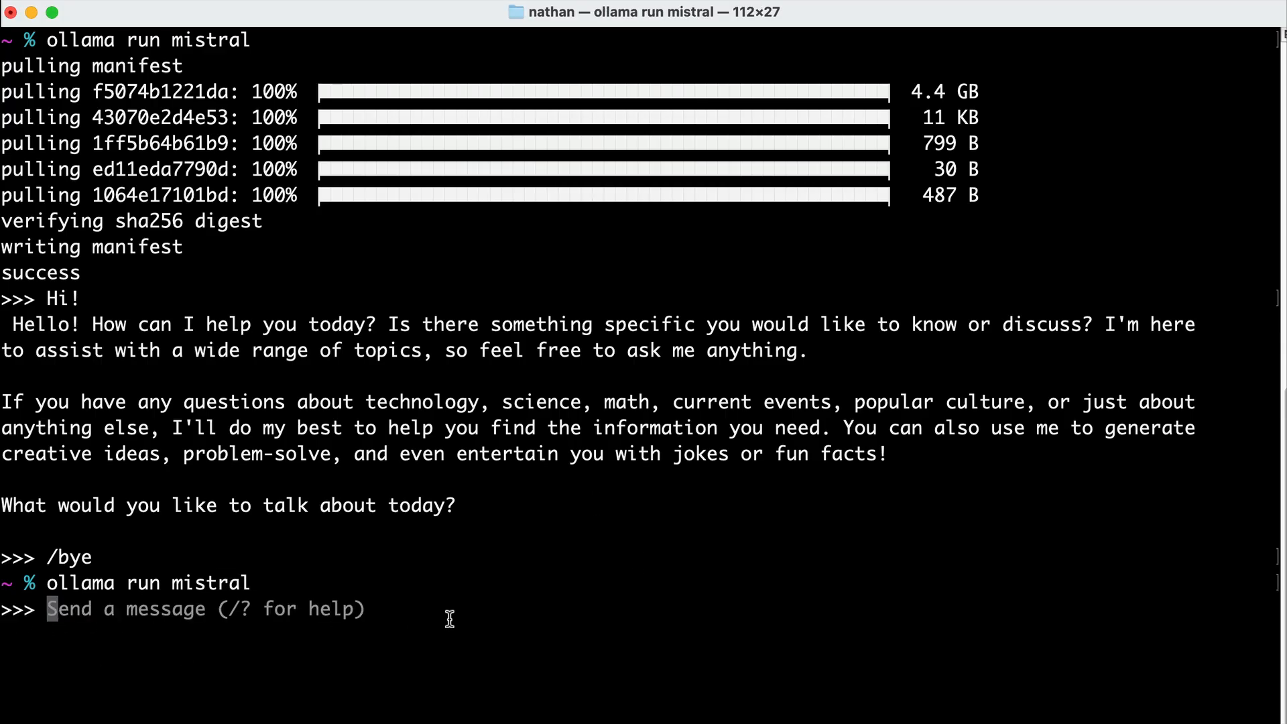
text(/bye)
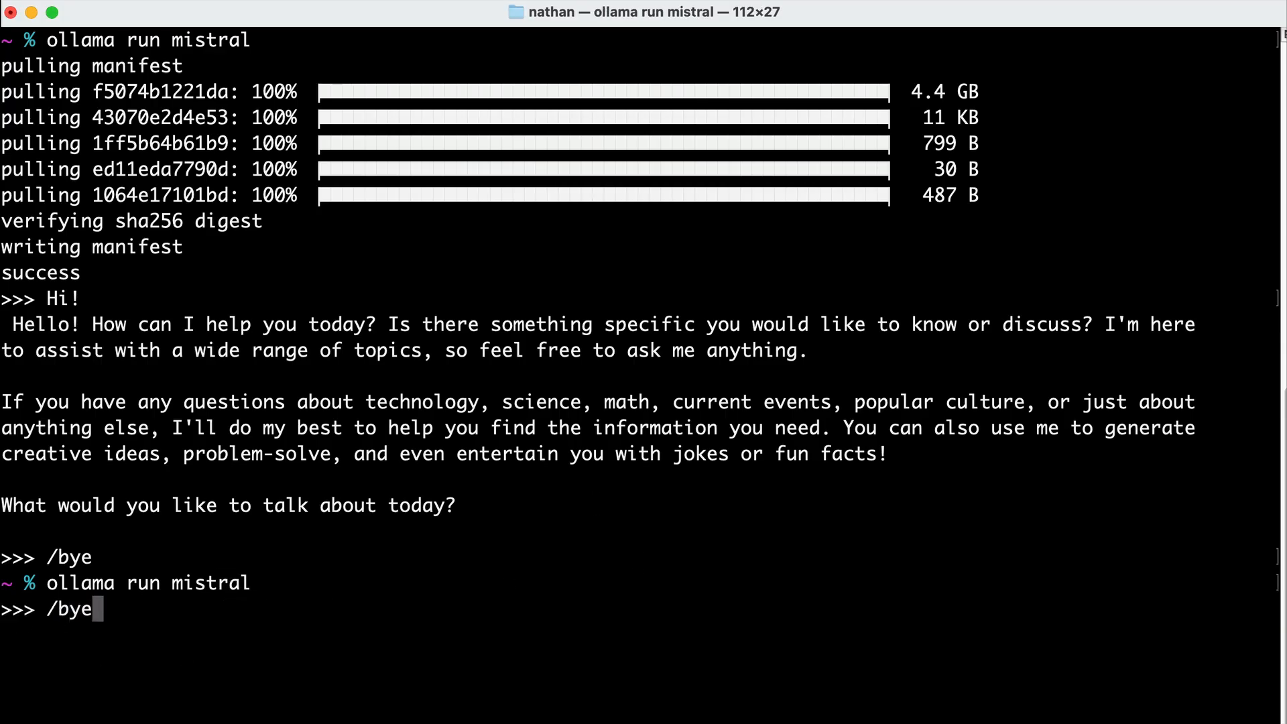
key(Return)
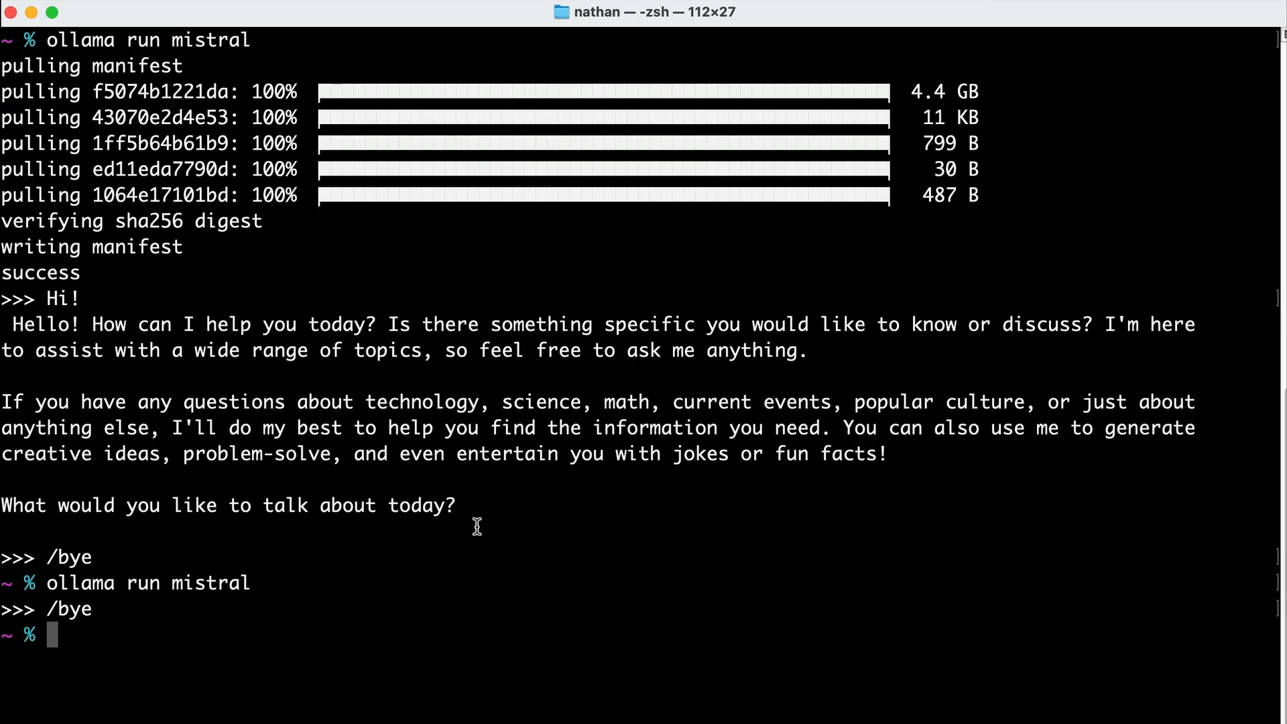
List installed models (mistral:latest, gemma3:4b) and run 'ollama rm gemma3:4b'
text(ollama l)
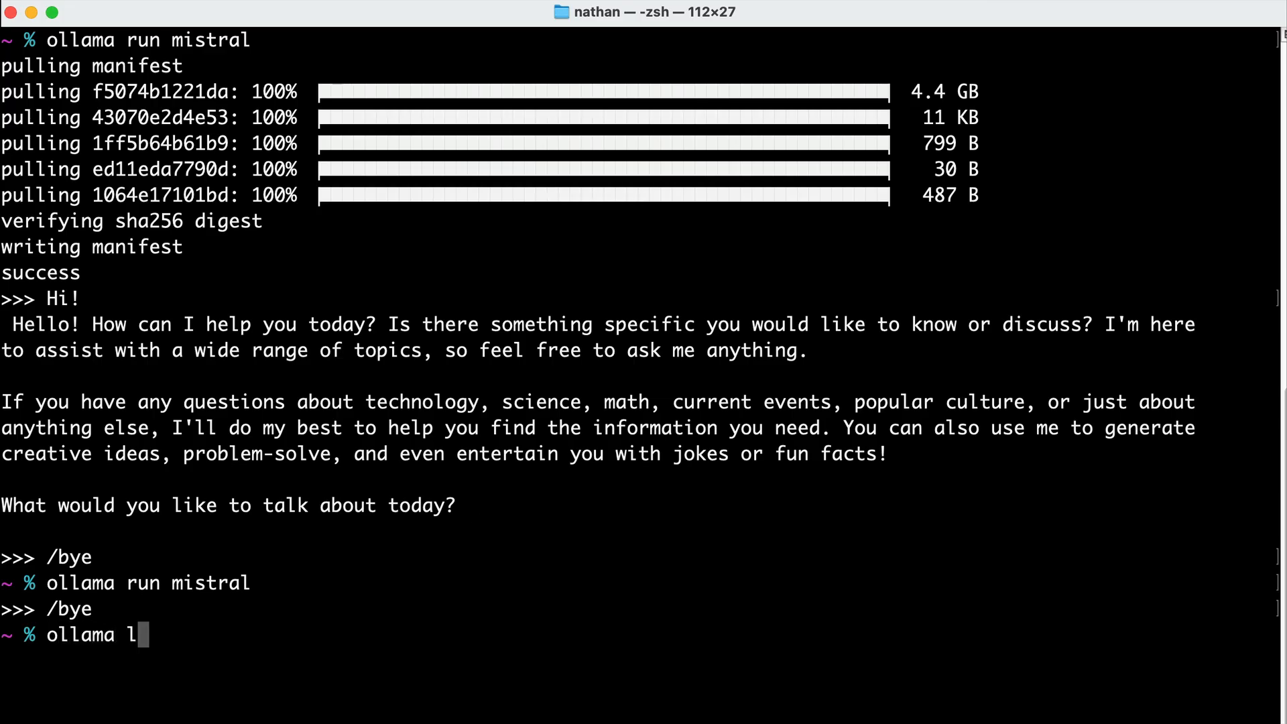
key(Return)
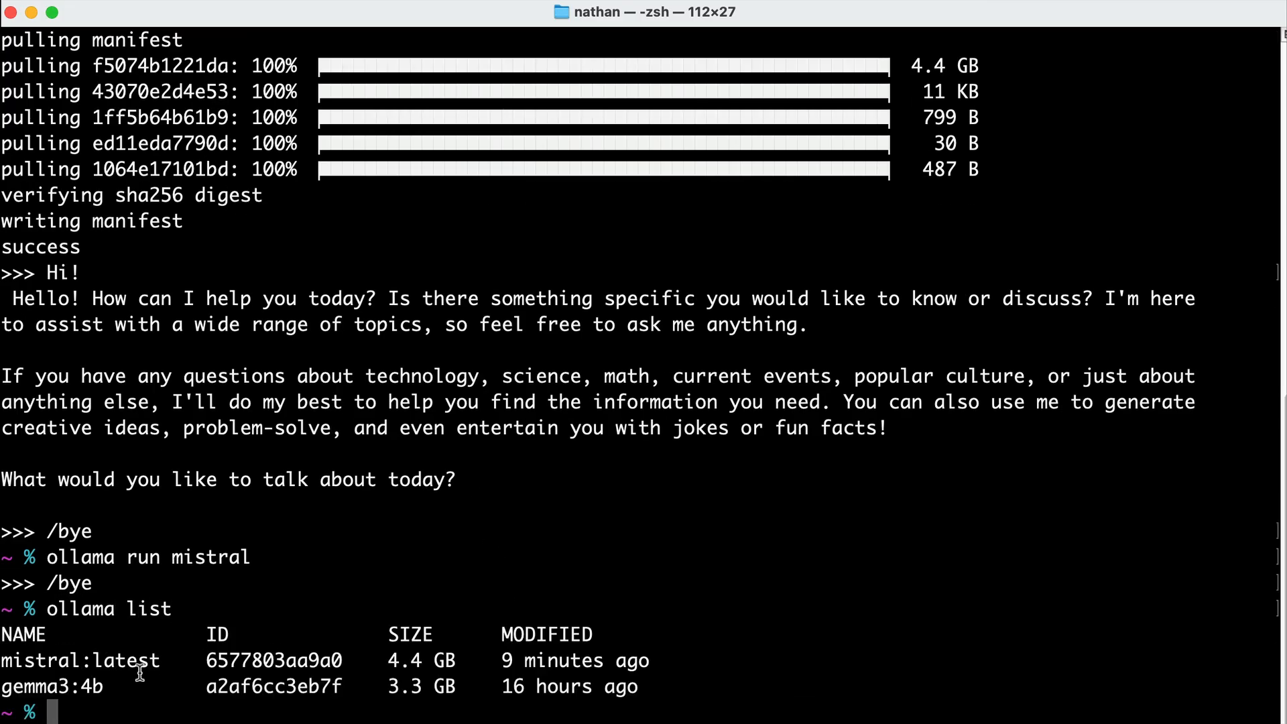
mouse_move(652, 681)
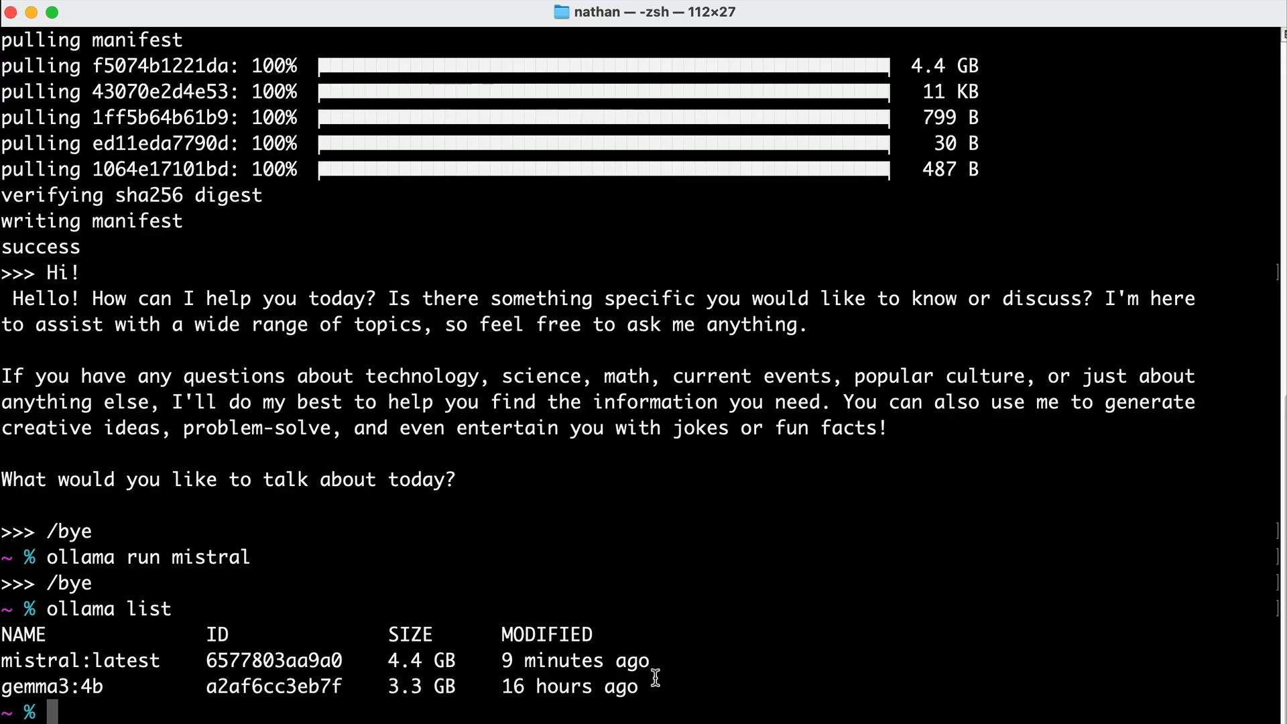
text(ollama rm)
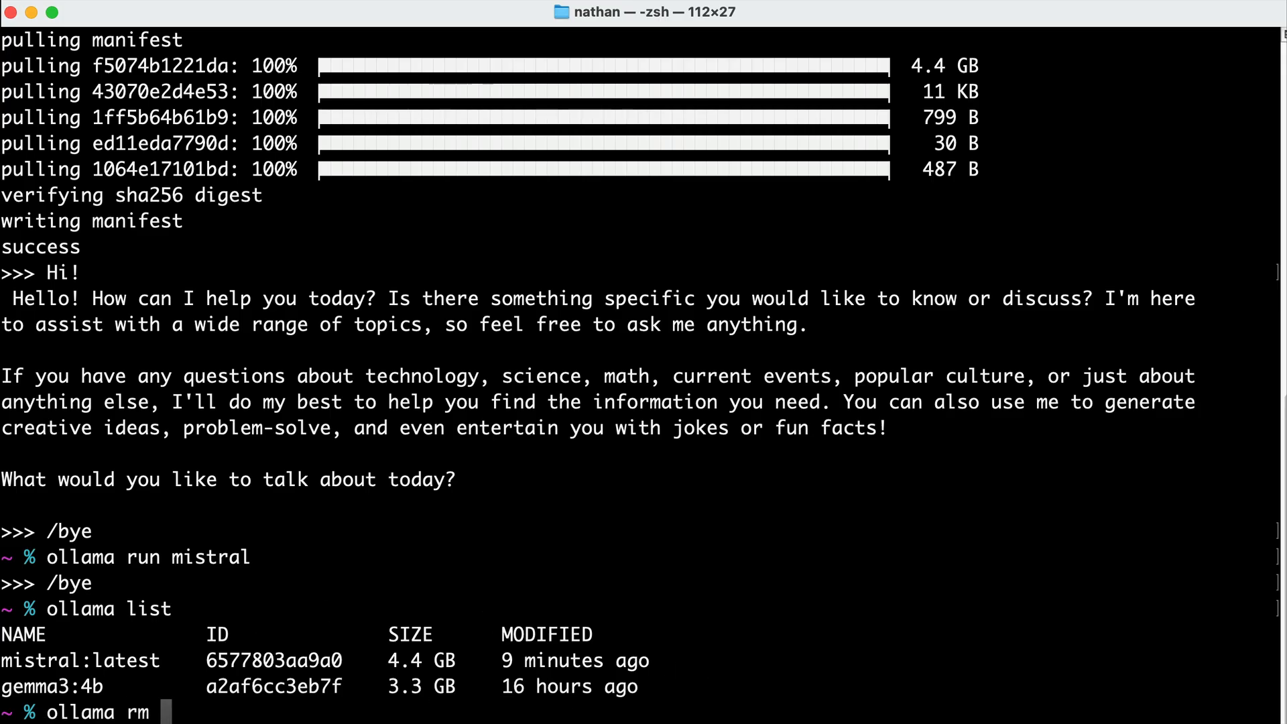
text(gemma3:4b)
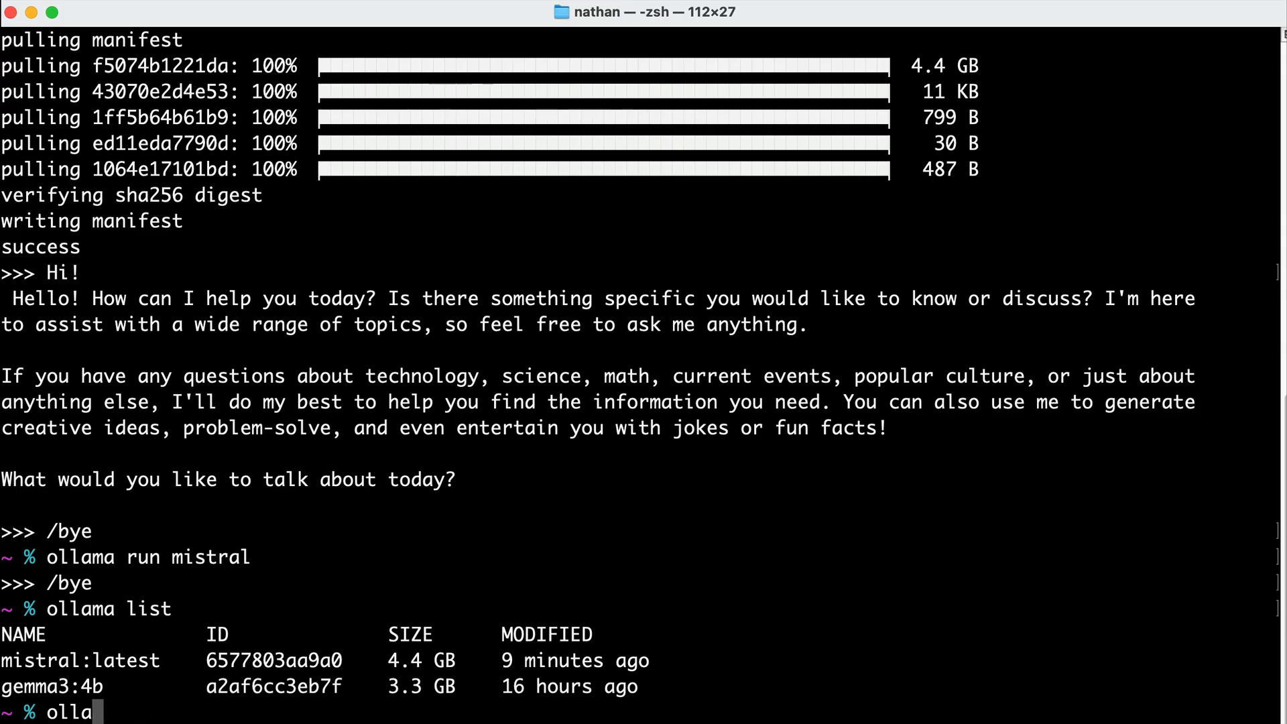
key(Return)
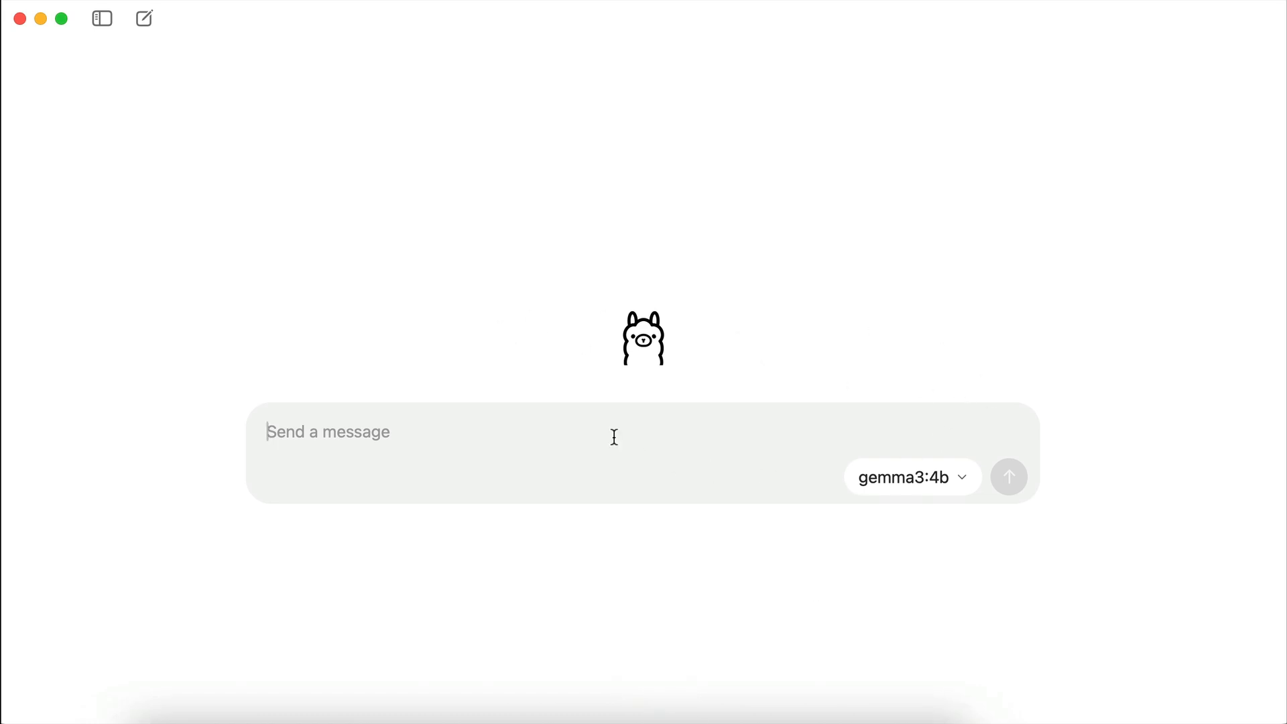
Ask gemma3:4b 'how are you?' in the chat app and get its friendly reply
click(902, 477)
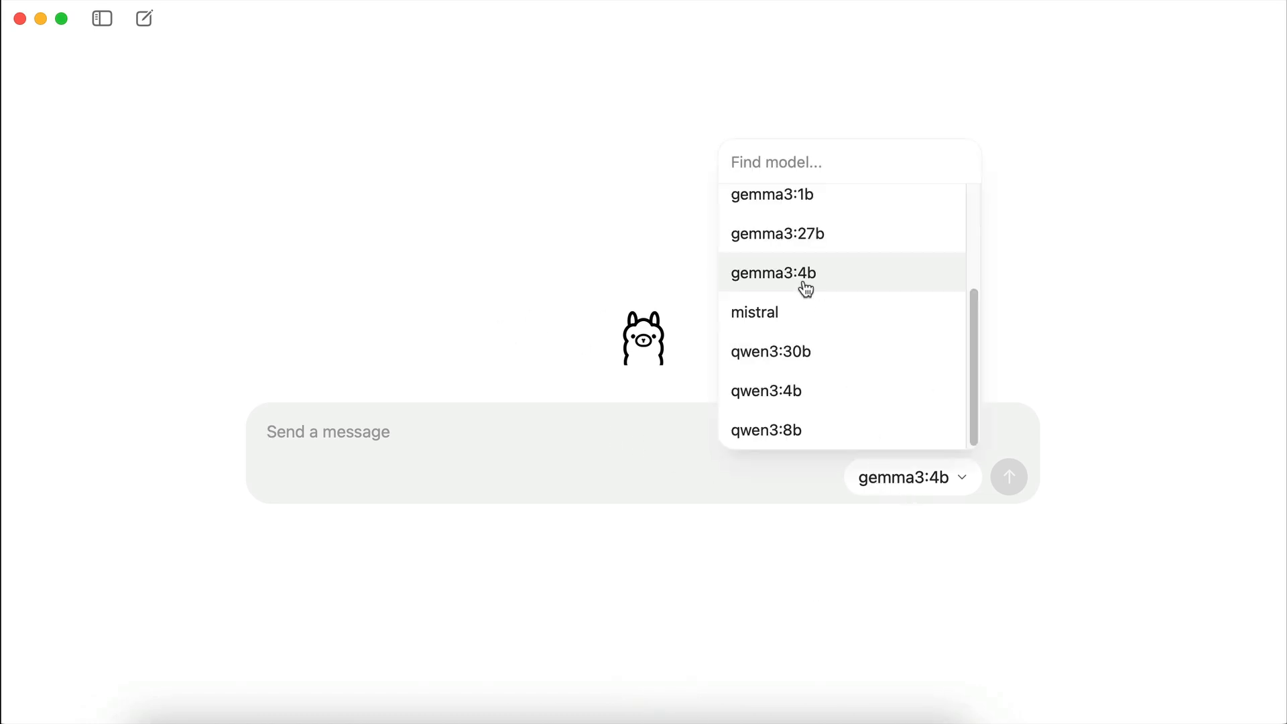
click(773, 272)
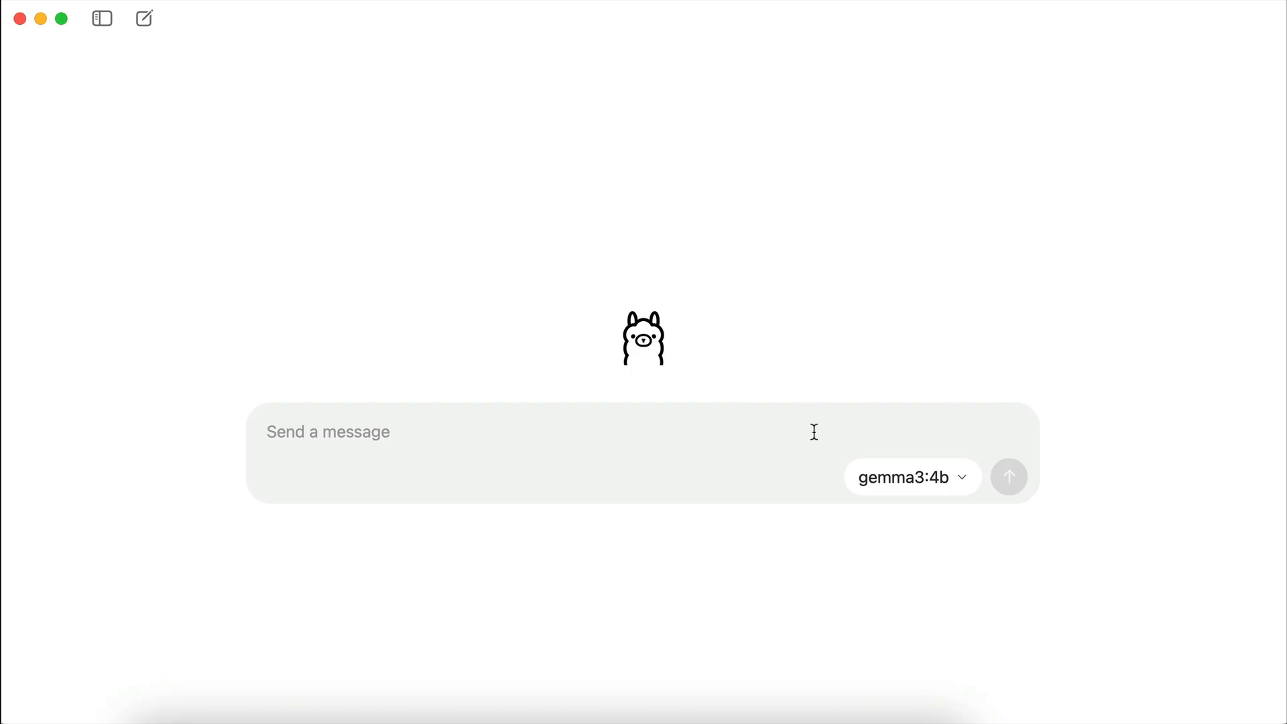
text(how ar)
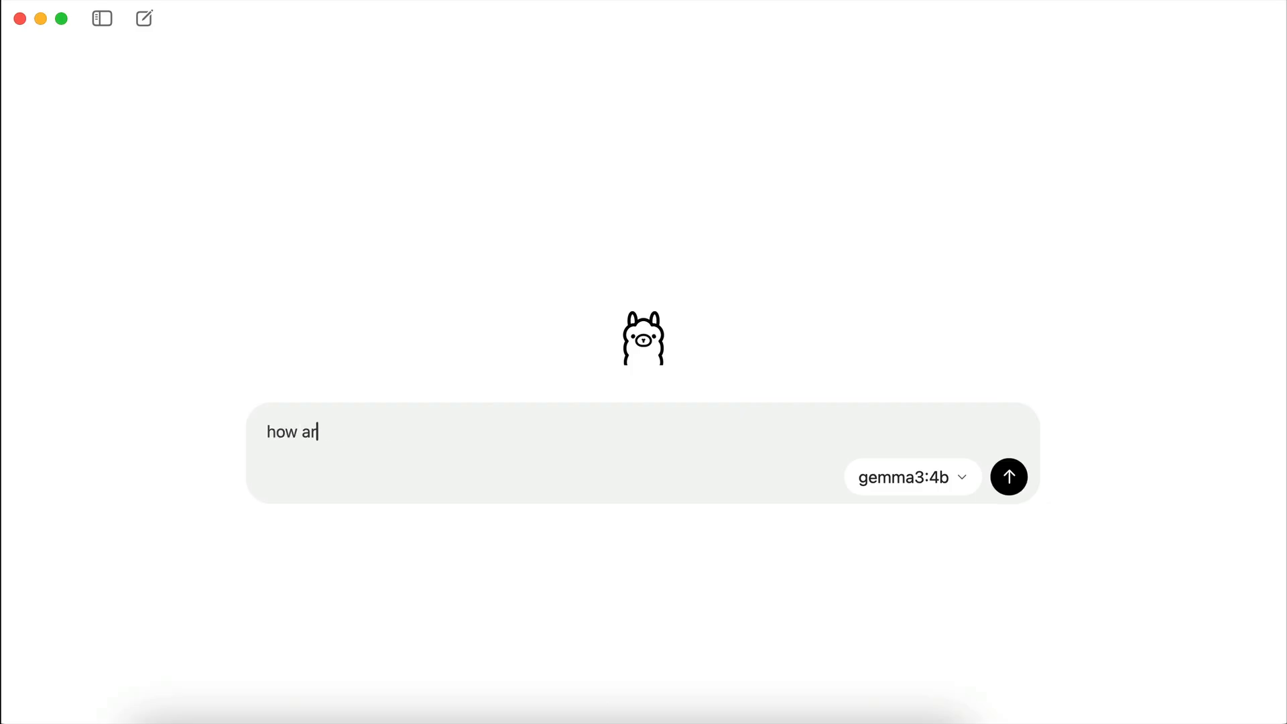
click(1008, 478)
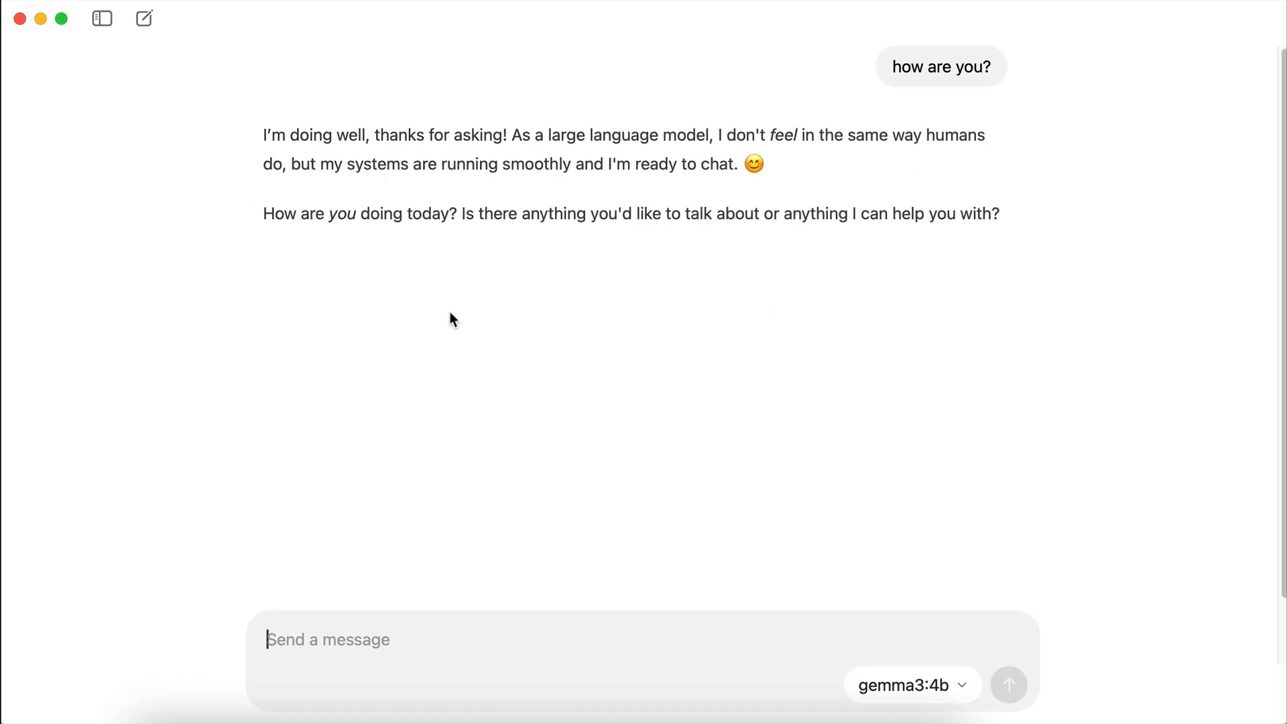
Switch the chat model to qwen3:4b, stop the download triggered by 'Hi!' and start a new chat
click(912, 685)
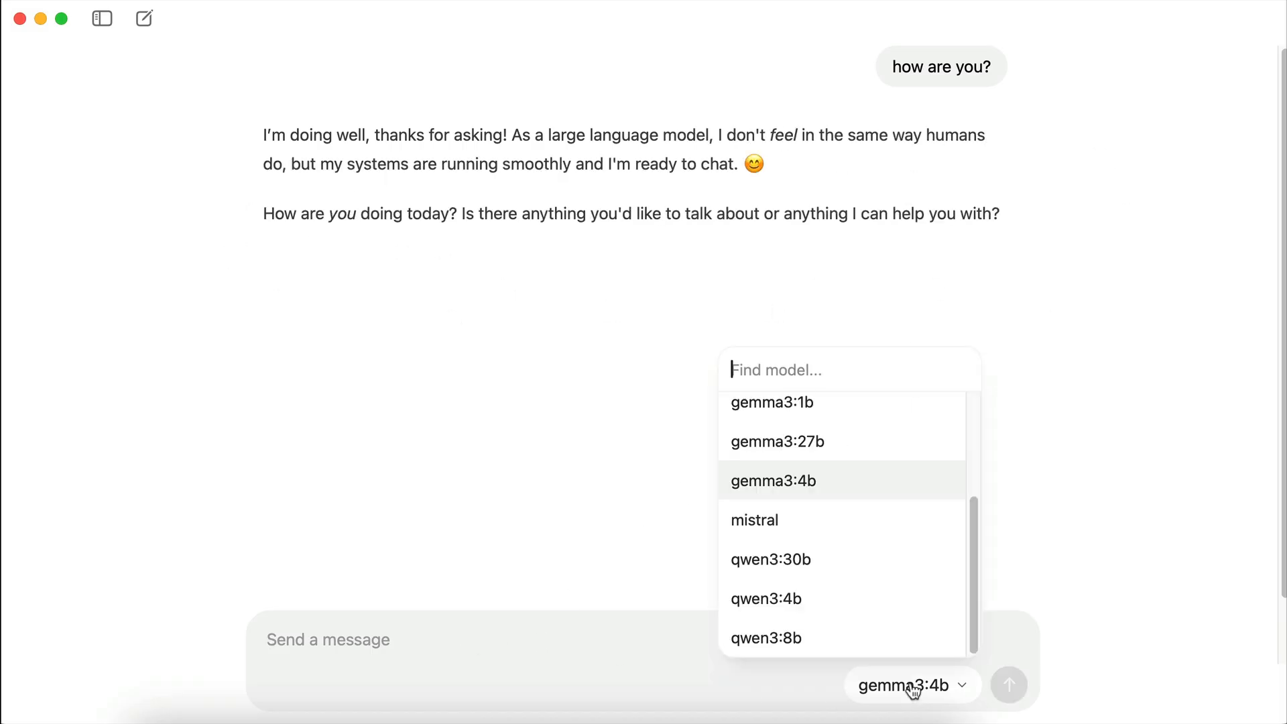
mouse_move(765, 598)
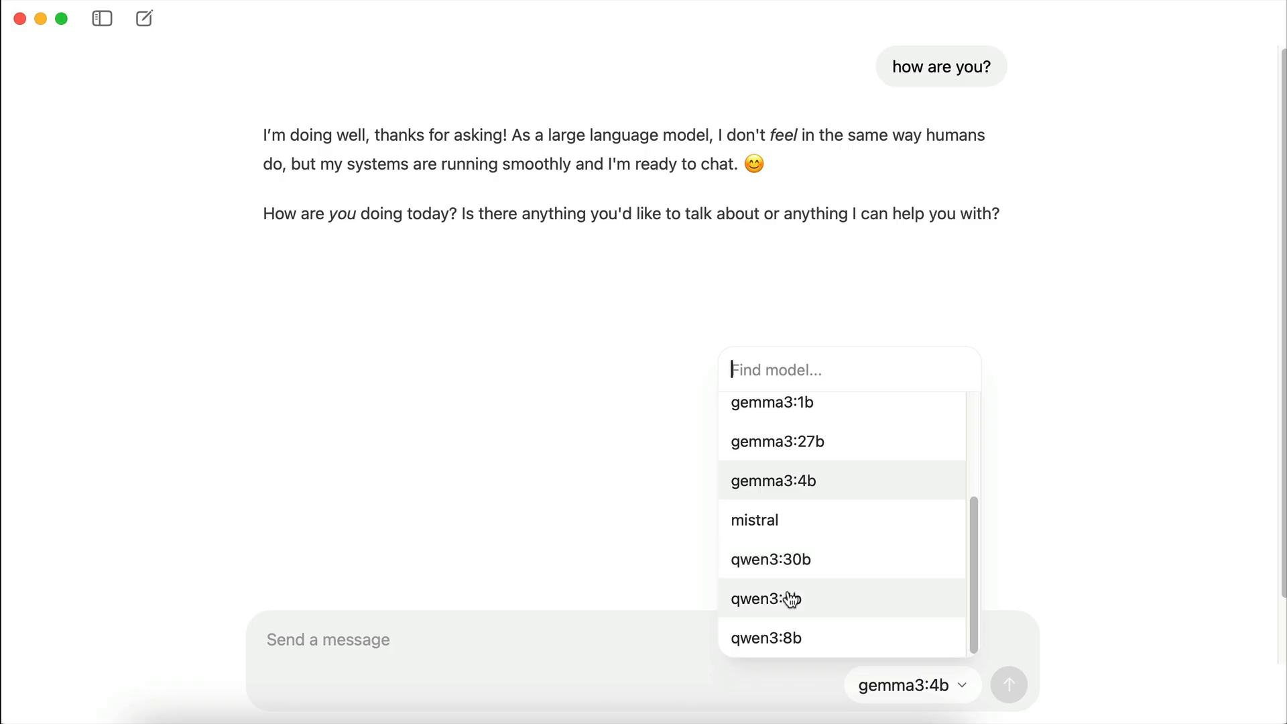
click(765, 598)
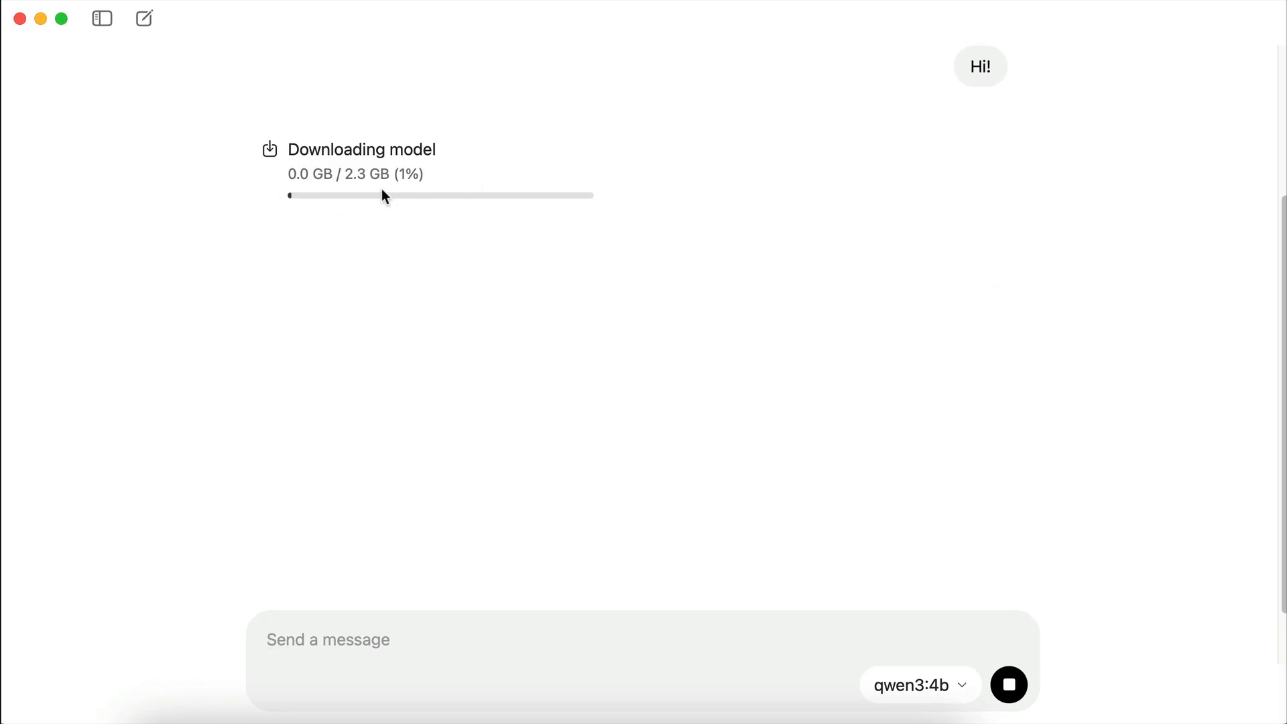
mouse_move(641, 251)
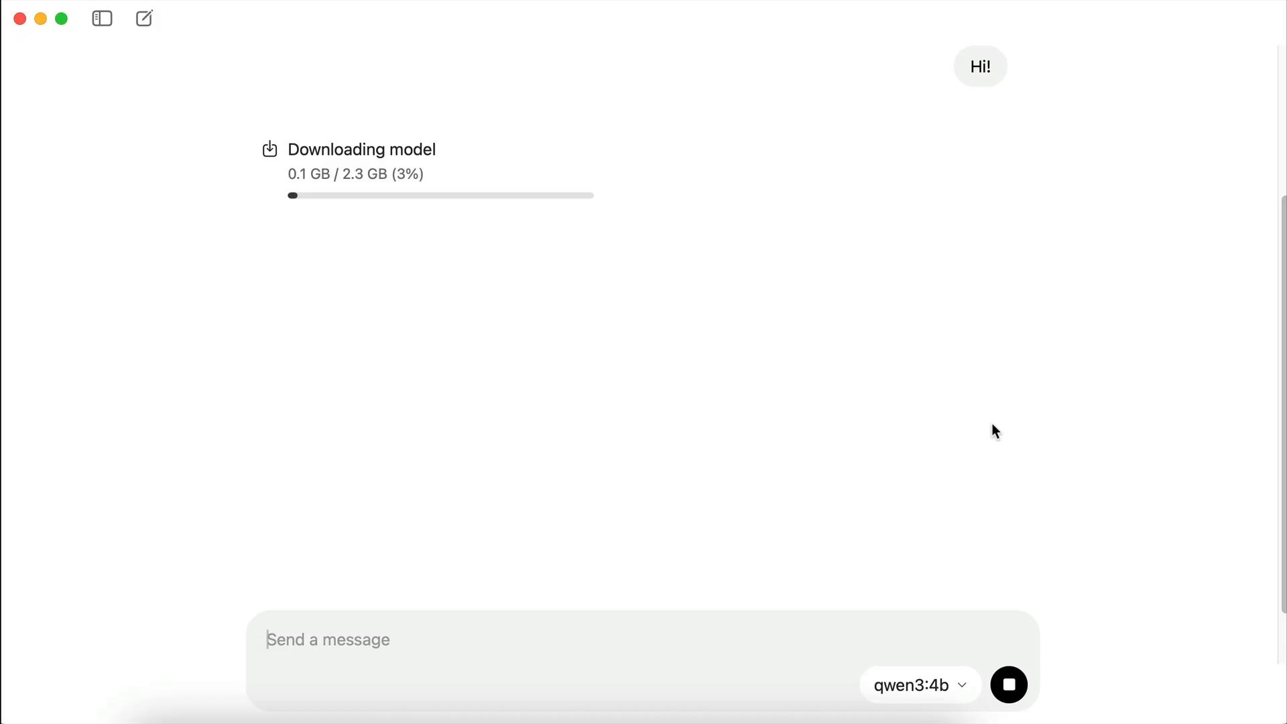
click(1008, 685)
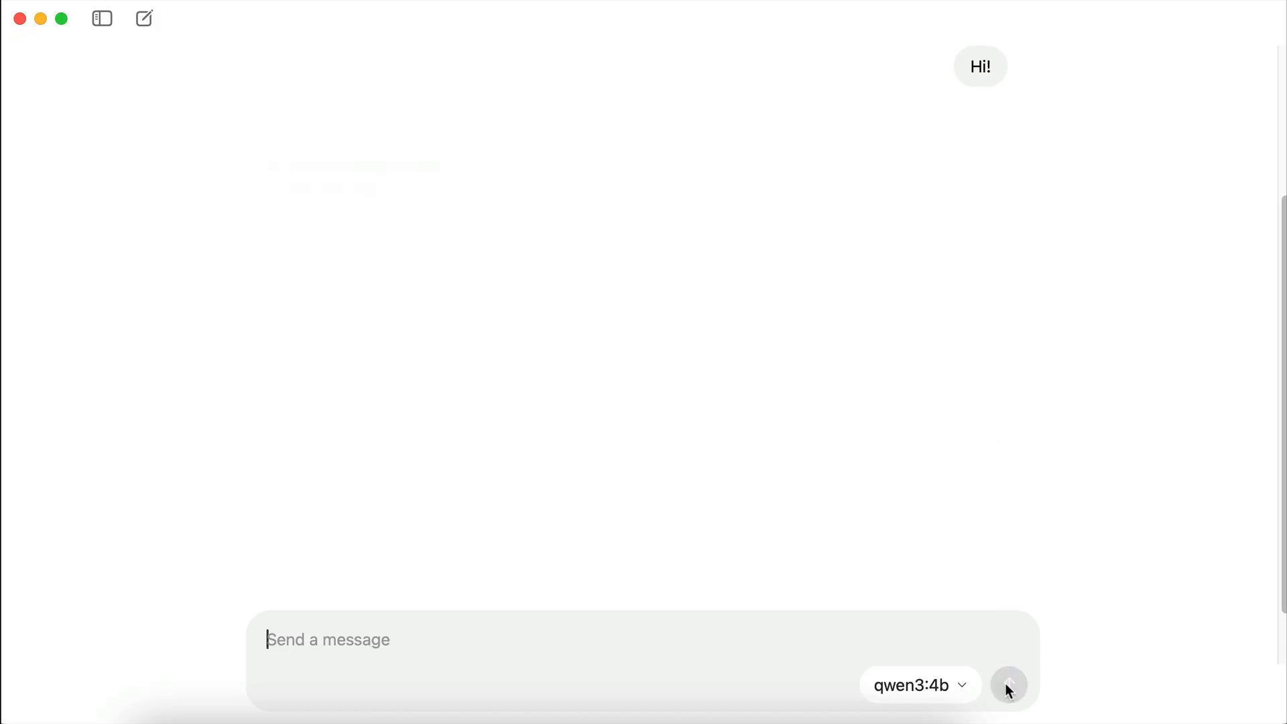
mouse_move(941, 467)
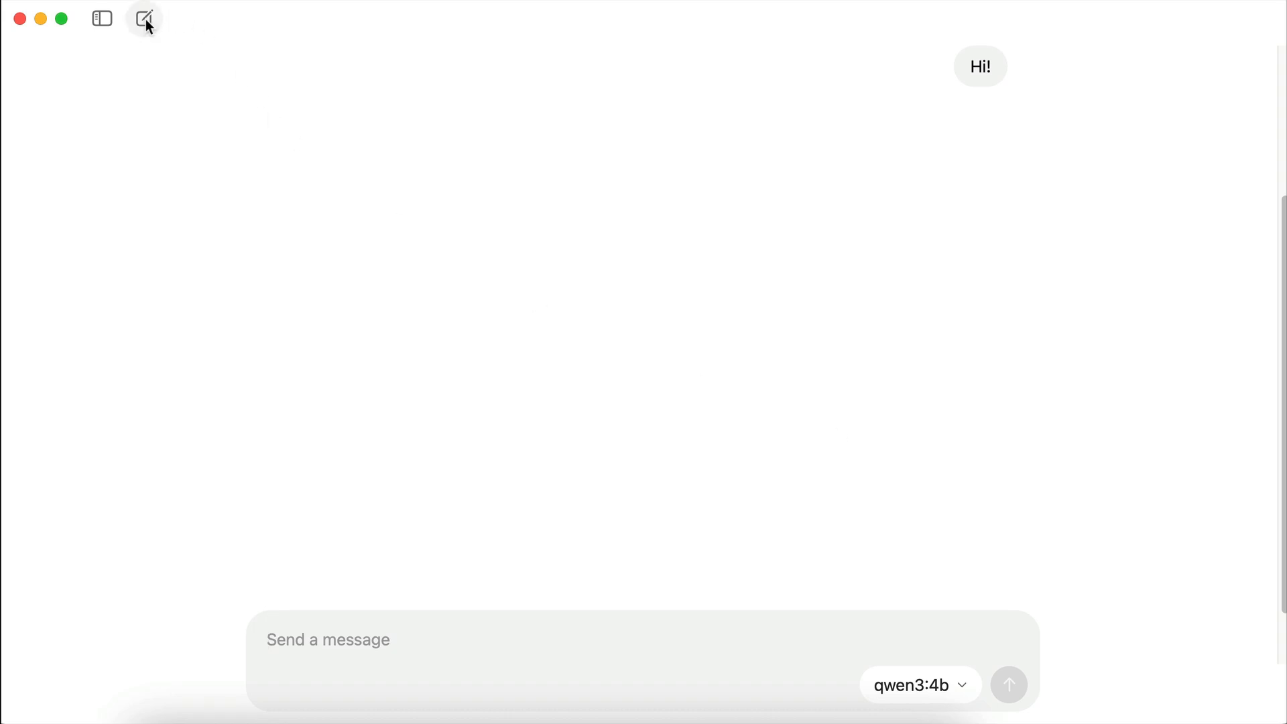
click(143, 17)
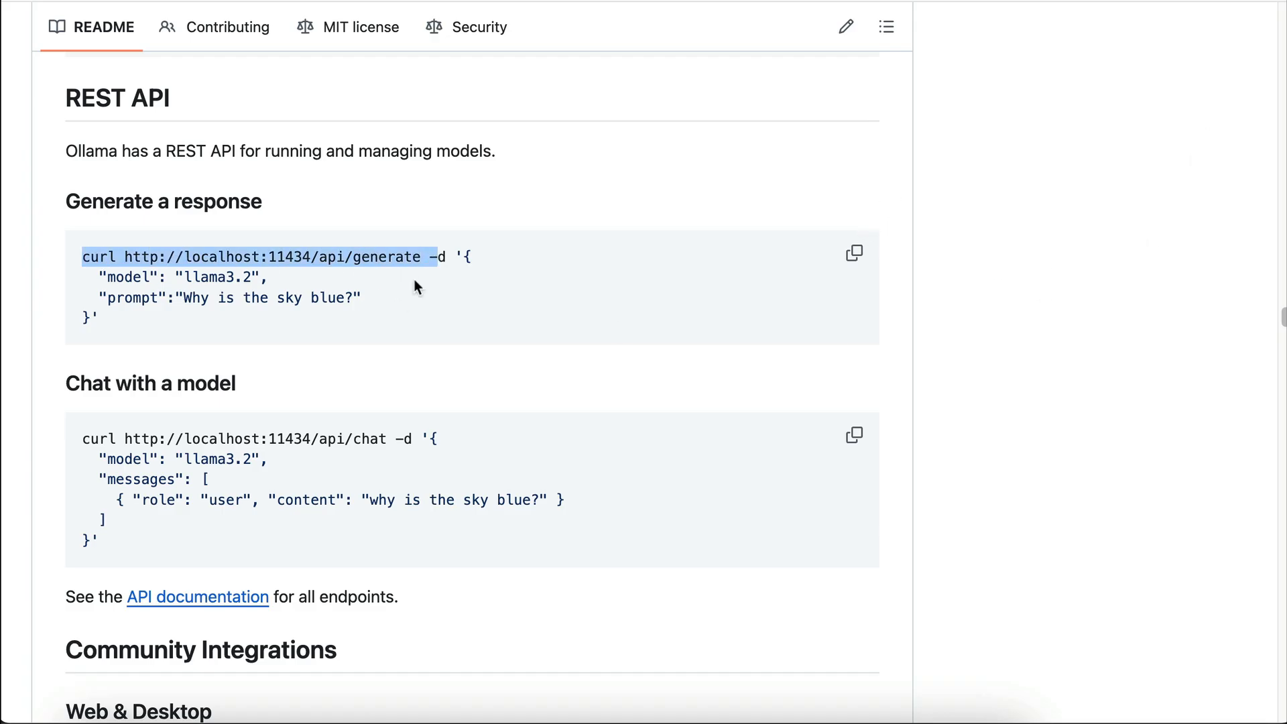
mouse_move(370, 441)
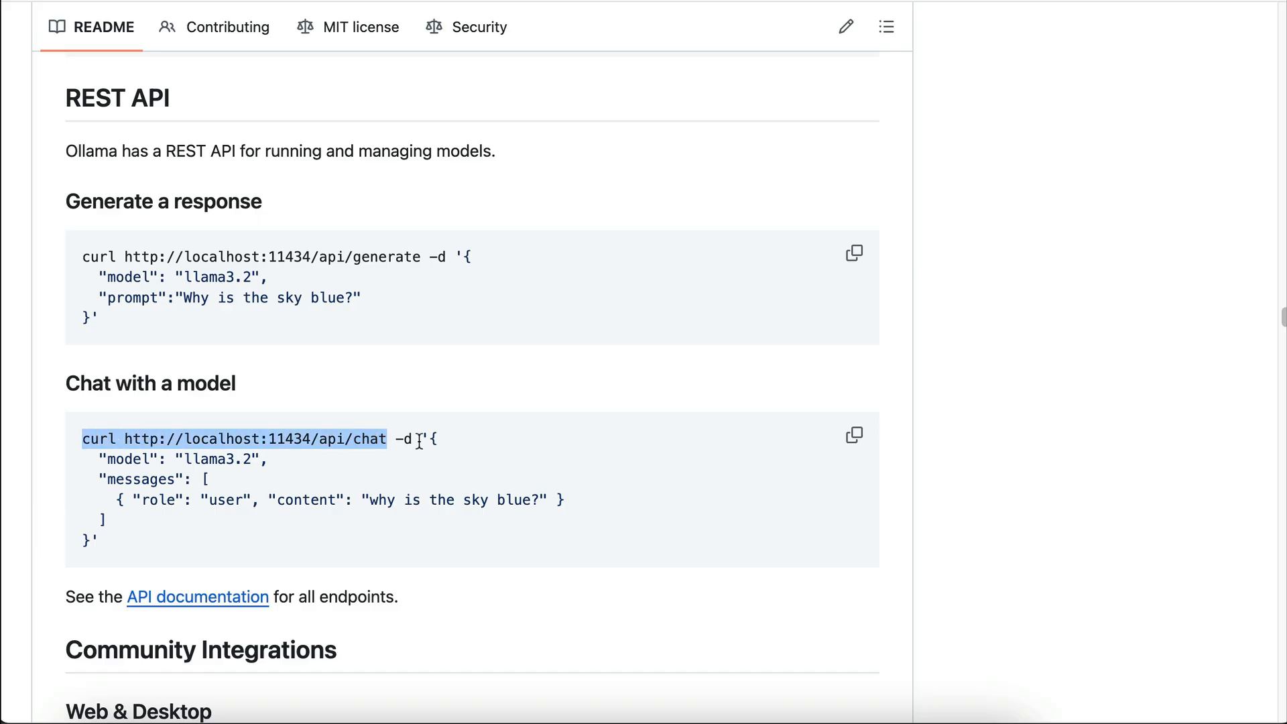
mouse_move(736, 389)
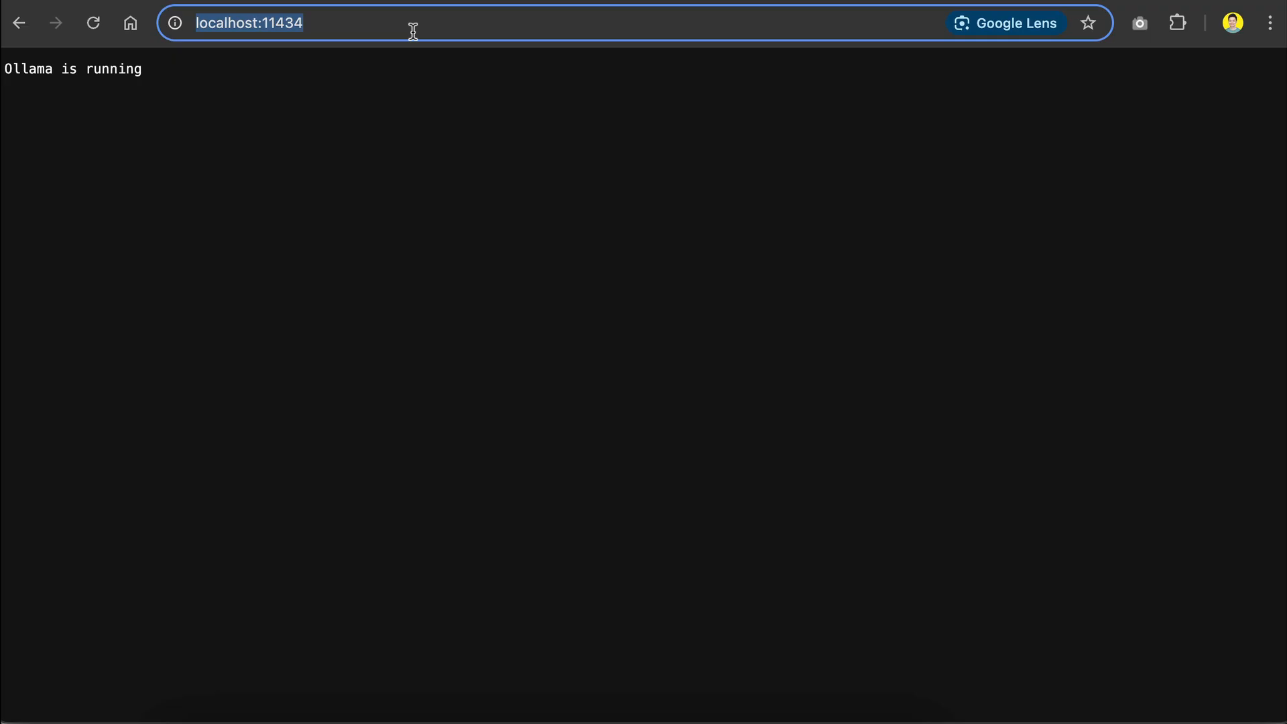
click(569, 174)
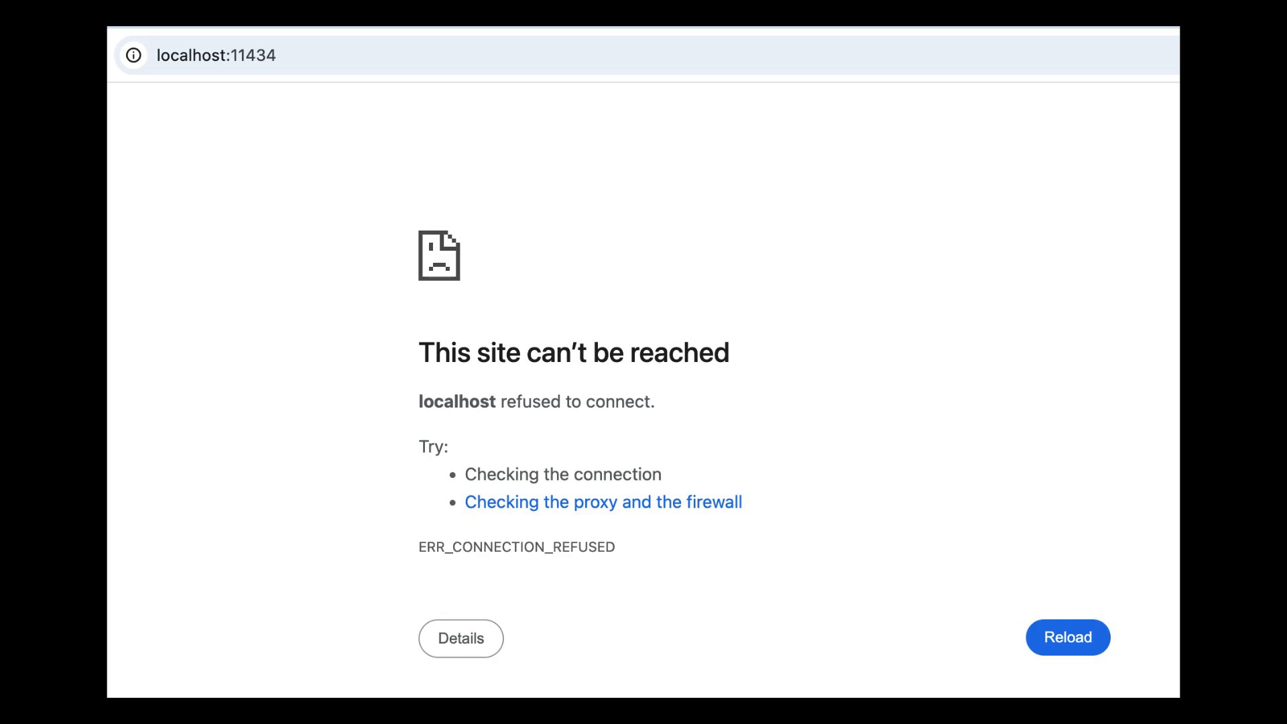
click(1069, 636)
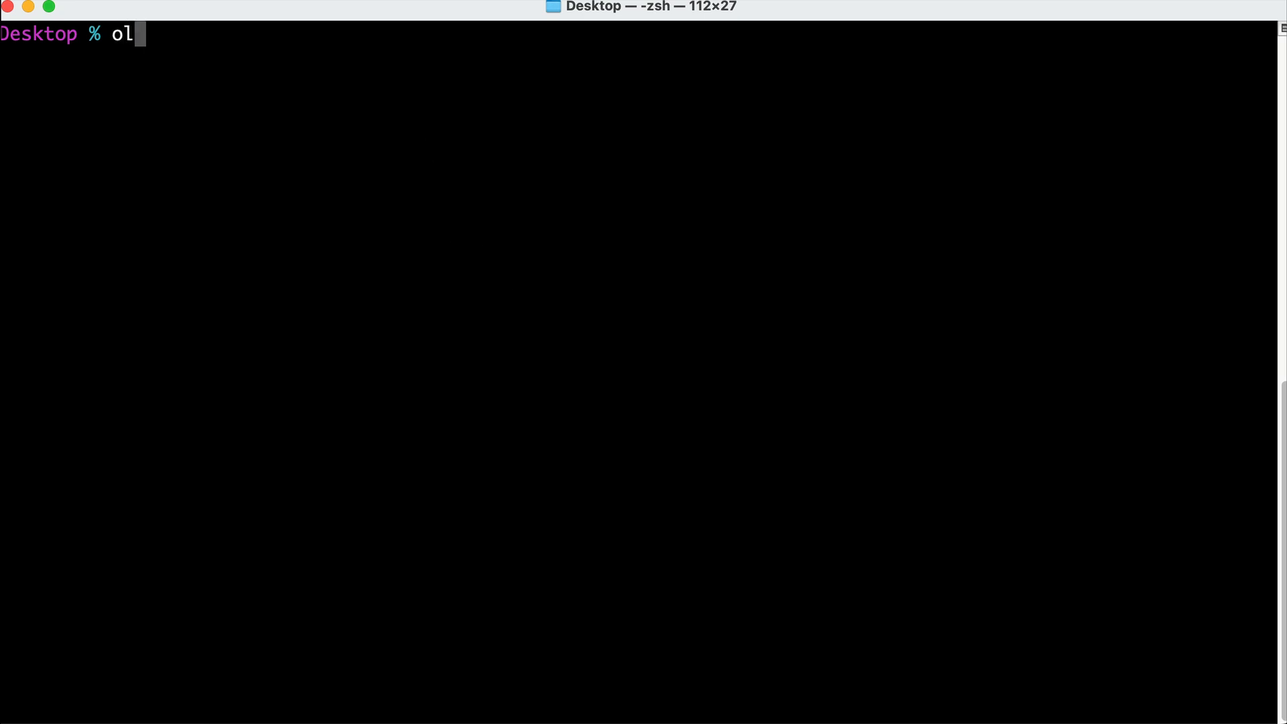
key(Return)
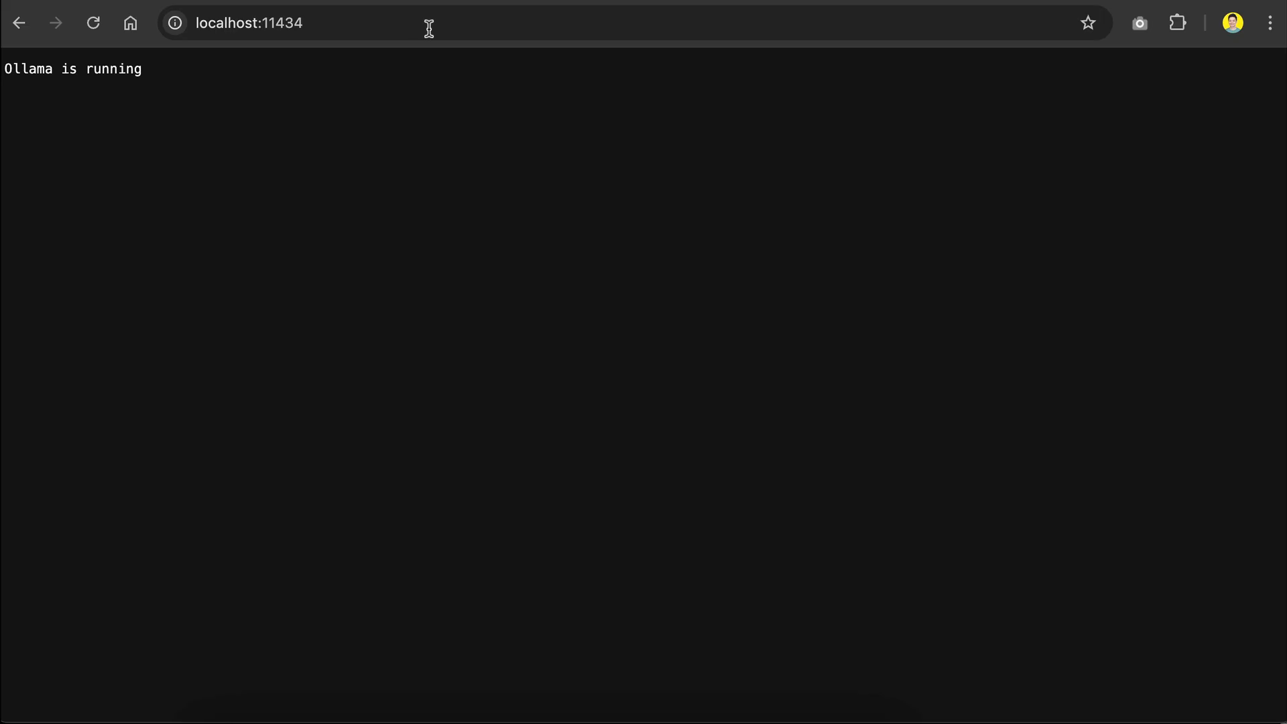
mouse_move(607, 543)
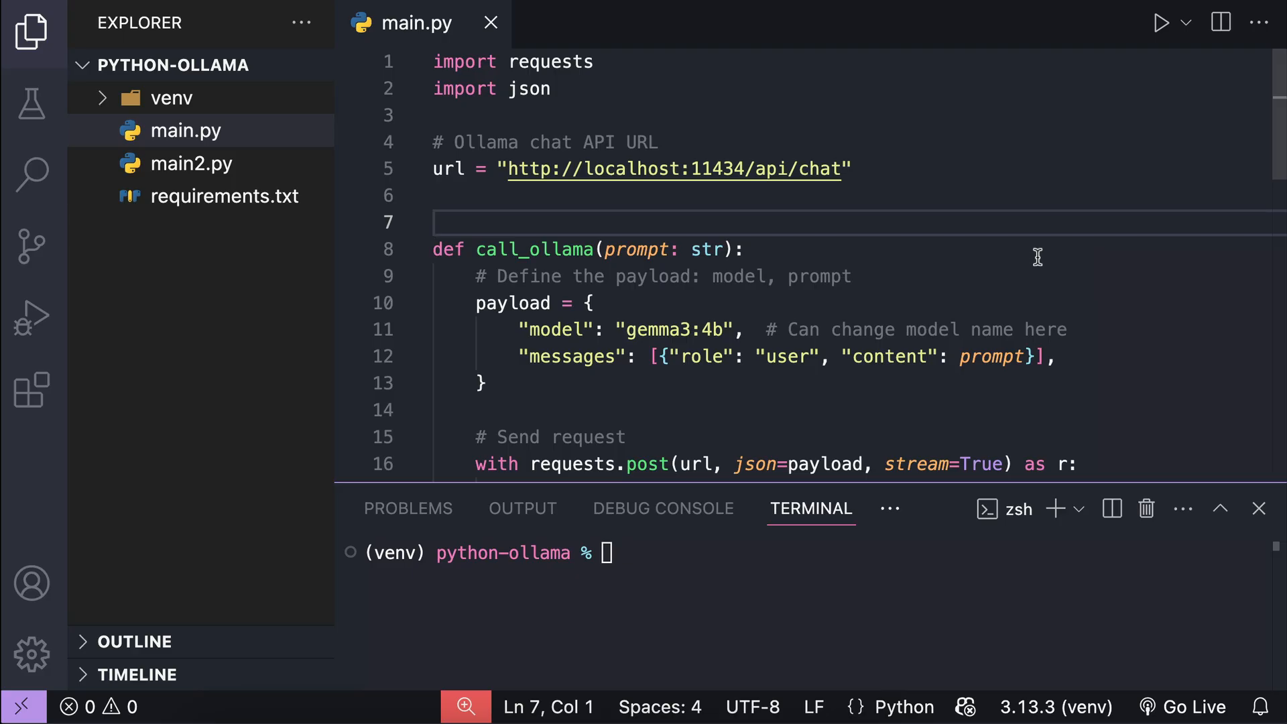
mouse_move(776, 390)
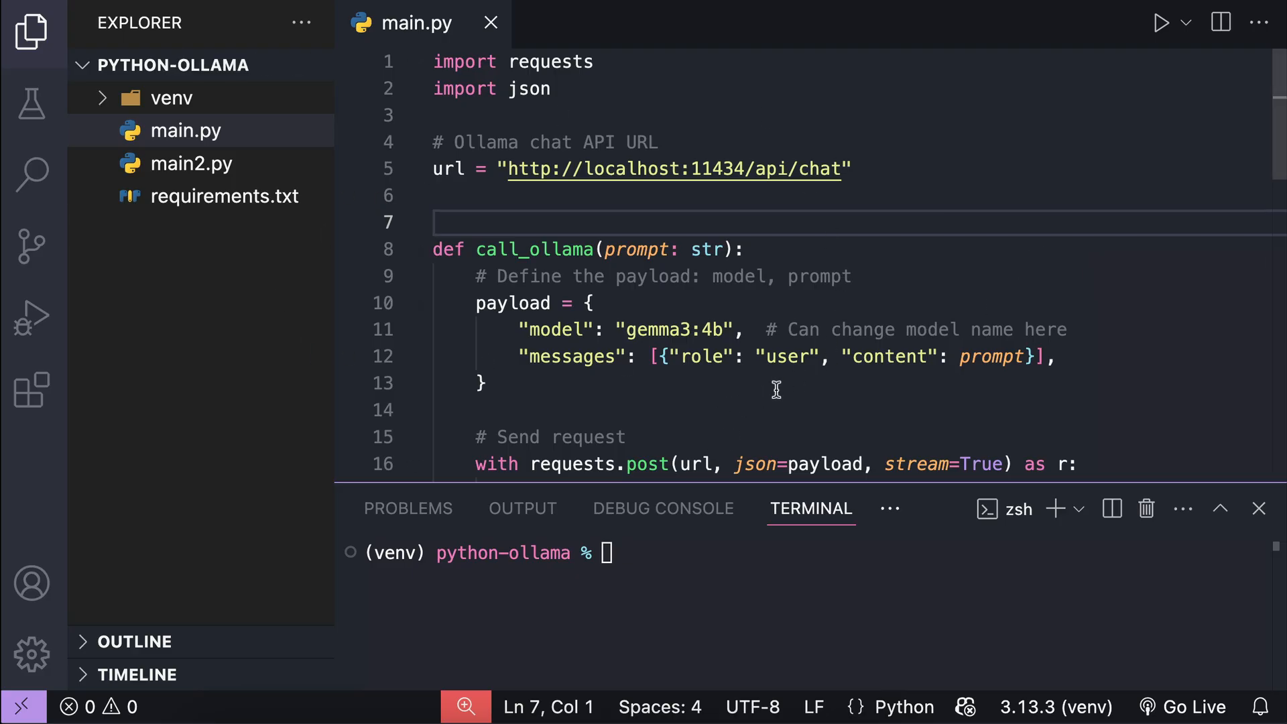
Run pip install requests in the terminal; it reports the requirement already satisfied
double_click(551, 62)
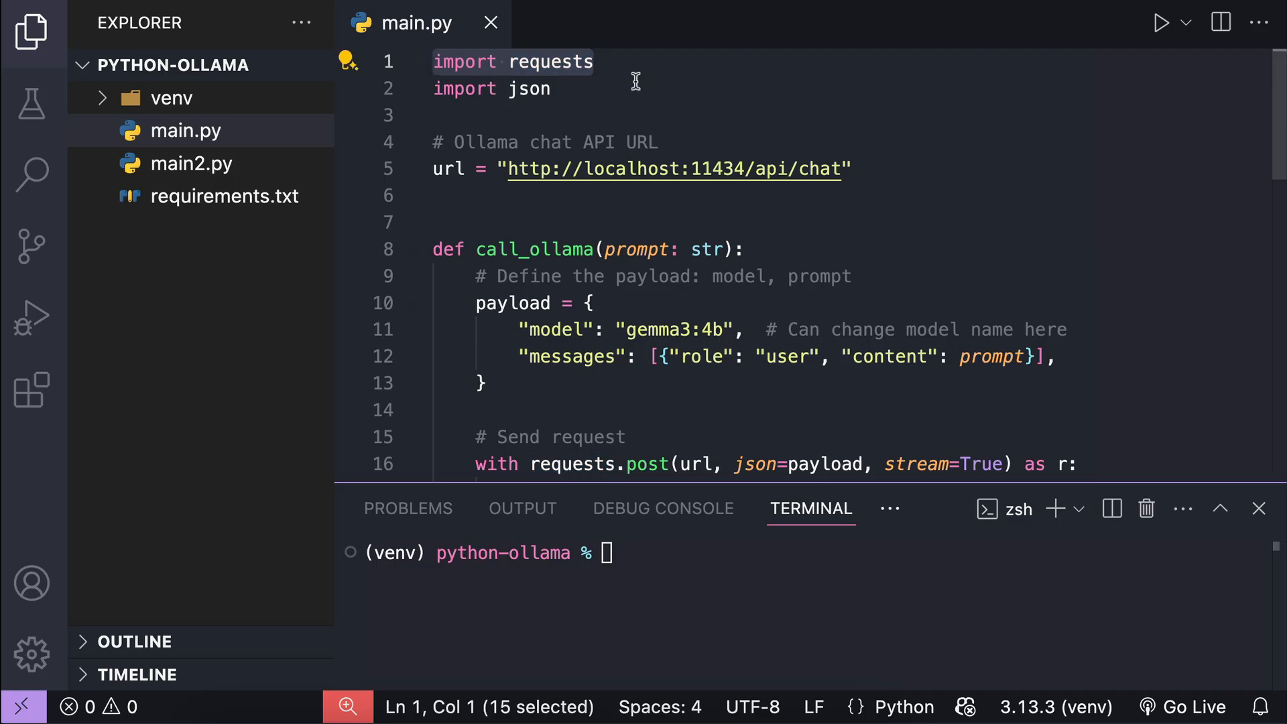
mouse_move(802, 605)
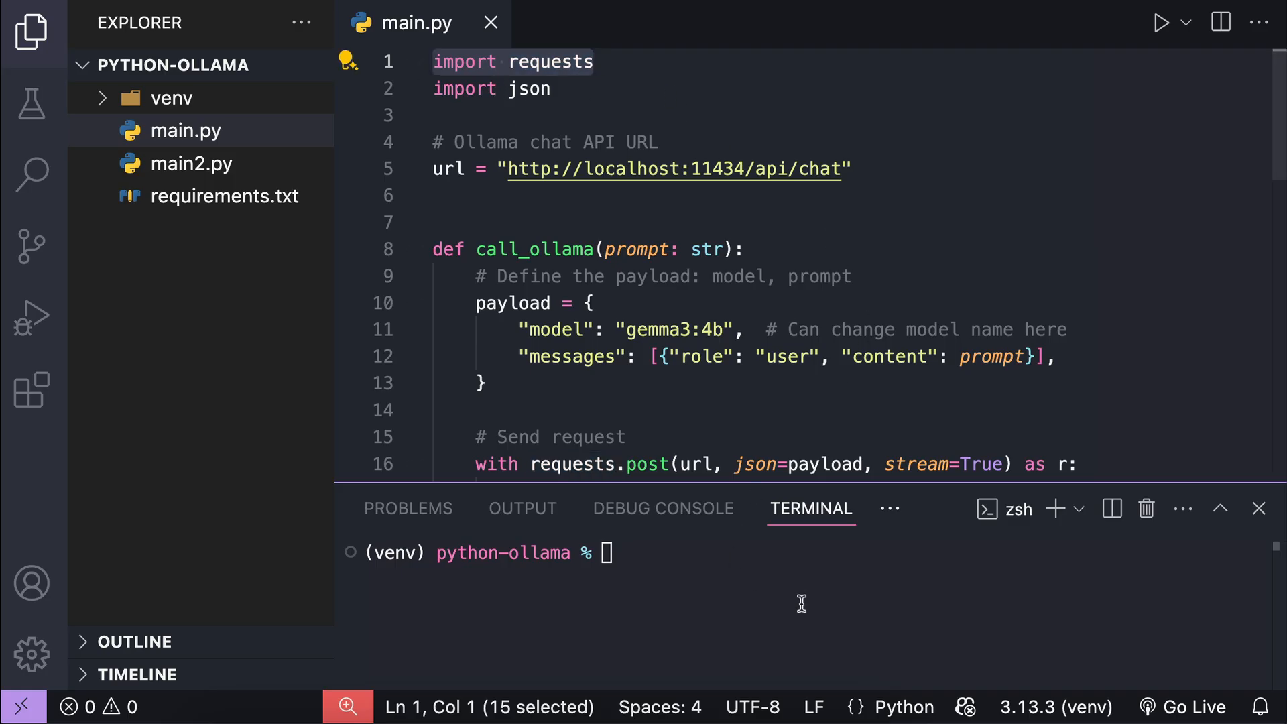
text(pip install requests)
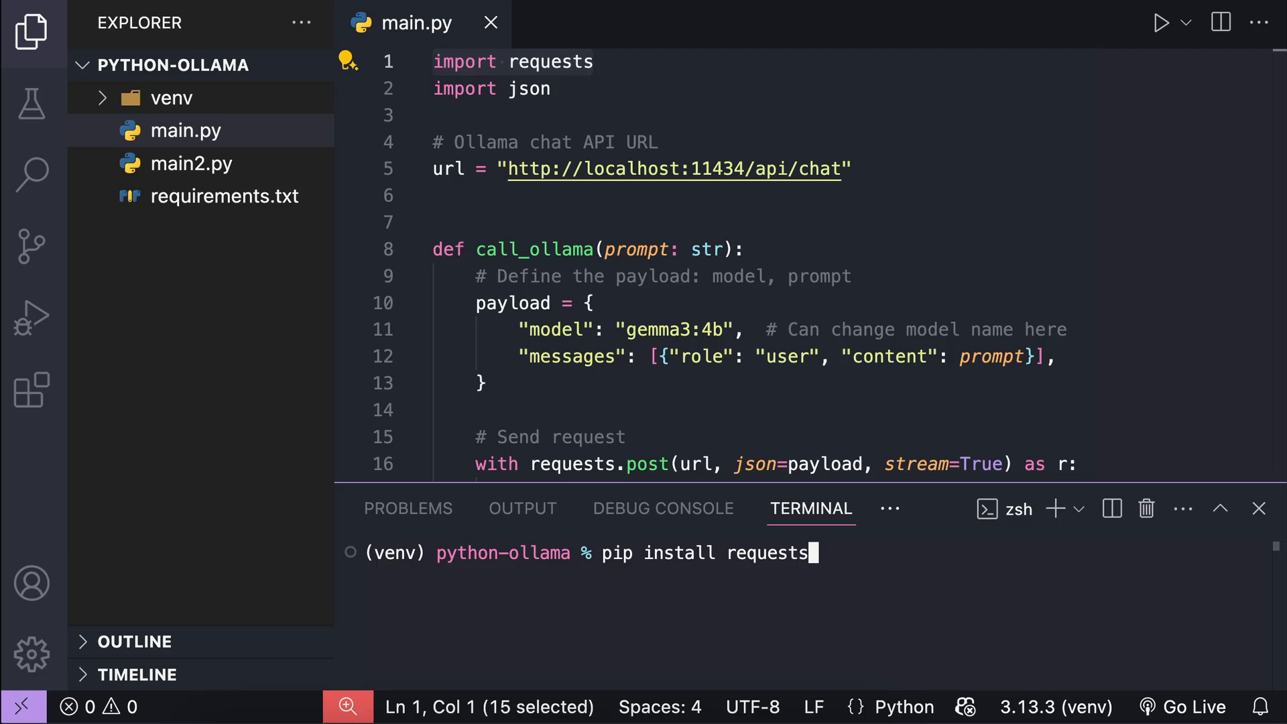
key(Return)
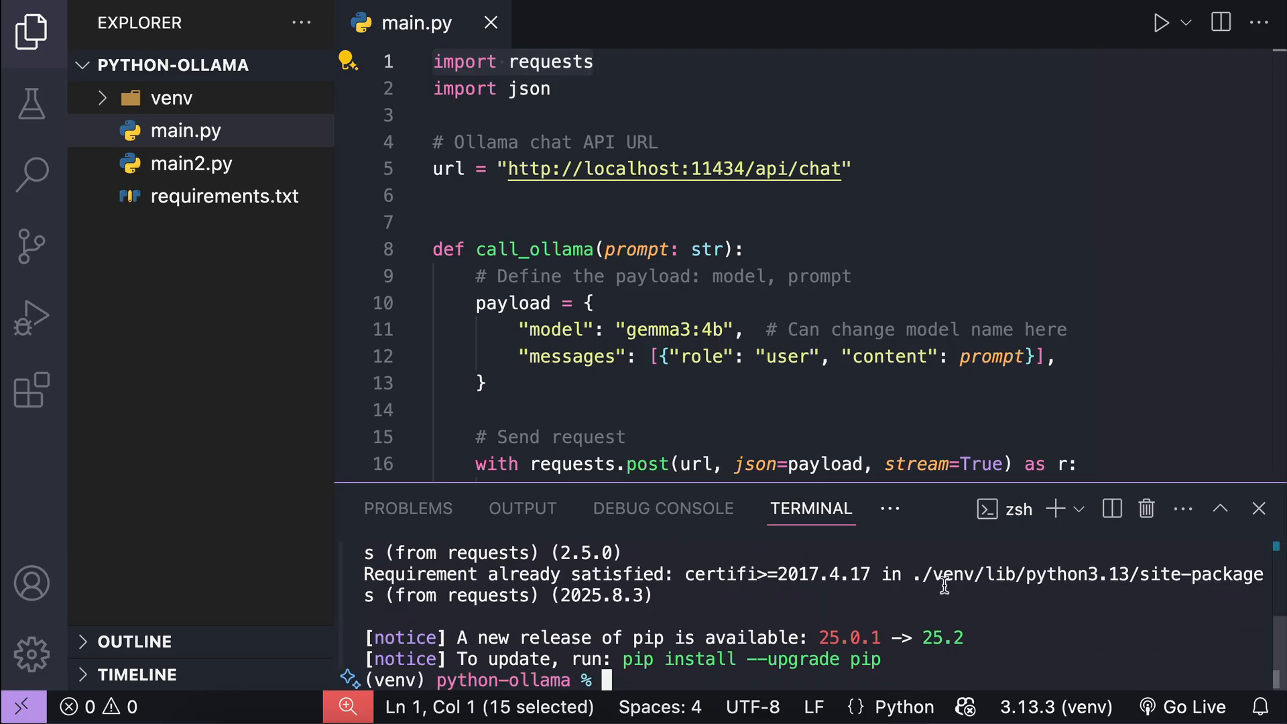
mouse_move(883, 196)
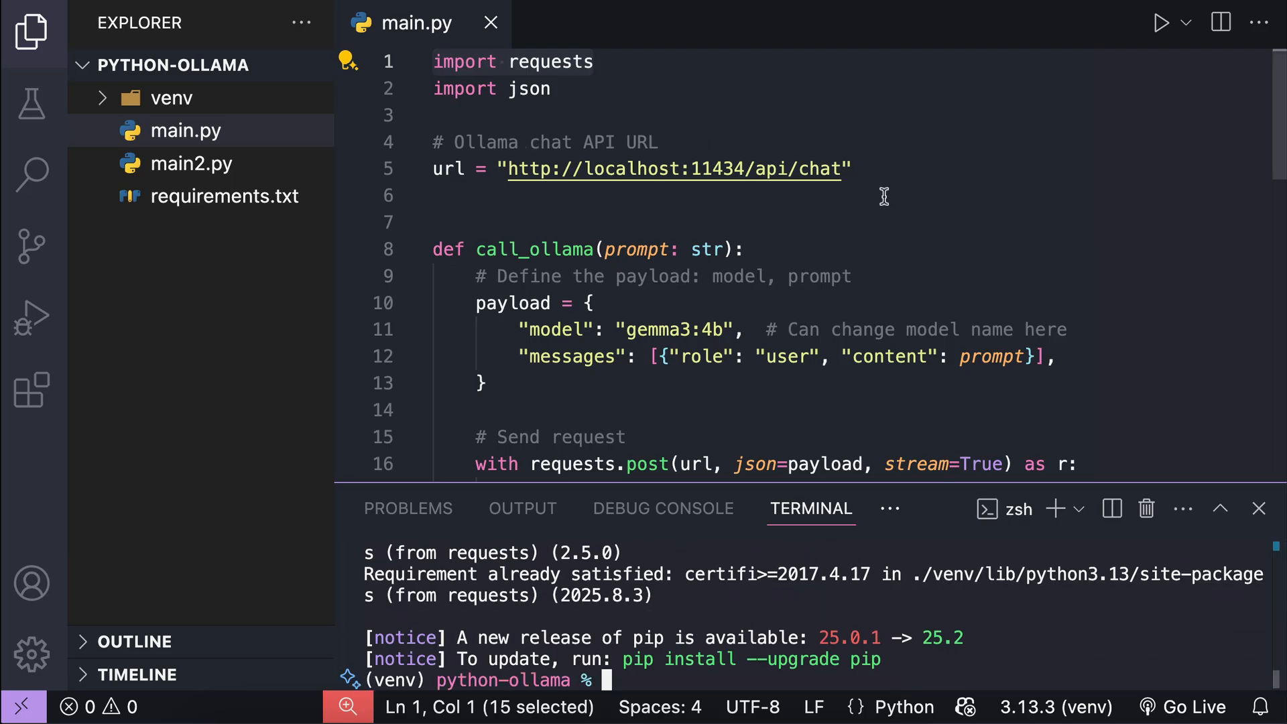
mouse_move(414, 183)
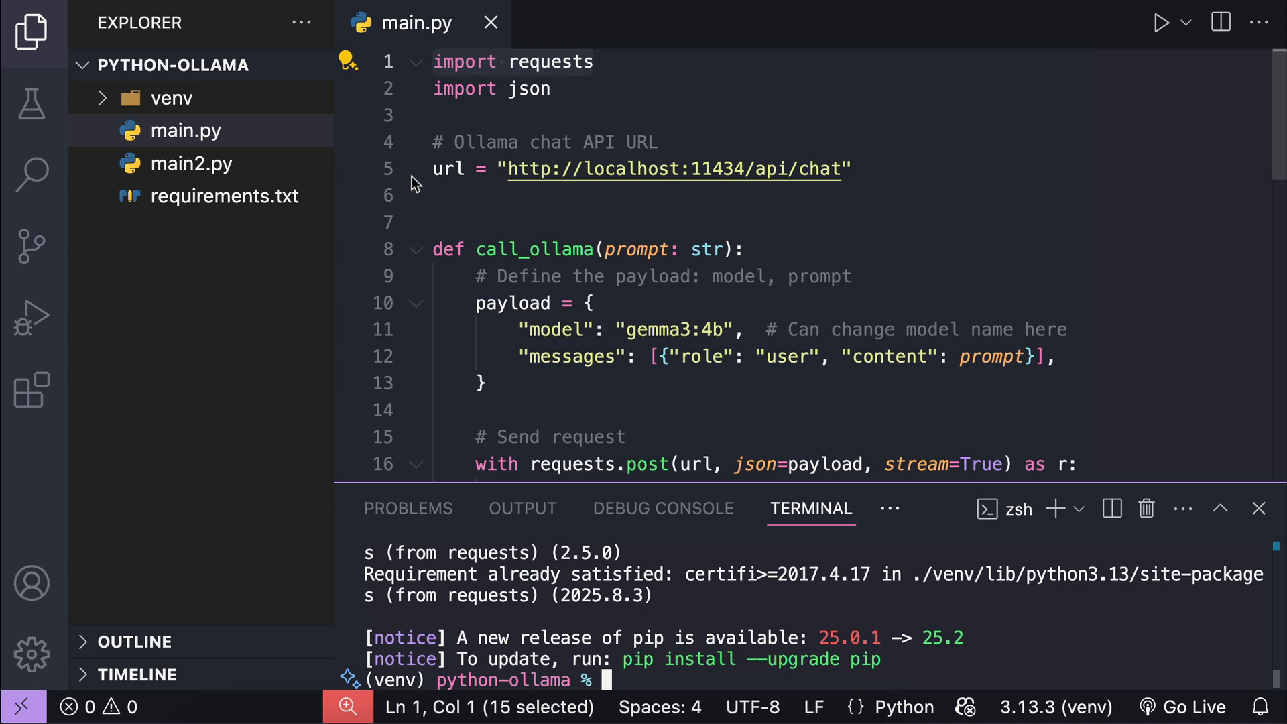
mouse_move(877, 178)
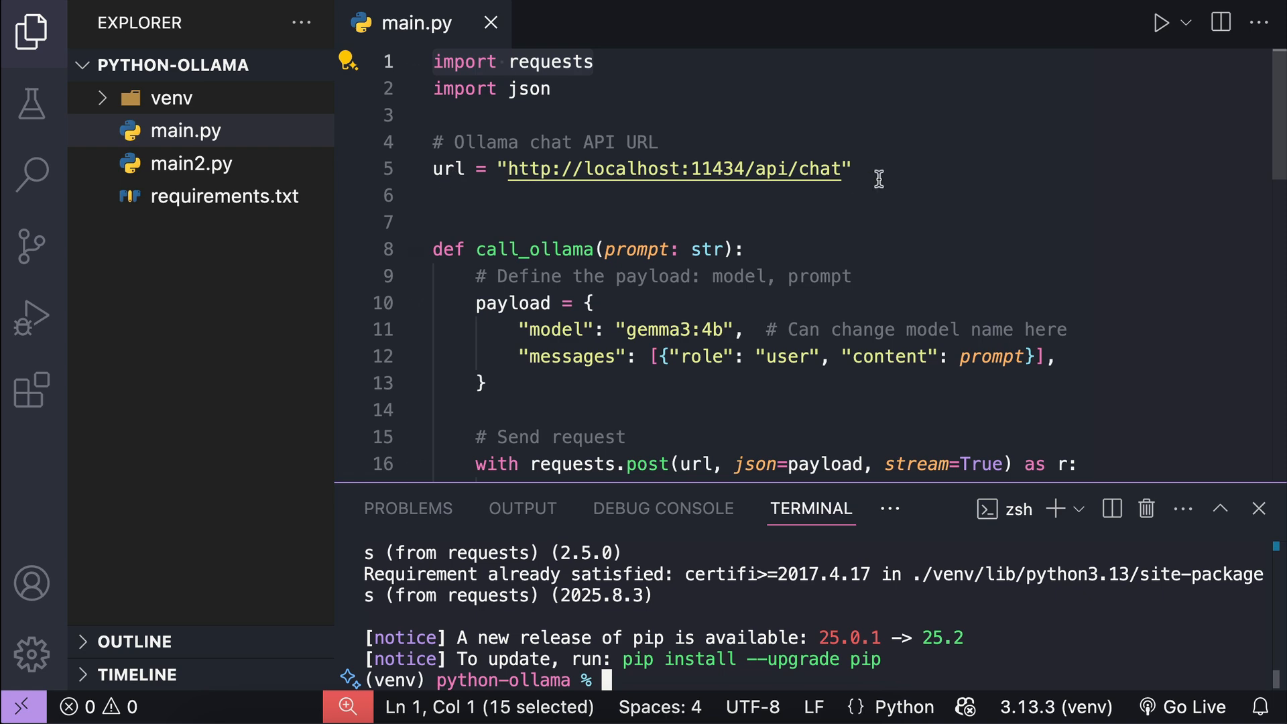
scroll(down, 3)
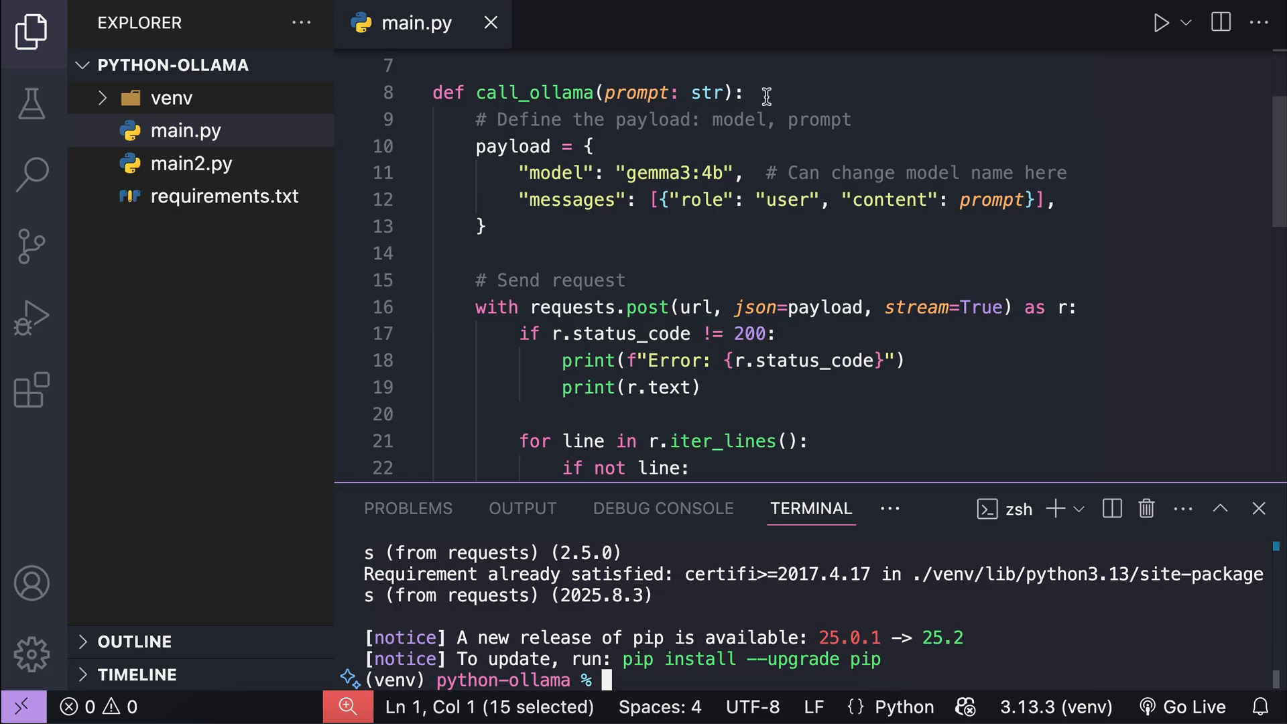
mouse_move(646, 119)
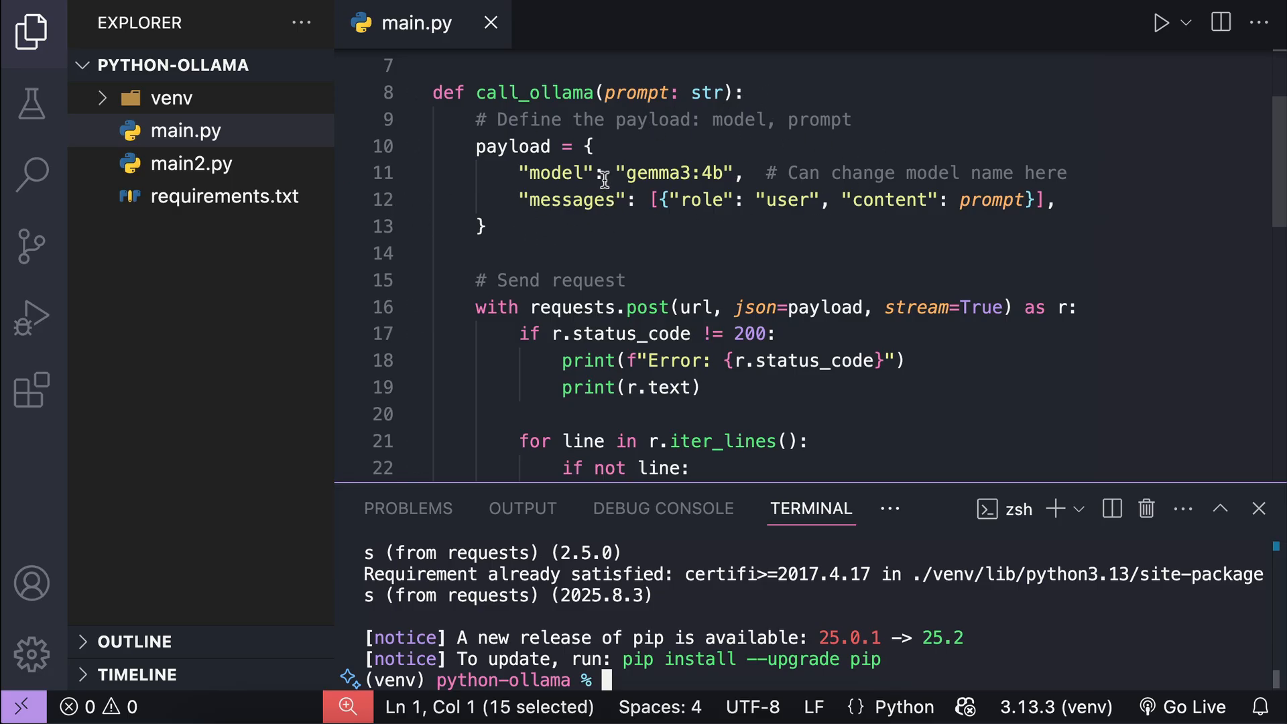
mouse_move(973, 200)
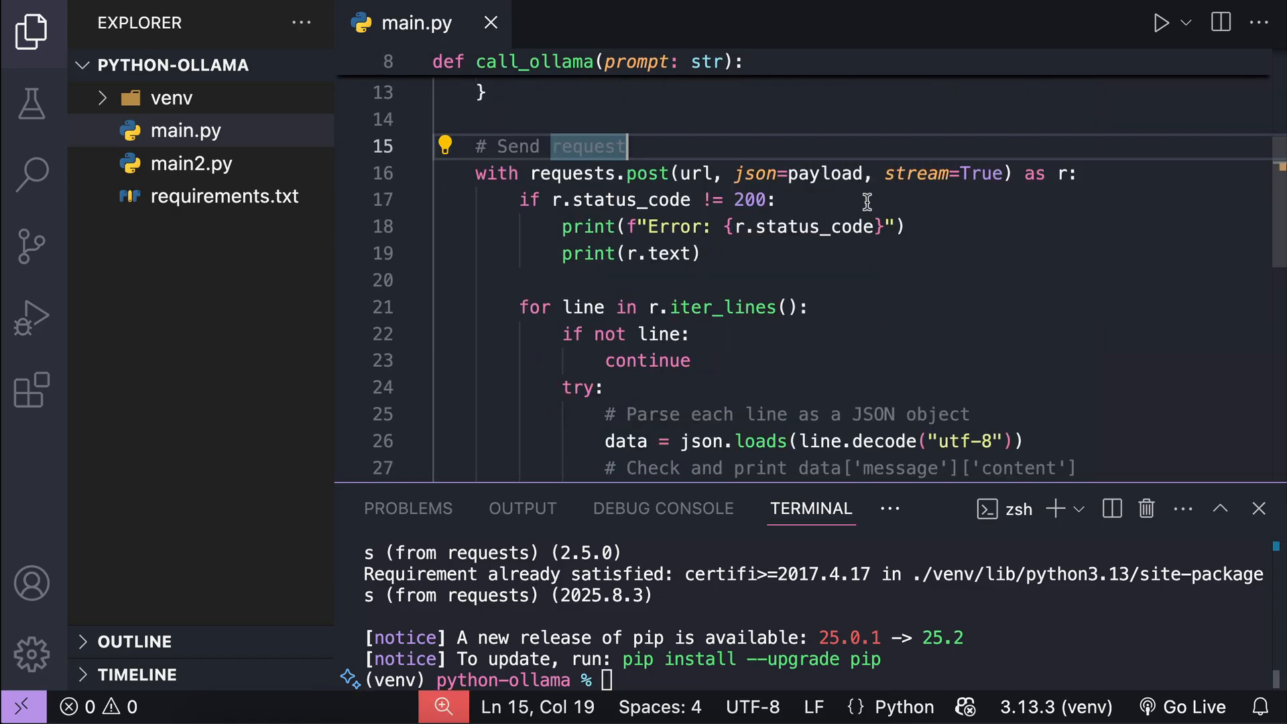
mouse_move(955, 185)
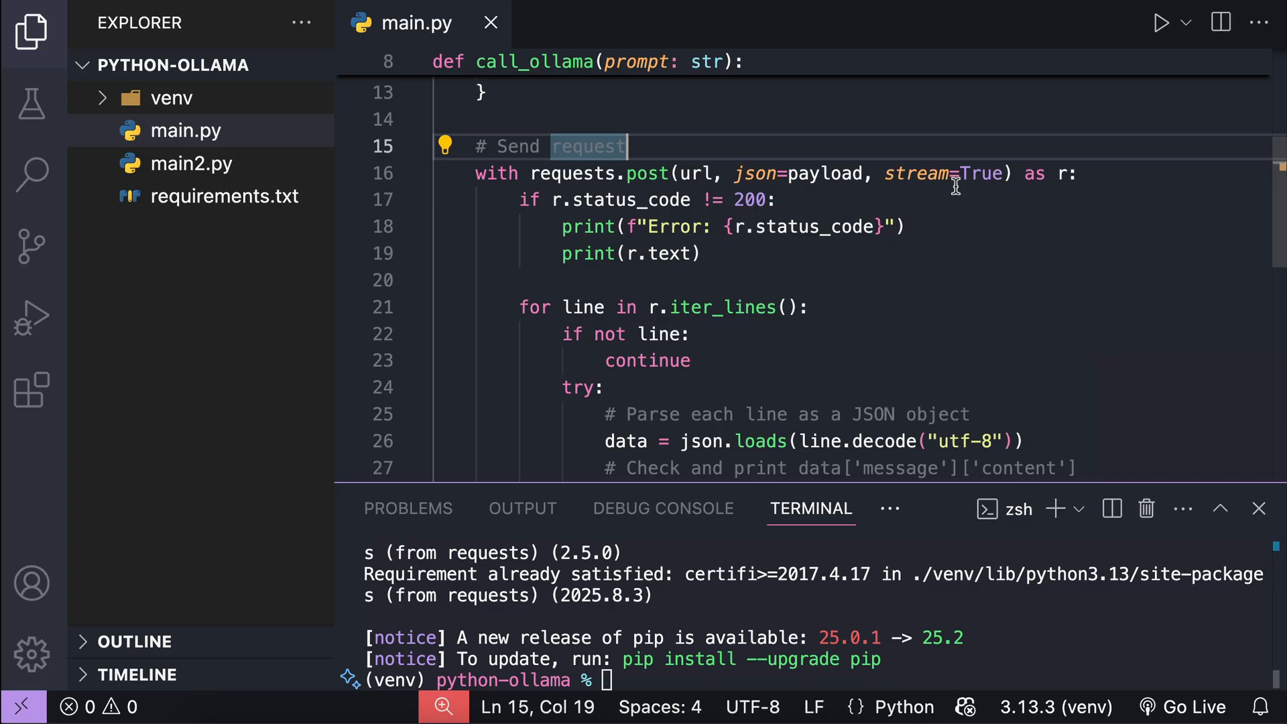
mouse_move(988, 178)
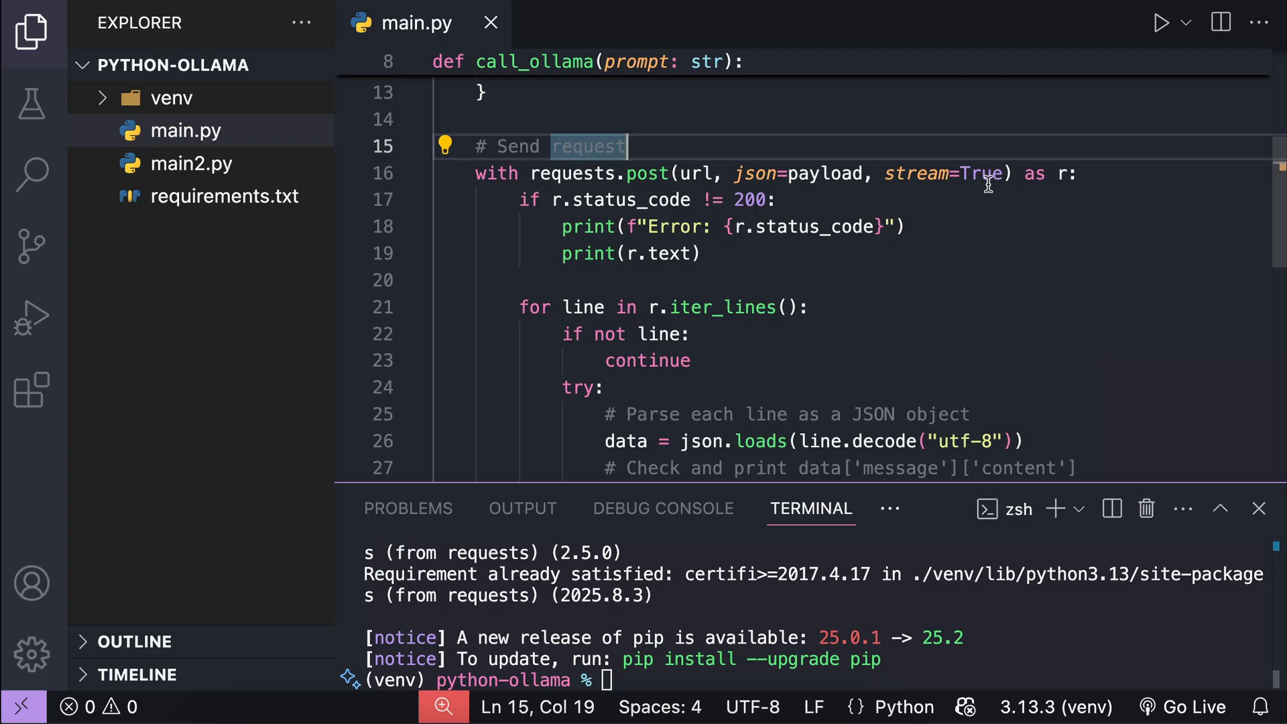
mouse_move(1002, 182)
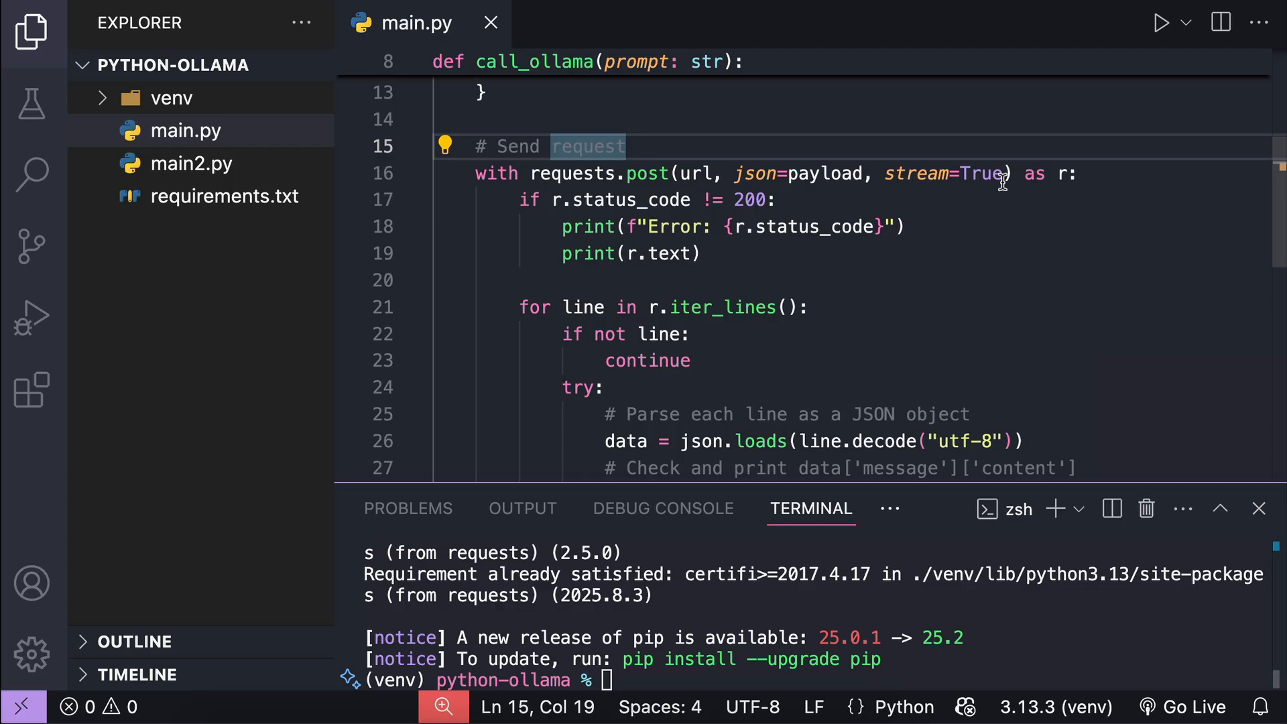
mouse_move(817, 280)
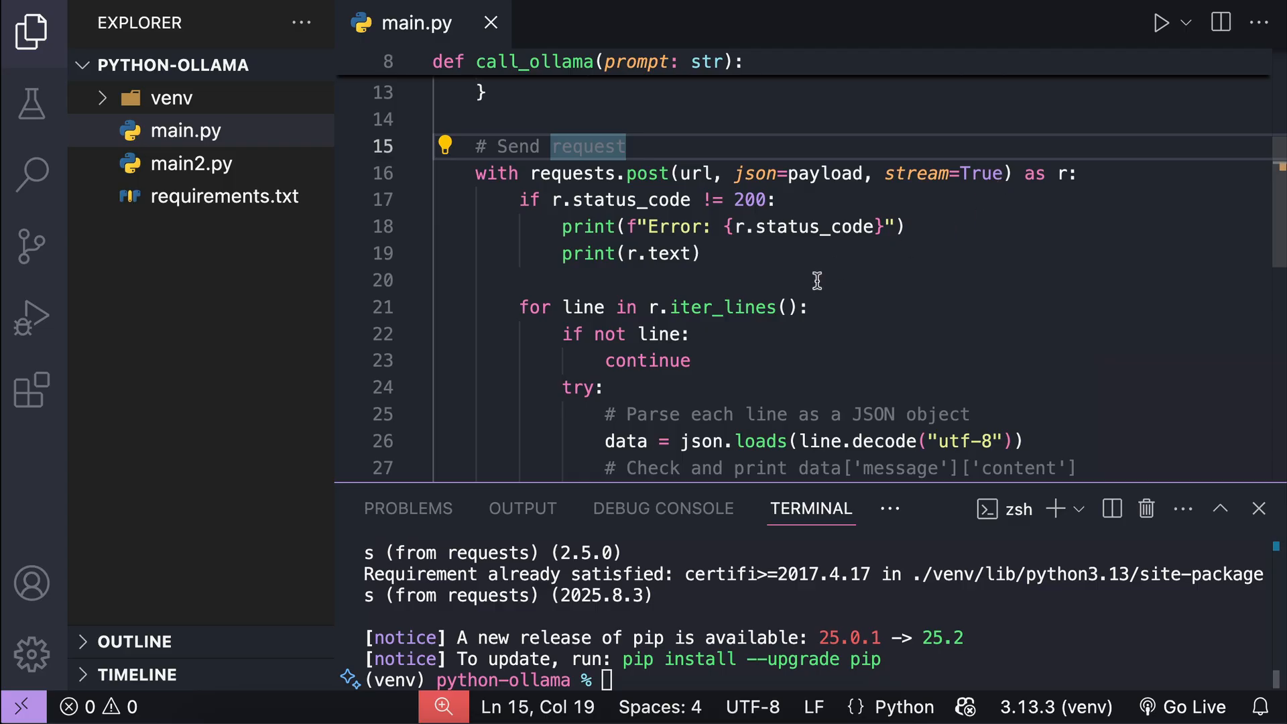
scroll(down, 3)
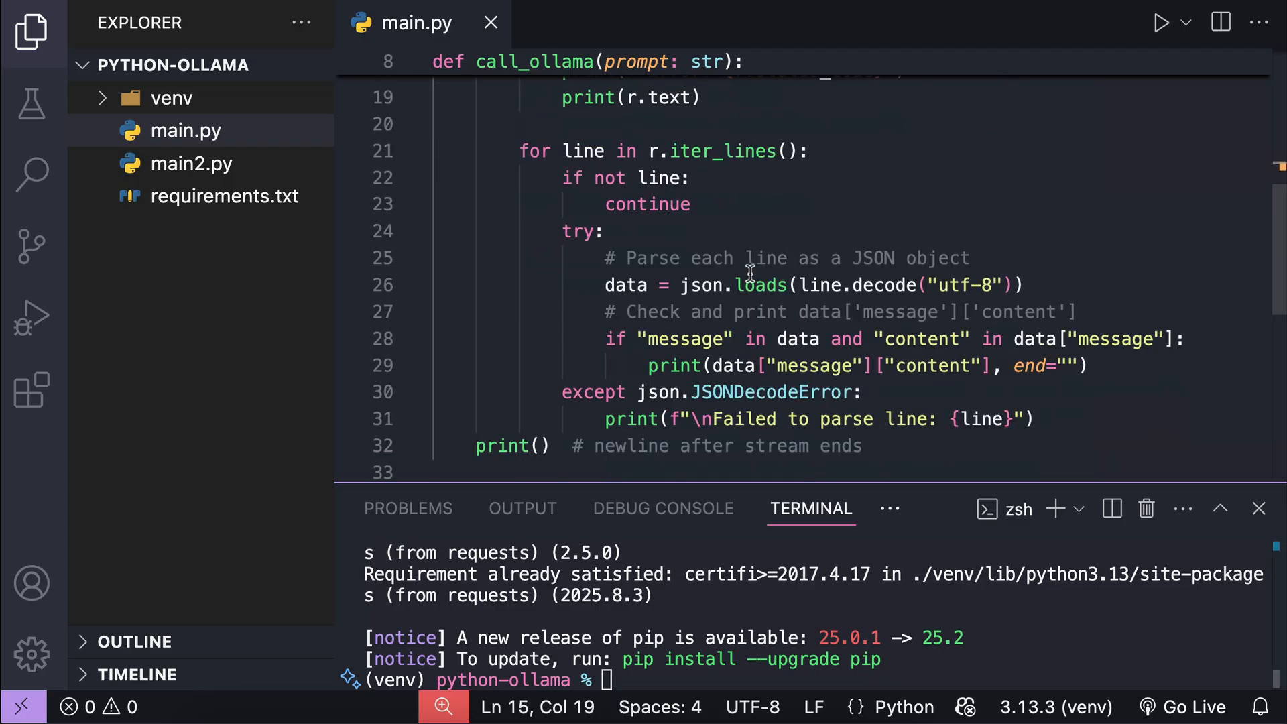
mouse_move(988, 394)
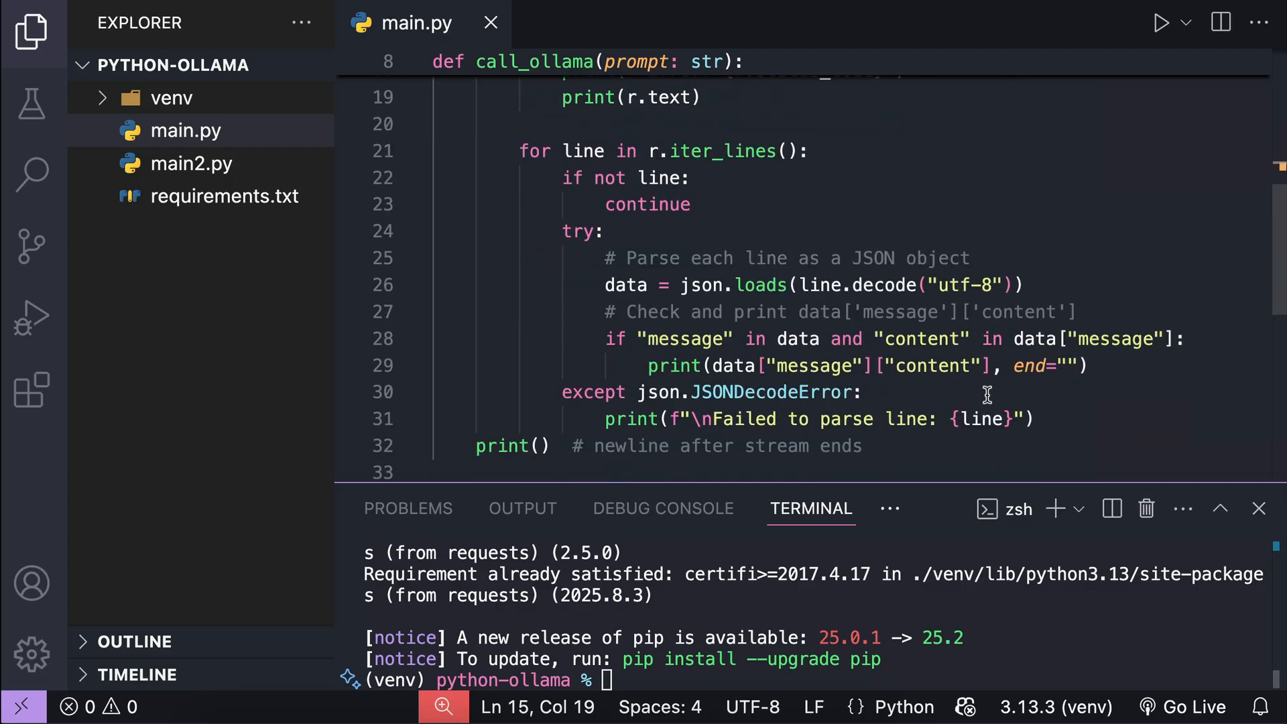
mouse_move(1087, 430)
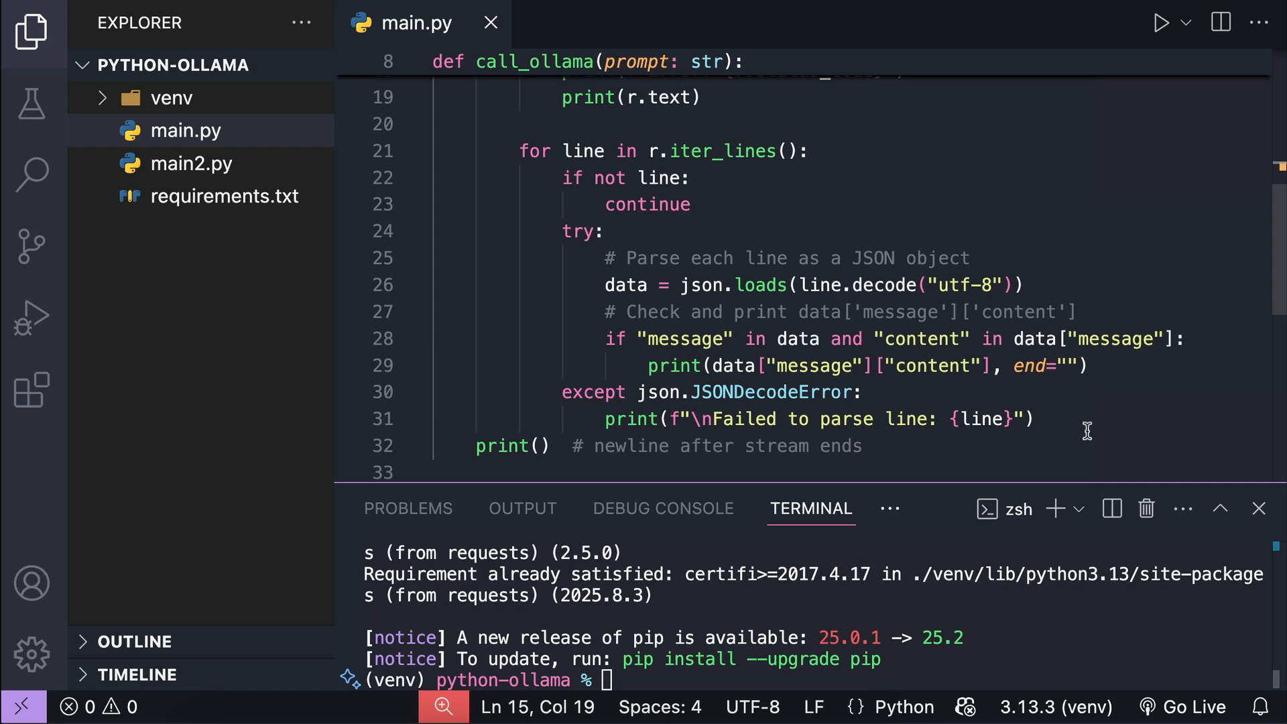
scroll(down, 3)
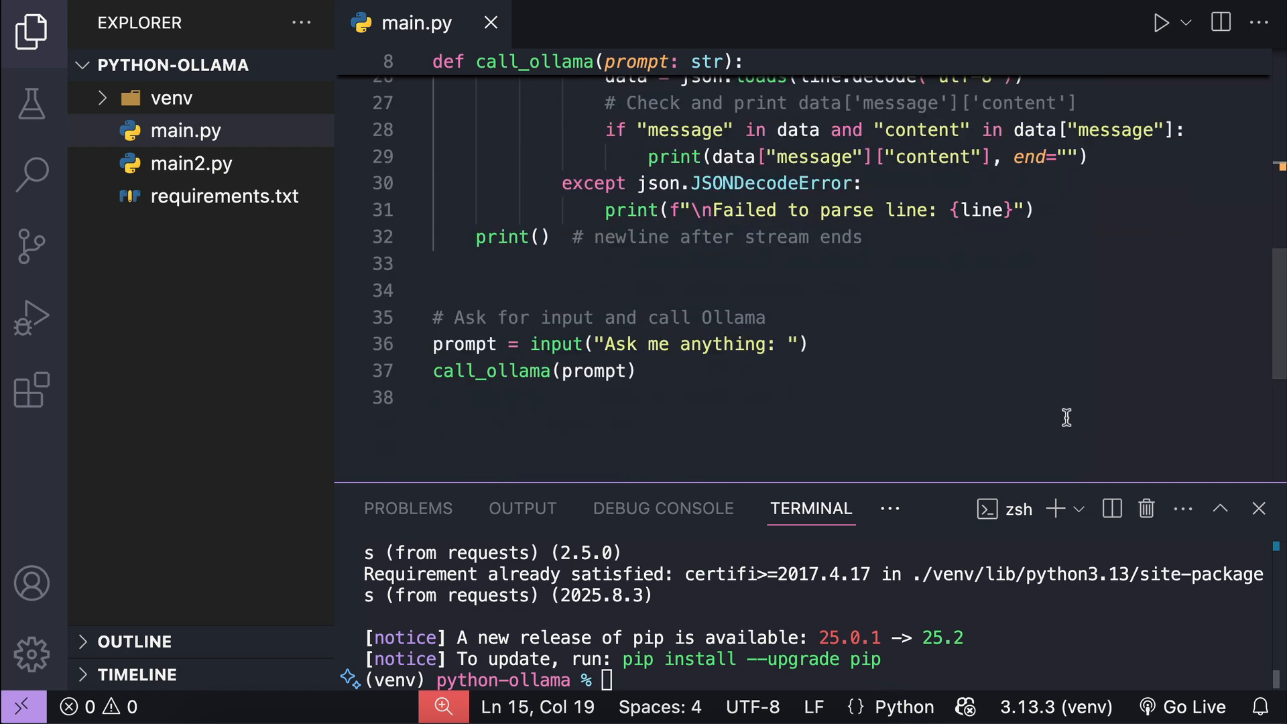
mouse_move(829, 346)
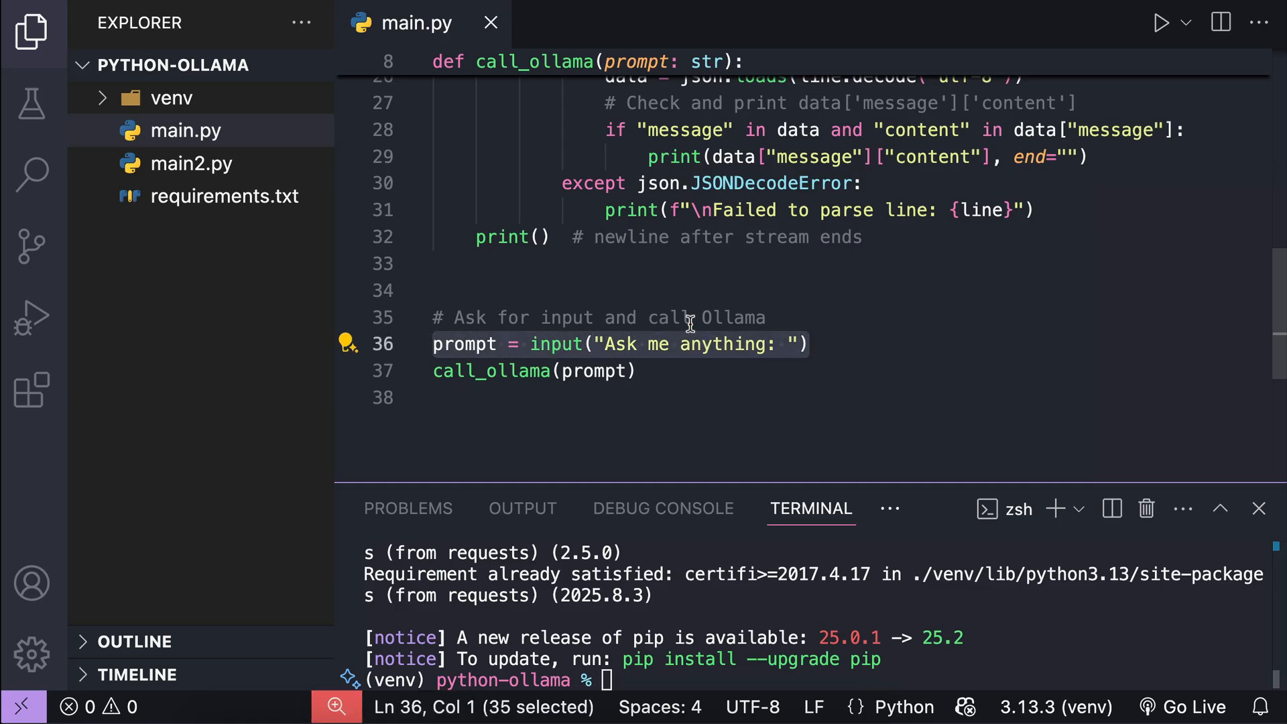
click(458, 370)
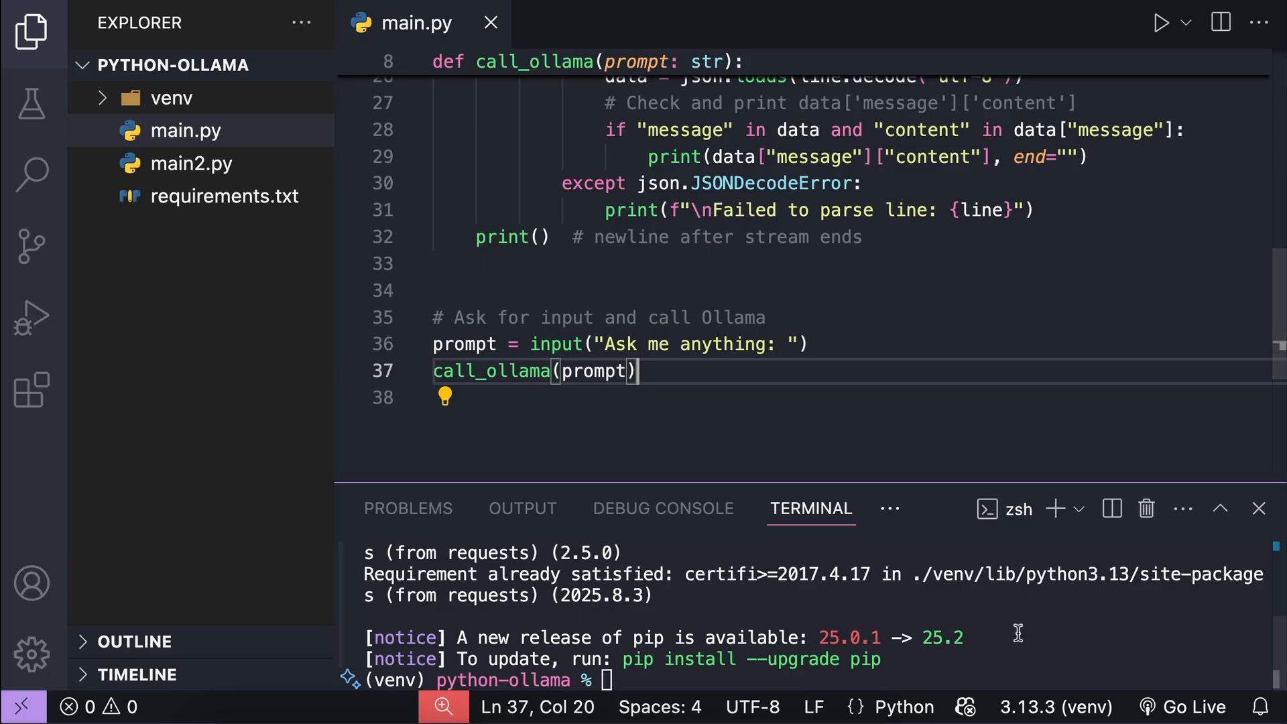
Run python main.py and send 'Hello!' to see the streamed greeting reply
key(ctrl+l)
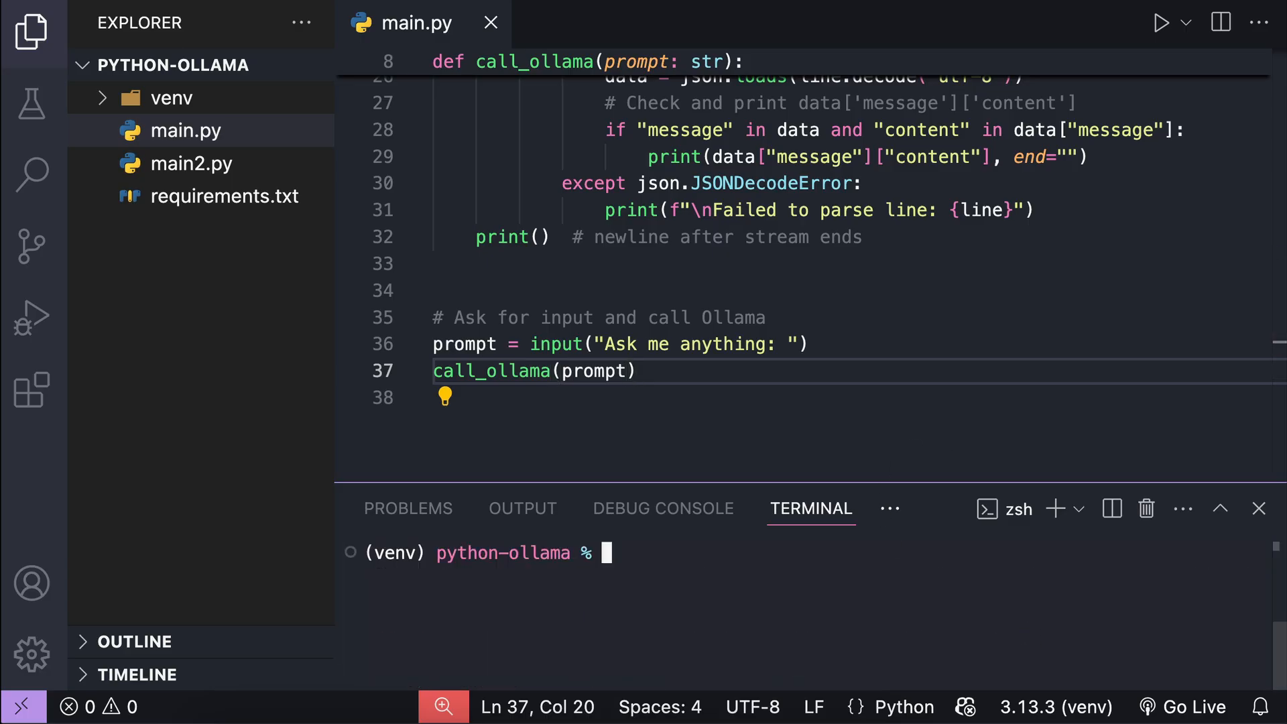
text(python m)
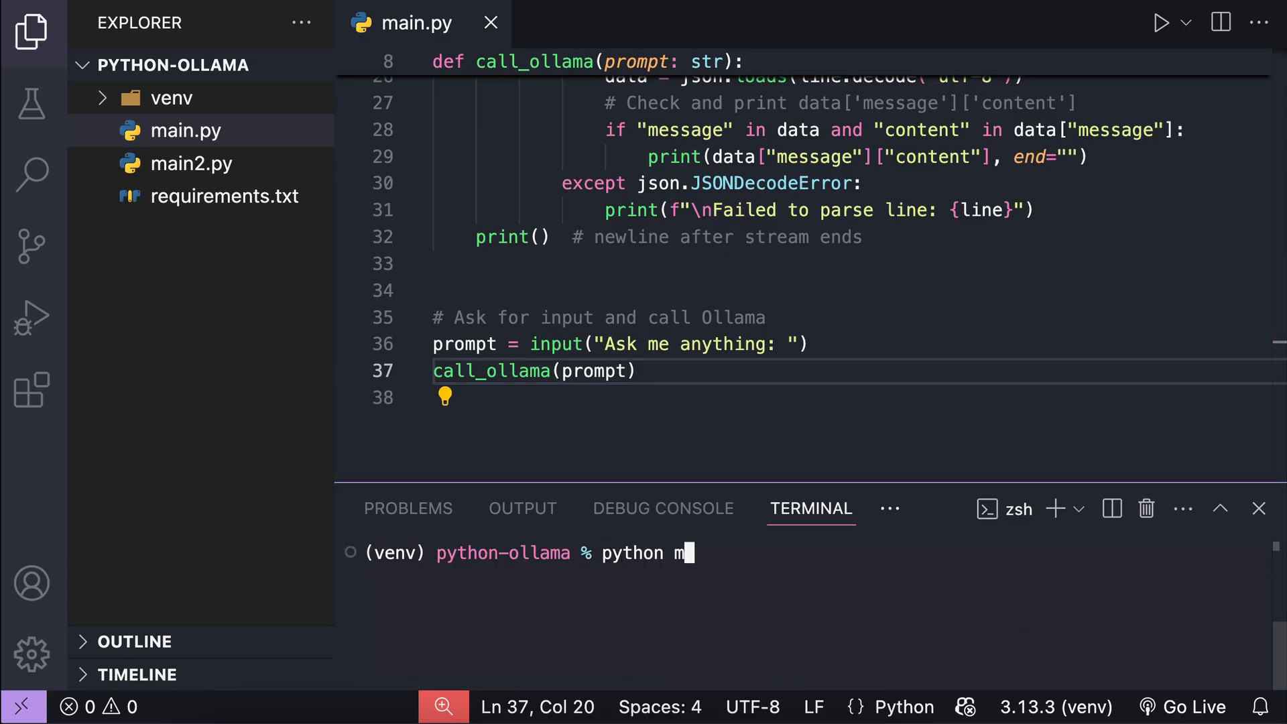
key(Return)
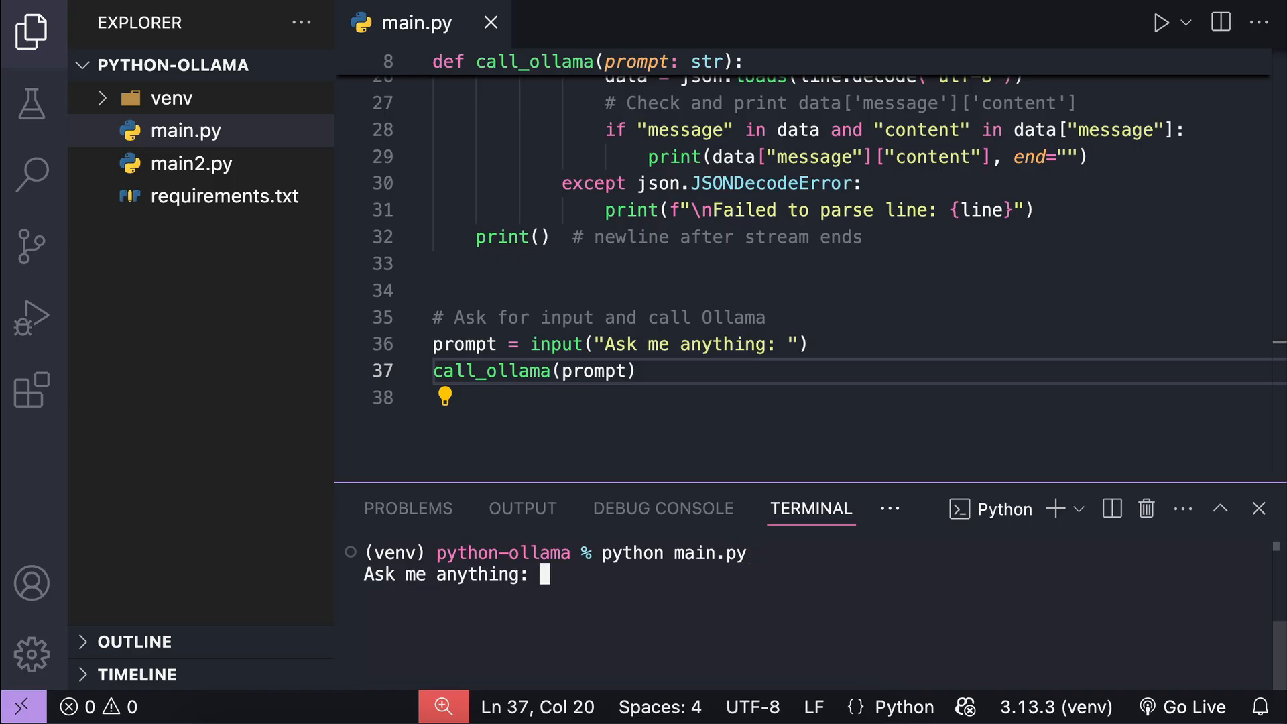
mouse_move(626, 588)
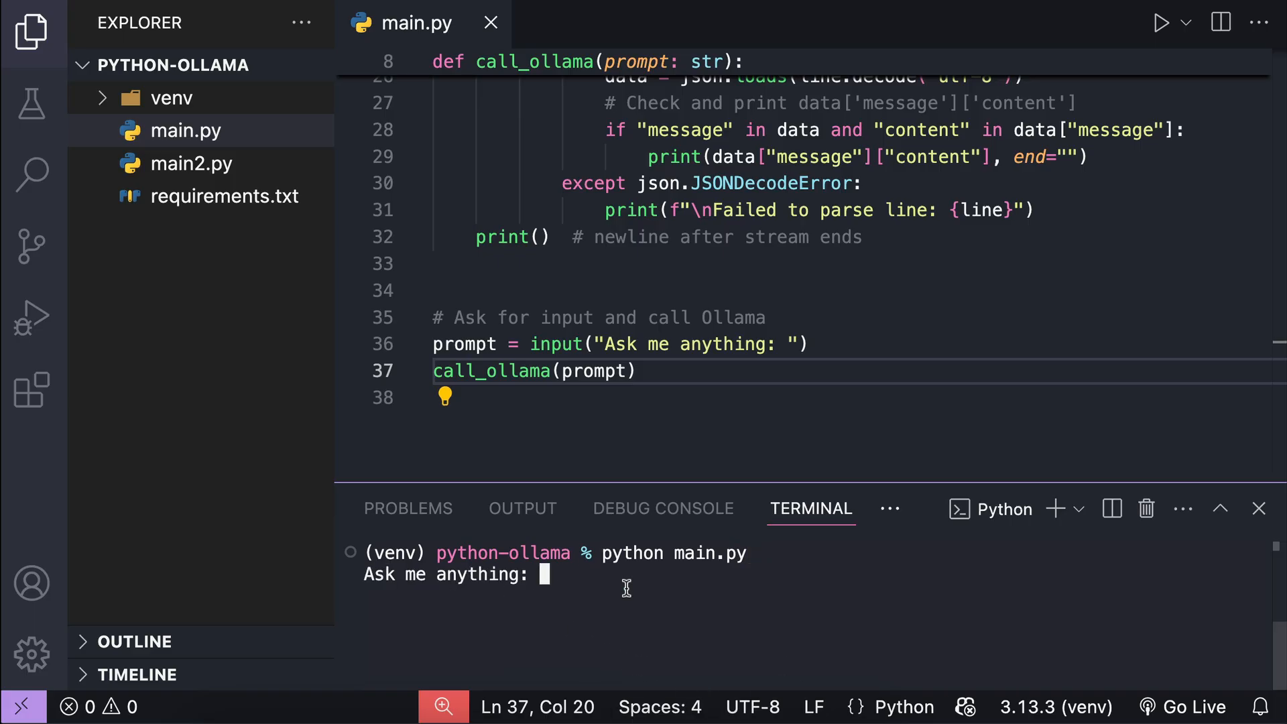
text(Hello!)
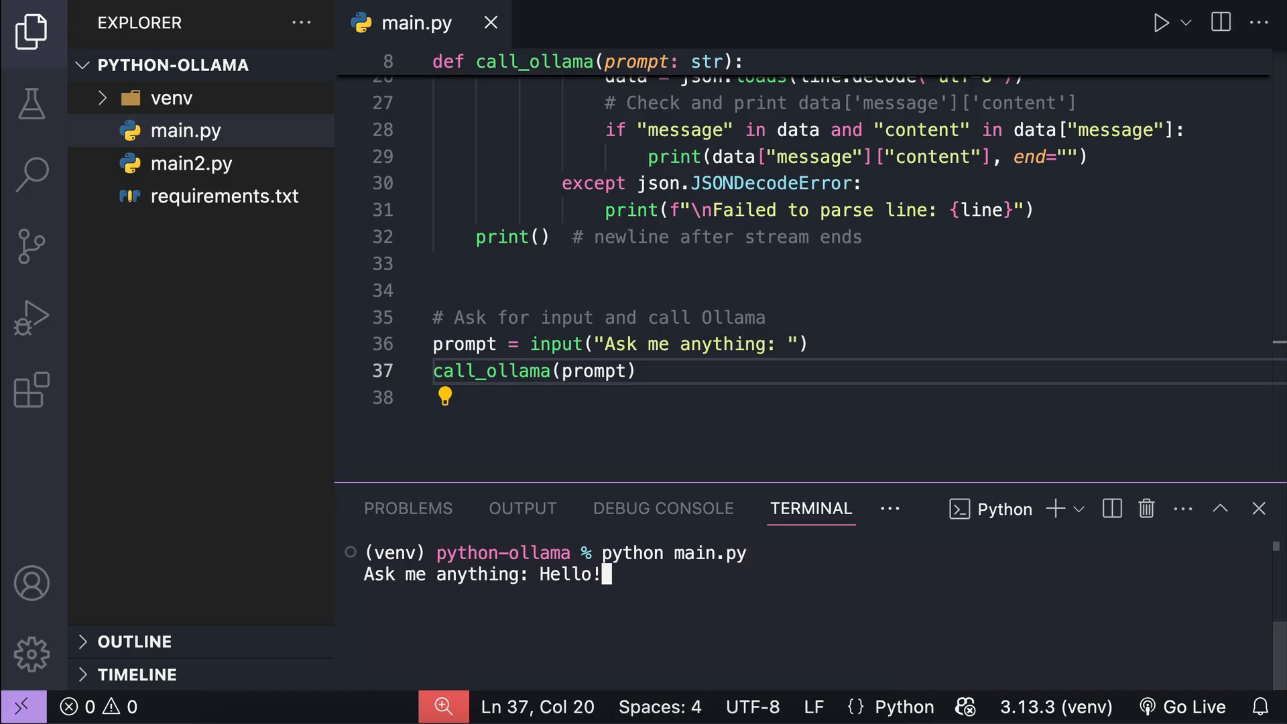
key(Return)
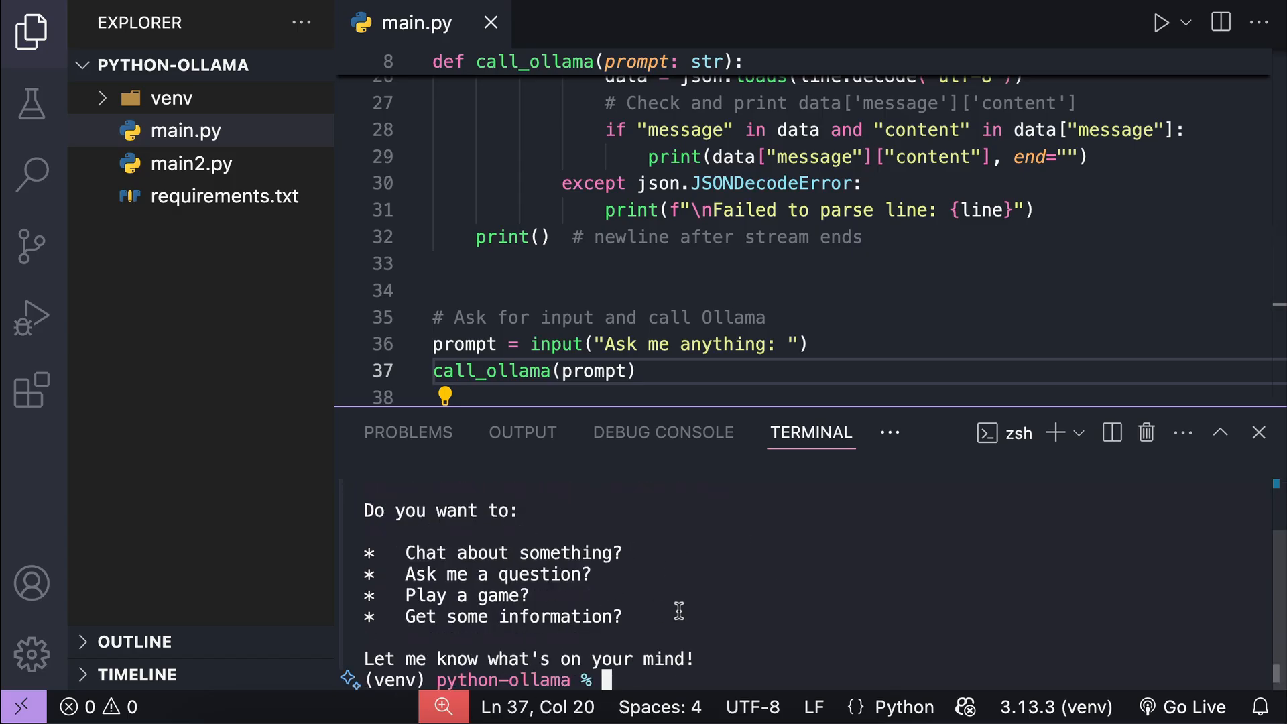
Scroll the ollama-python README to the Streaming responses example code
scroll(up, 3)
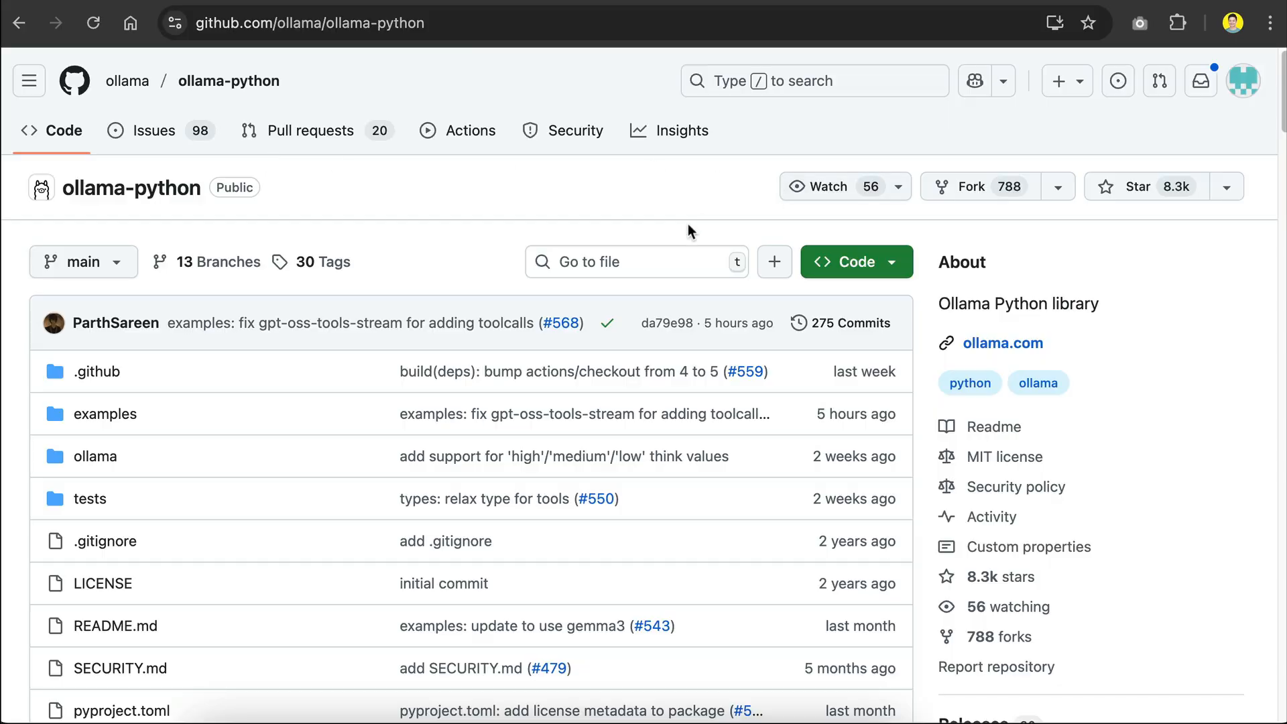
scroll(down, 3)
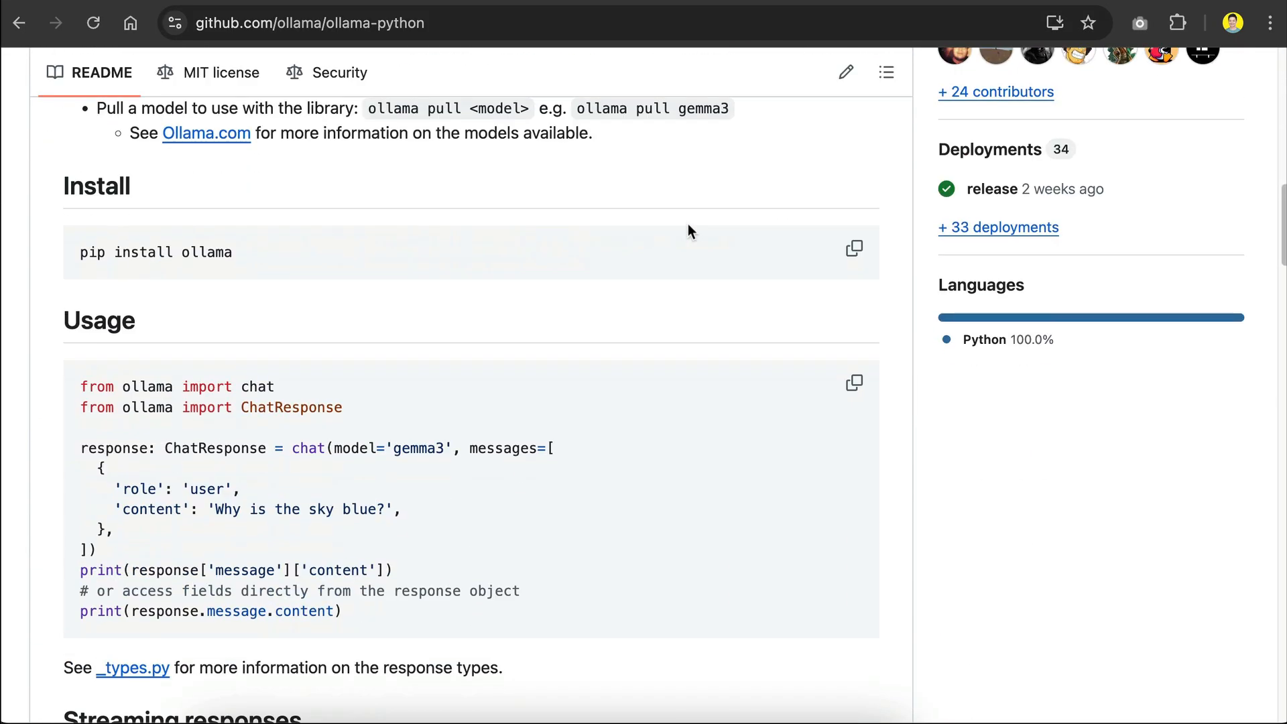
scroll(down, 3)
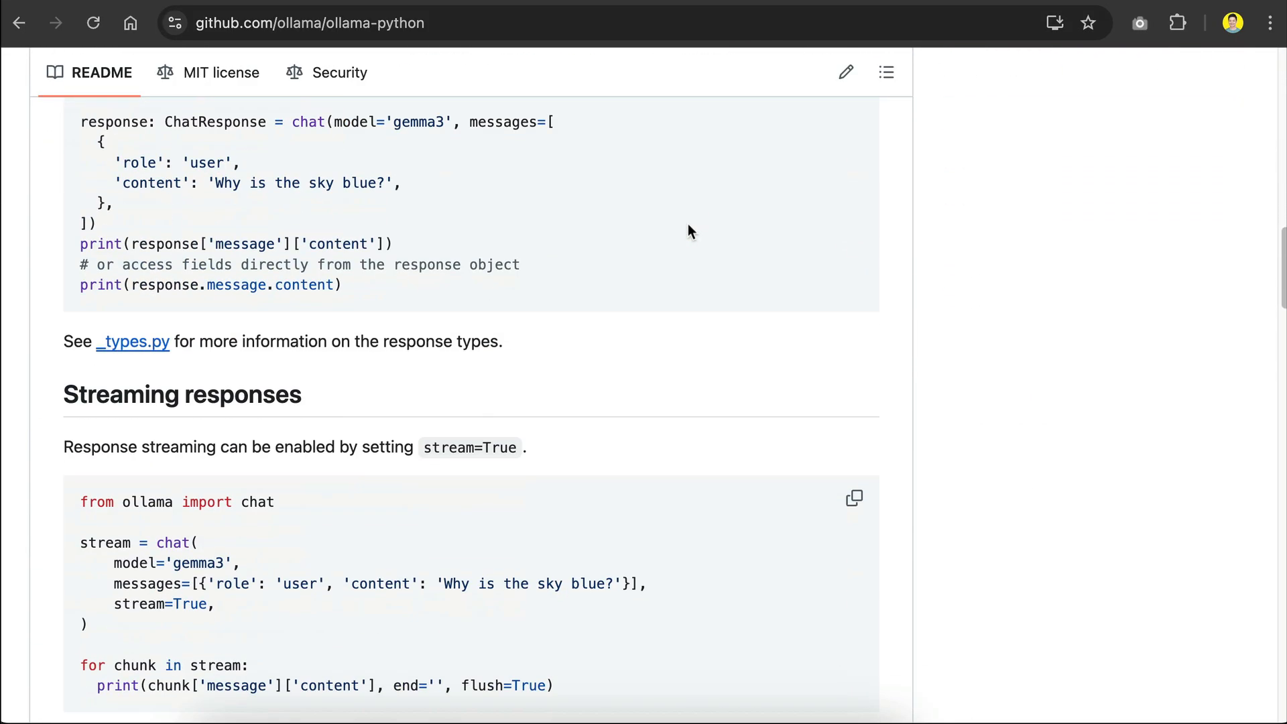
scroll(down, 3)
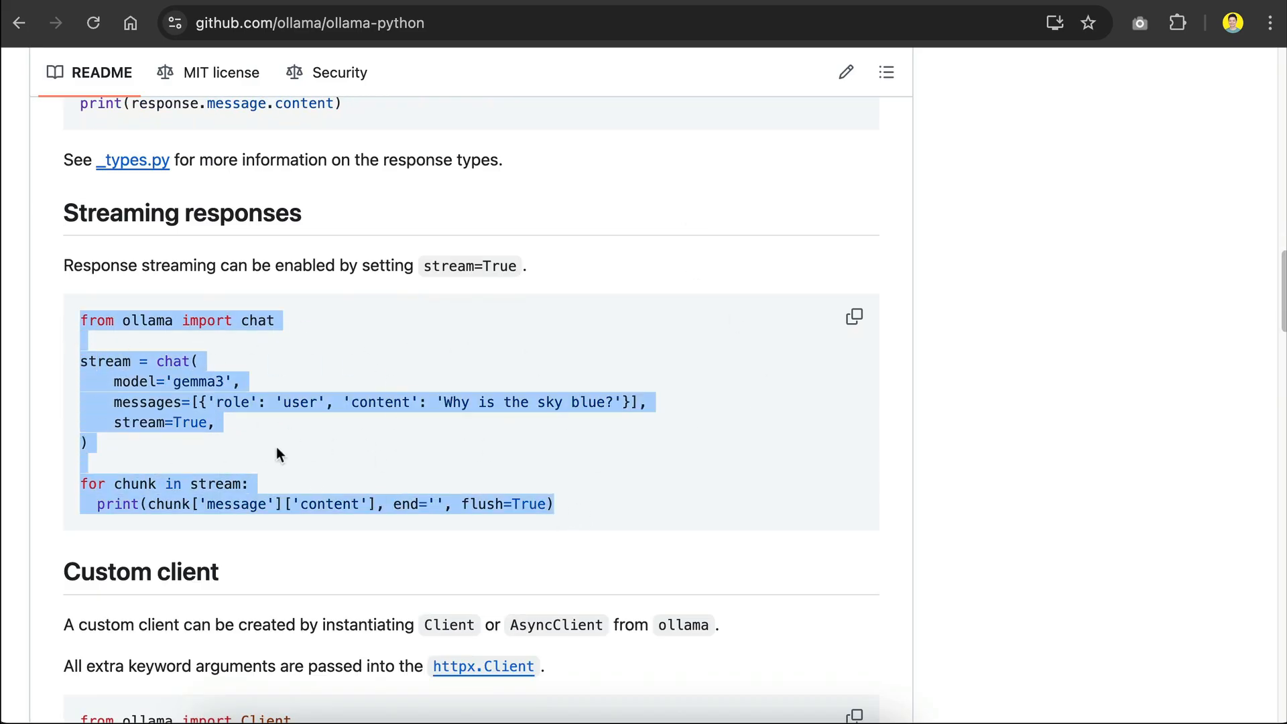
mouse_move(423, 459)
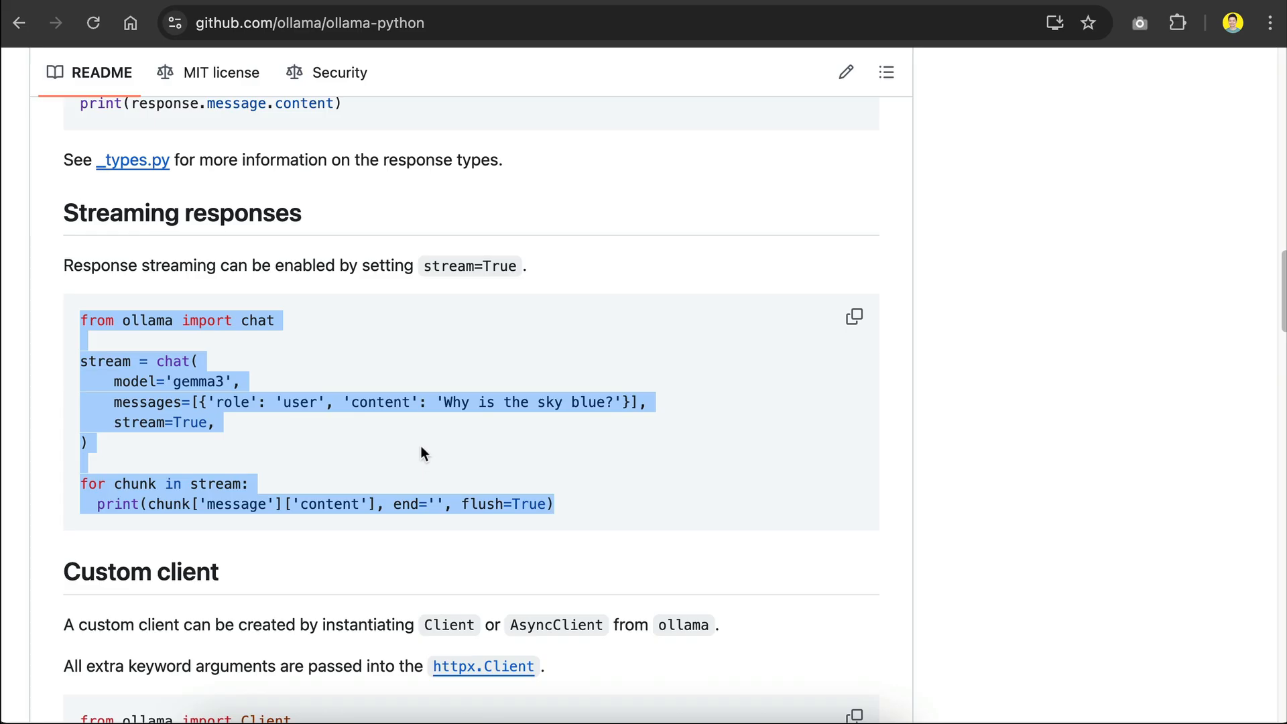
click(423, 453)
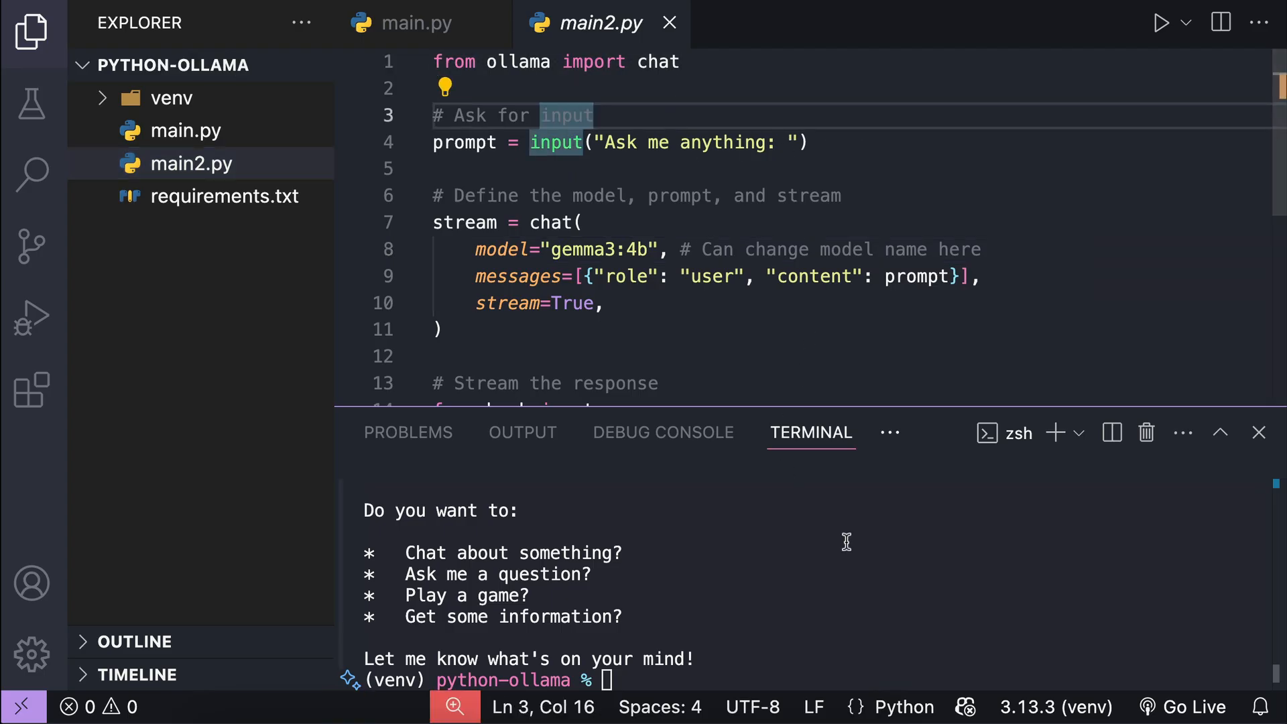
Install the ollama package, run python main2.py with 'Hello!' and return to main.py
text(pip in)
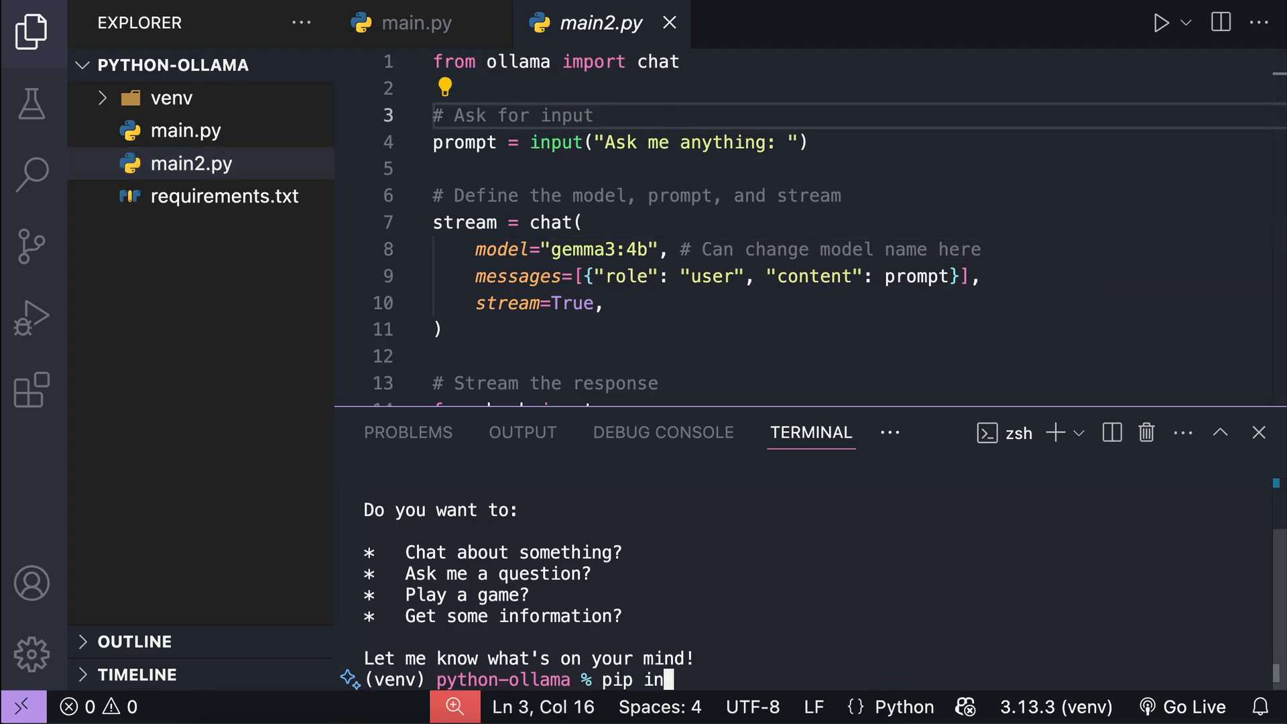
text(stall olla)
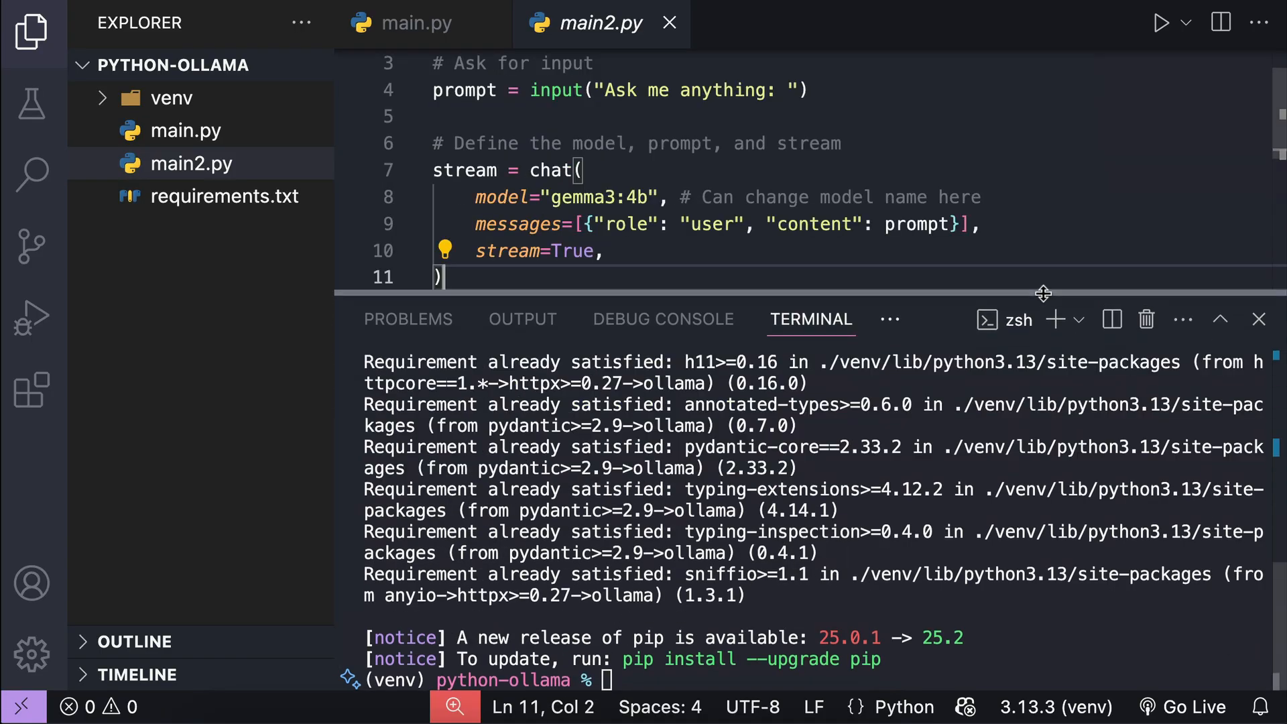
text(python main2.py)
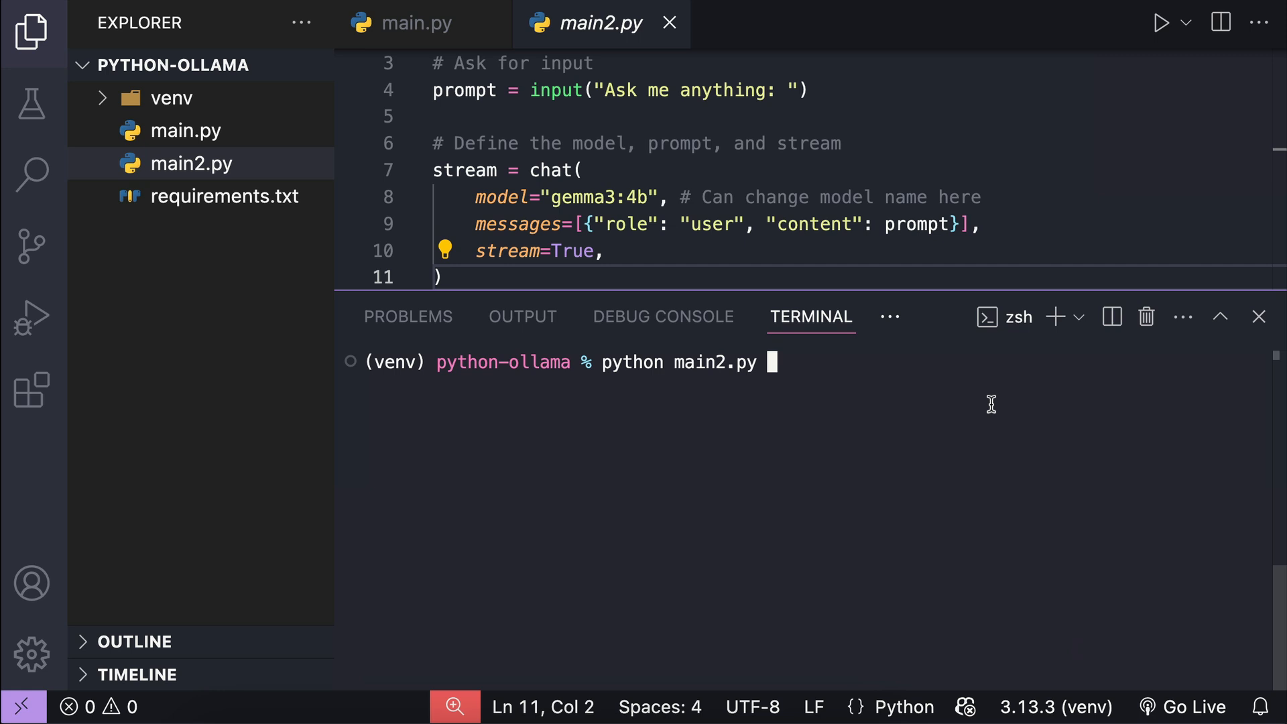
key(Return)
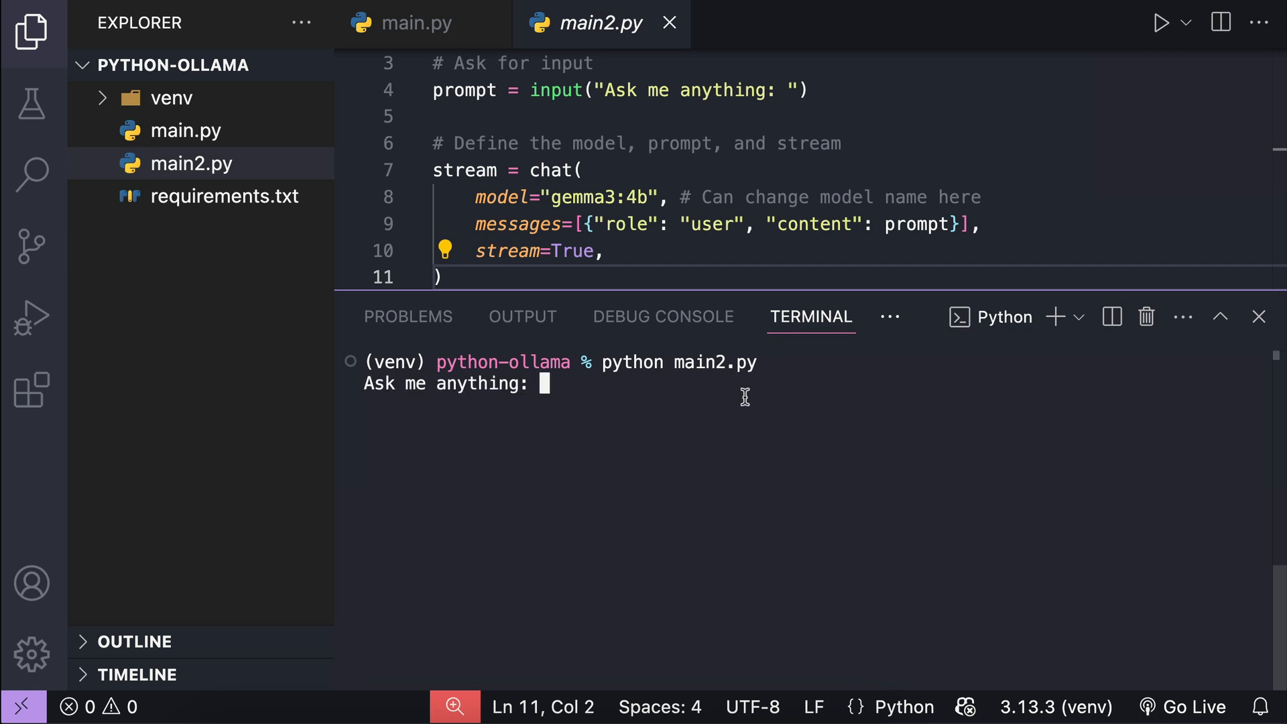
text(Hello!)
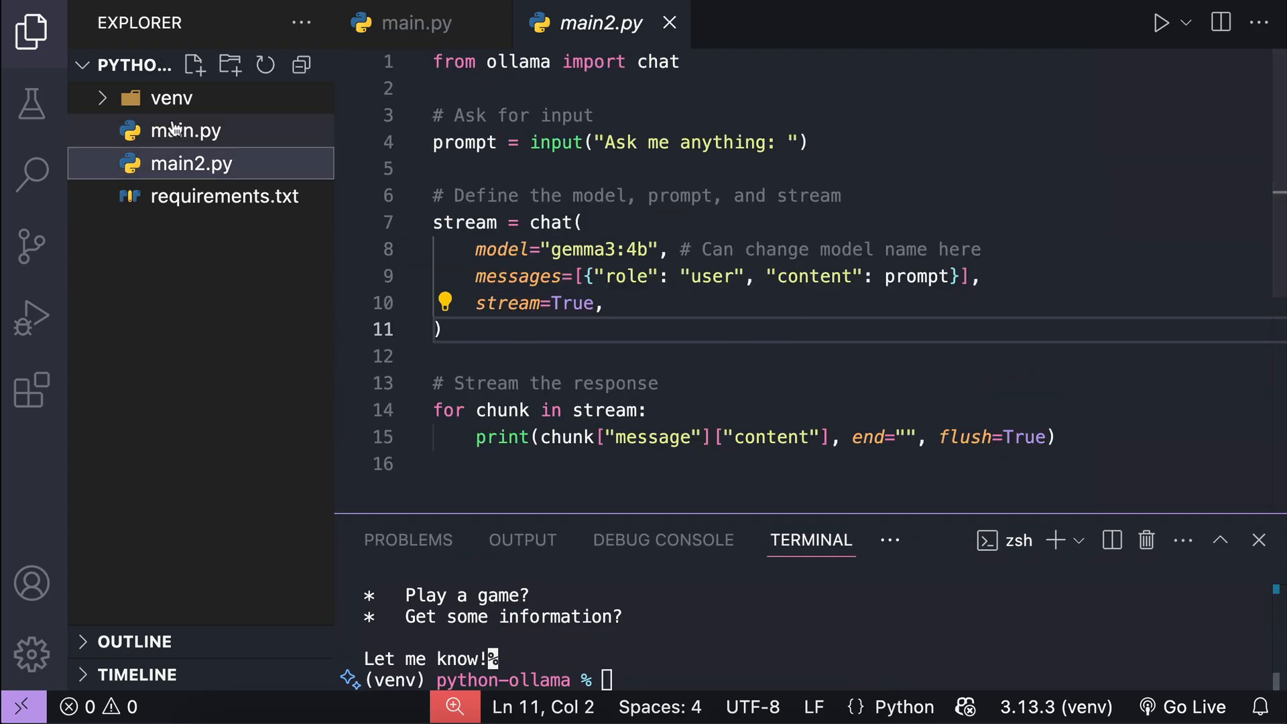
click(417, 23)
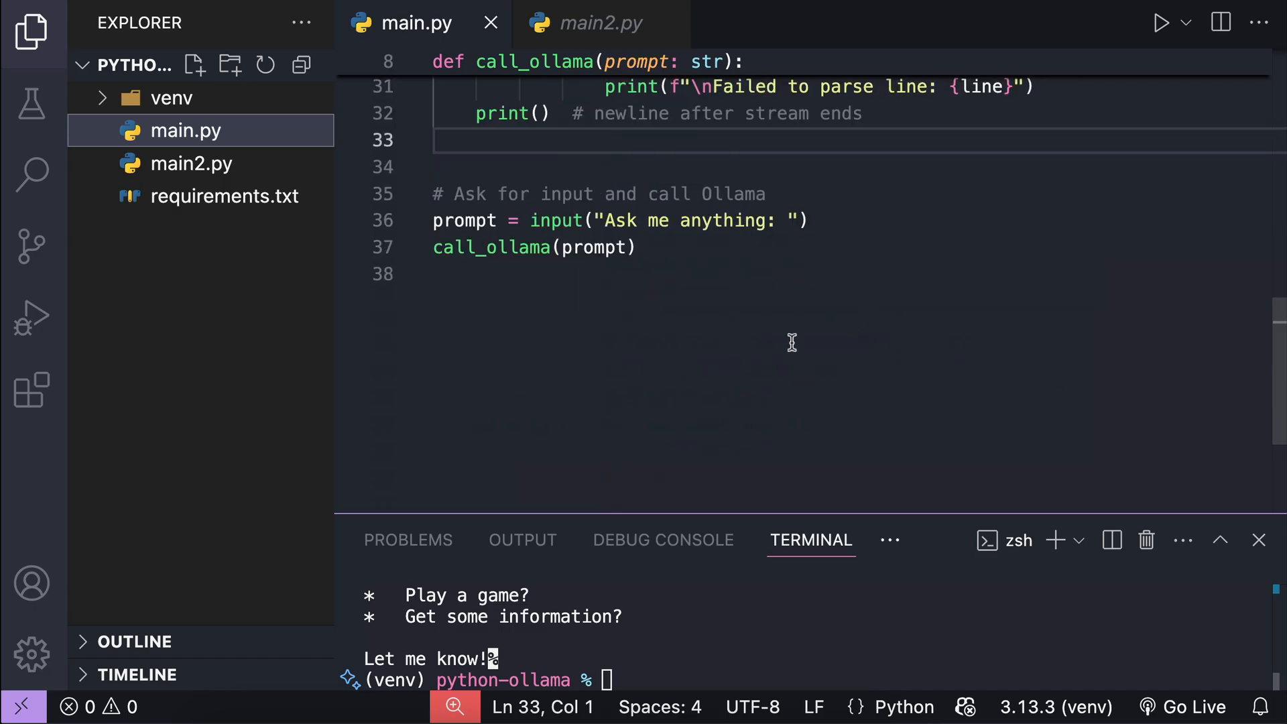
mouse_move(731, 267)
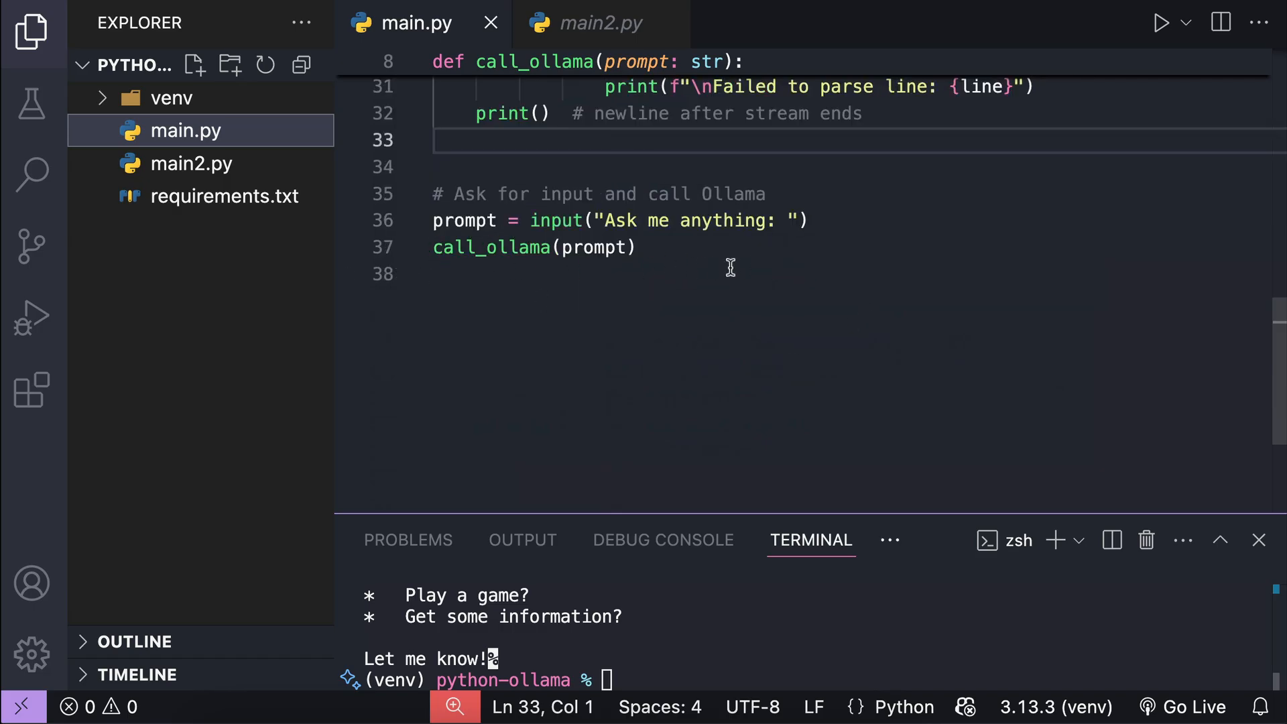
mouse_move(812, 268)
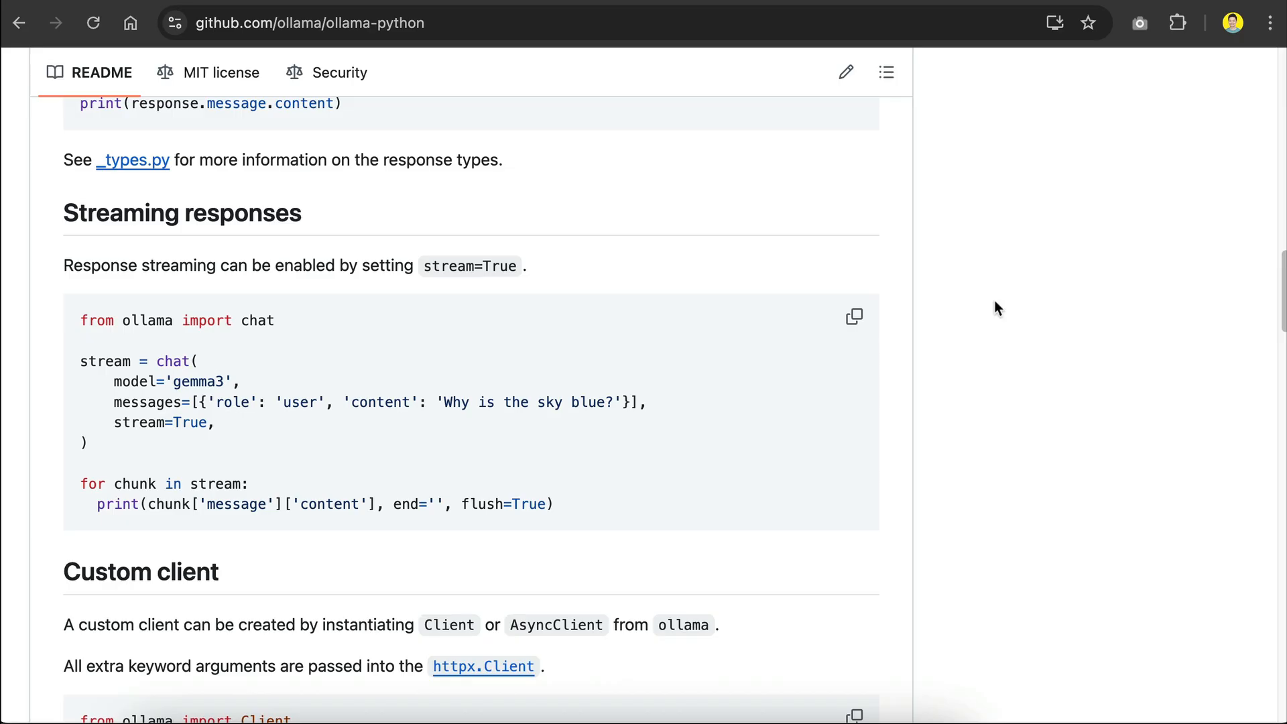
Scroll through the README's API reference for chat, generate, list, pull, push and embed
scroll(down, 3)
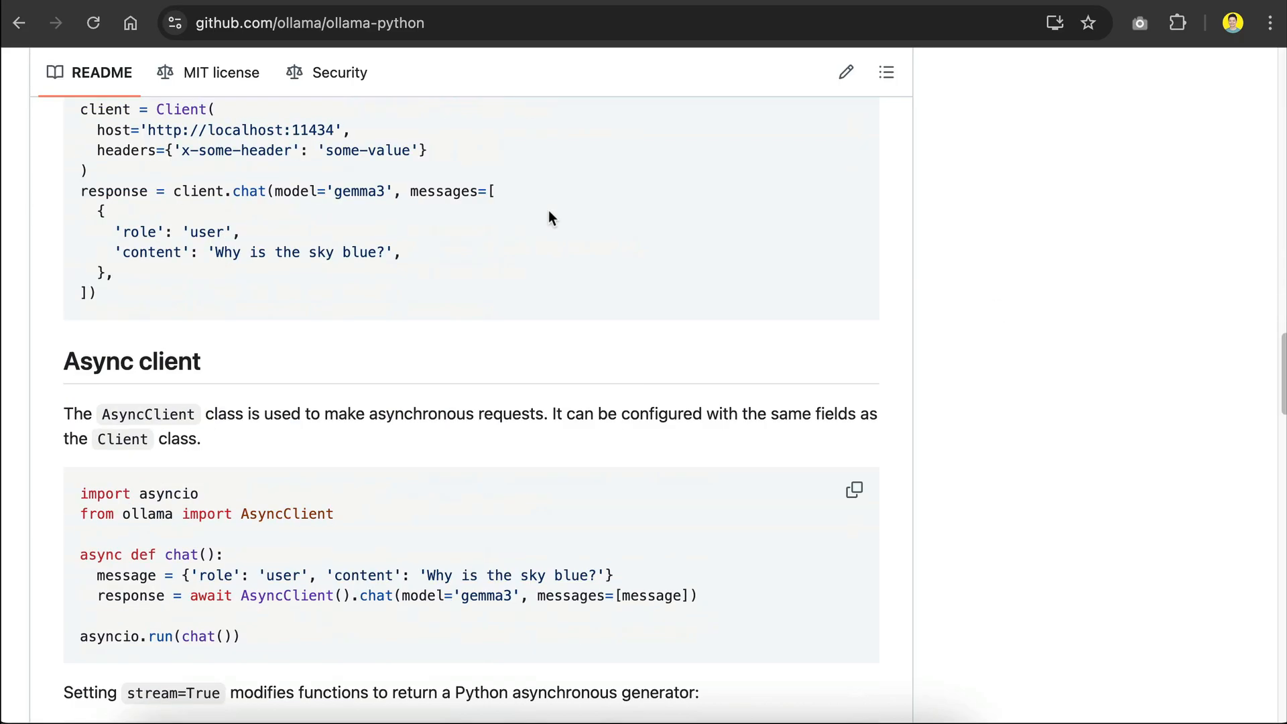
scroll(up, 3)
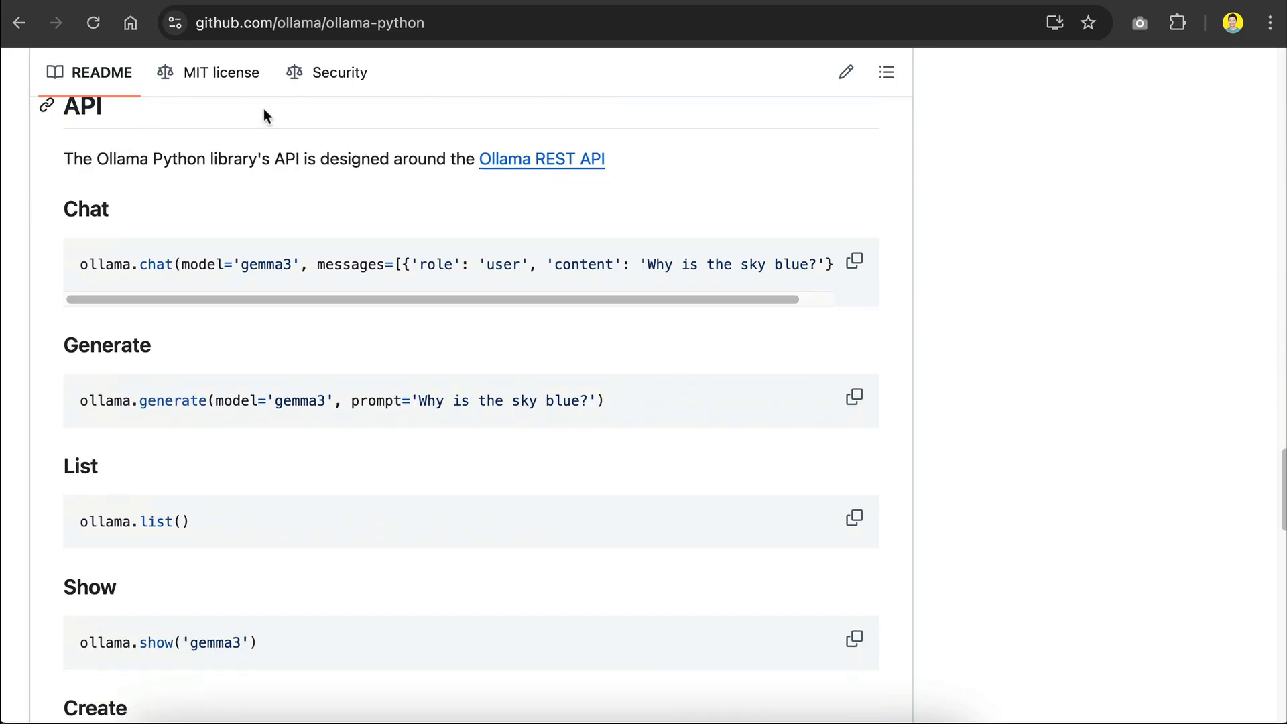
scroll(down, 3)
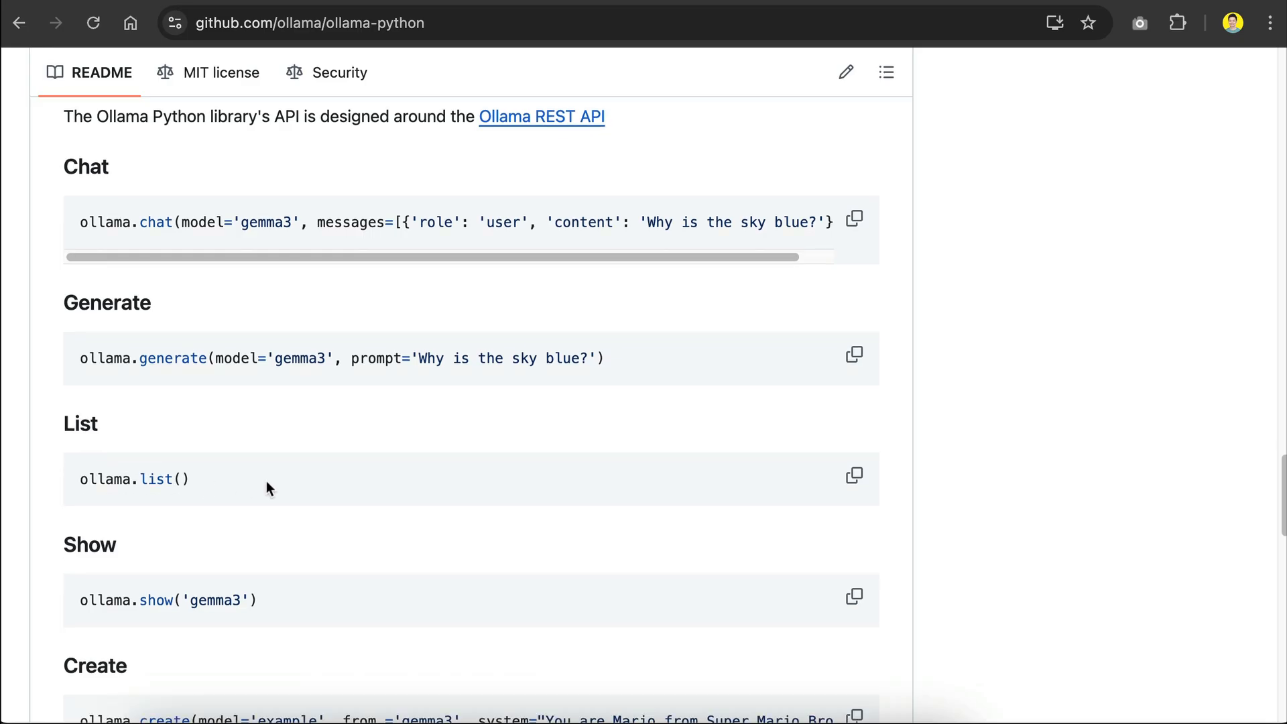
scroll(down, 3)
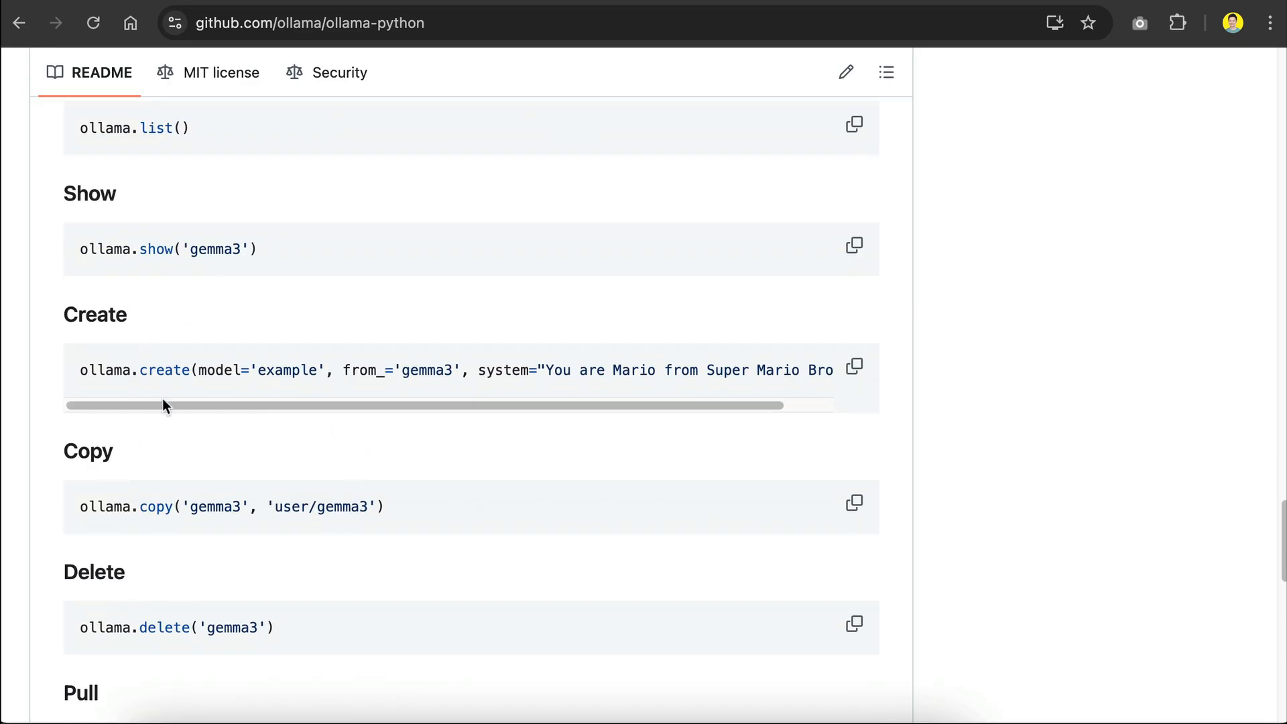
scroll(down, 3)
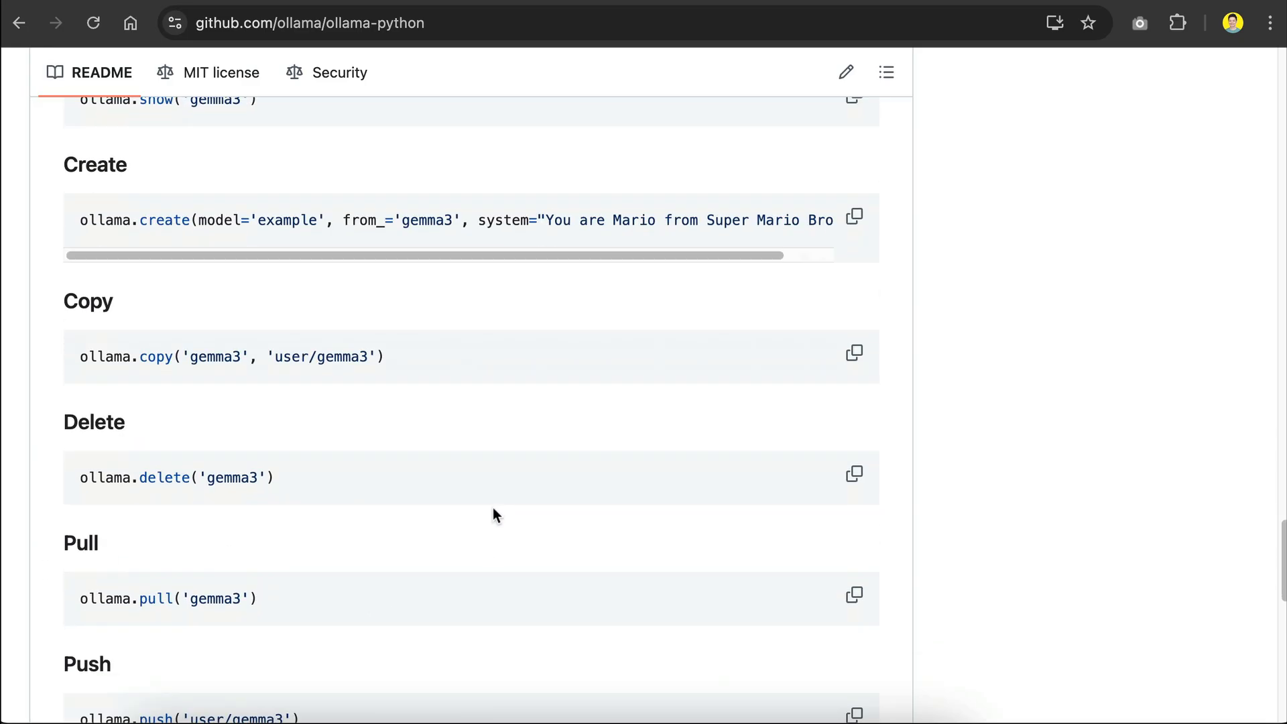
scroll(down, 3)
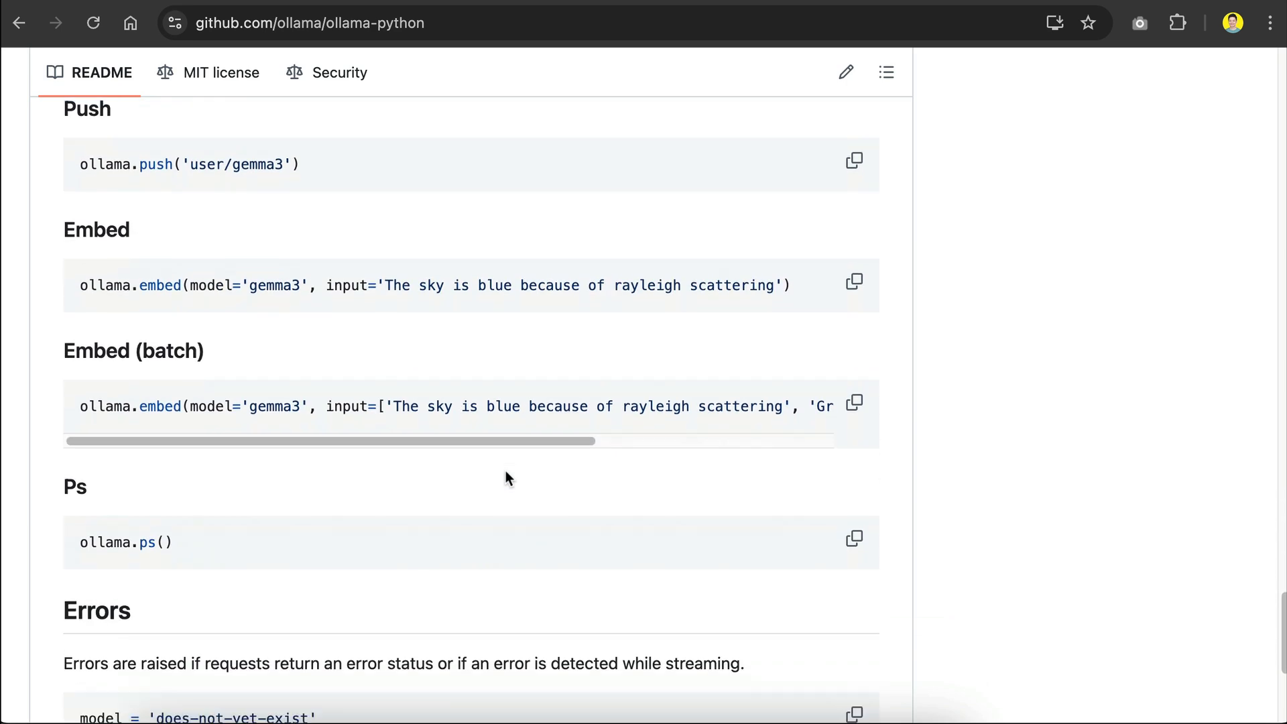
scroll(up, 3)
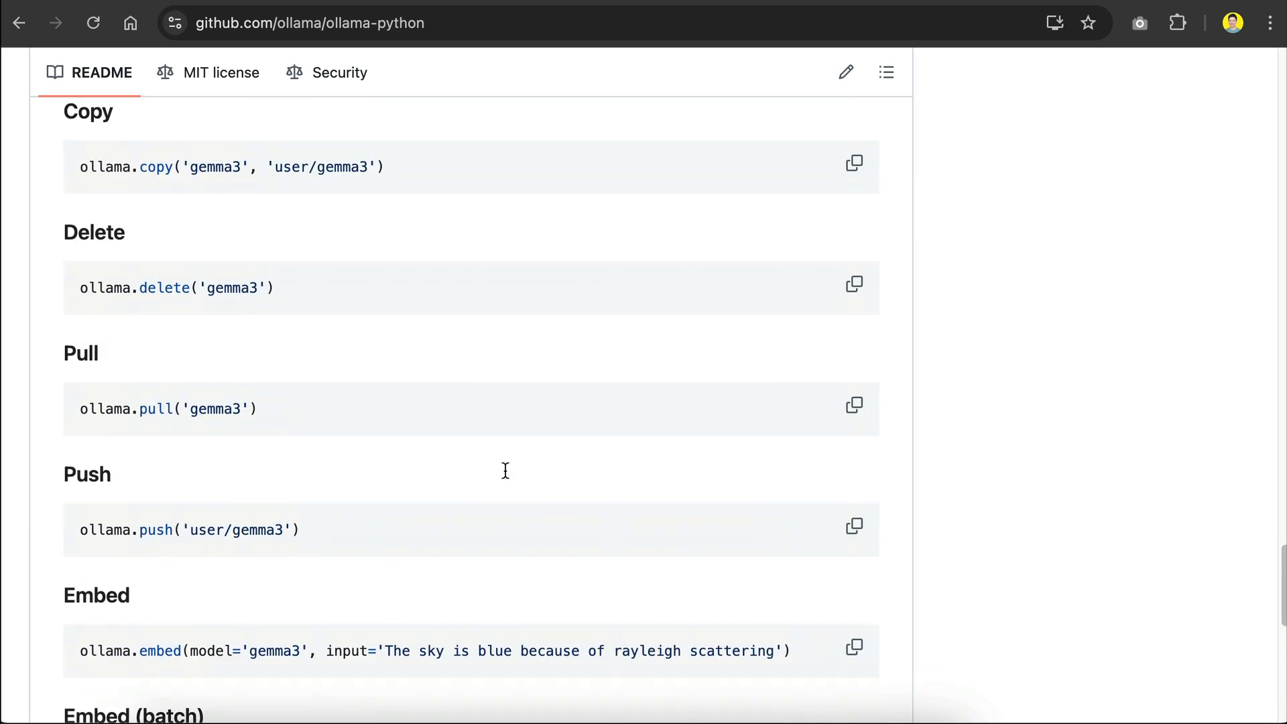
click(657, 706)
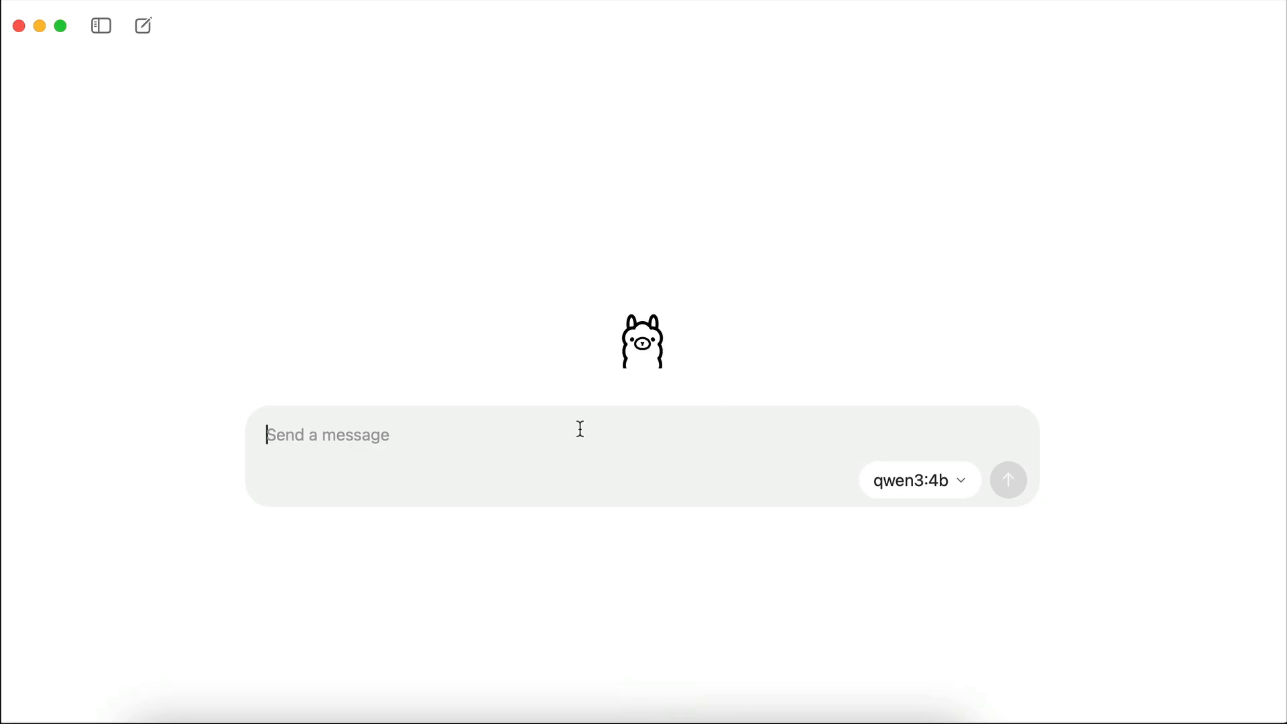
Show the installed model list with gemma3, mistral and qwen3 variants
click(913, 480)
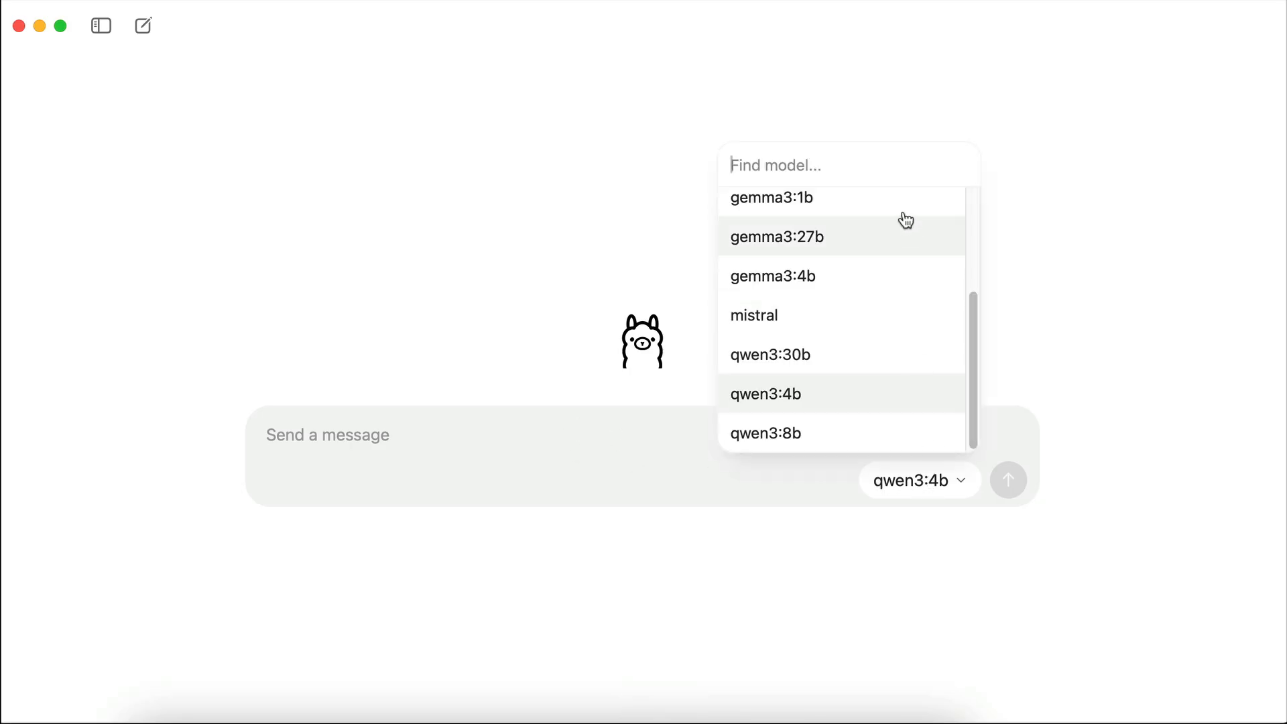
mouse_move(1141, 319)
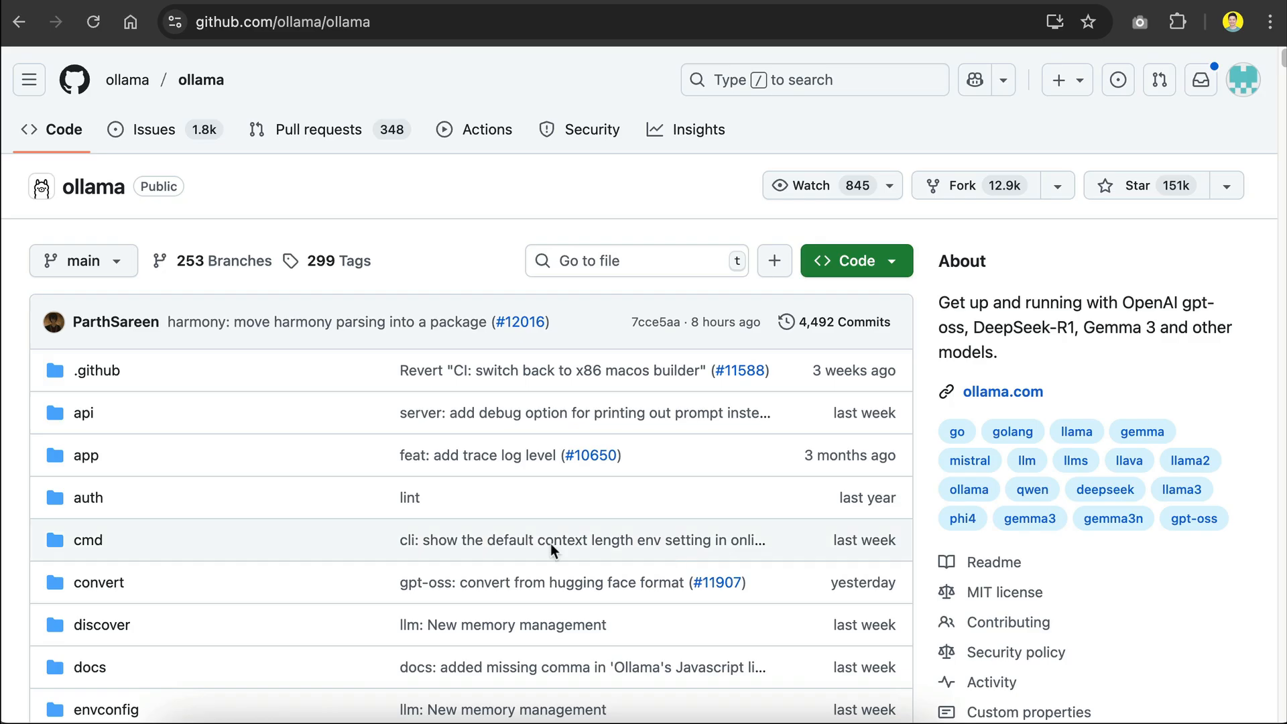
Scroll the ollama README to the Quickstart command and Gemma 3 Model library table
scroll(down, 3)
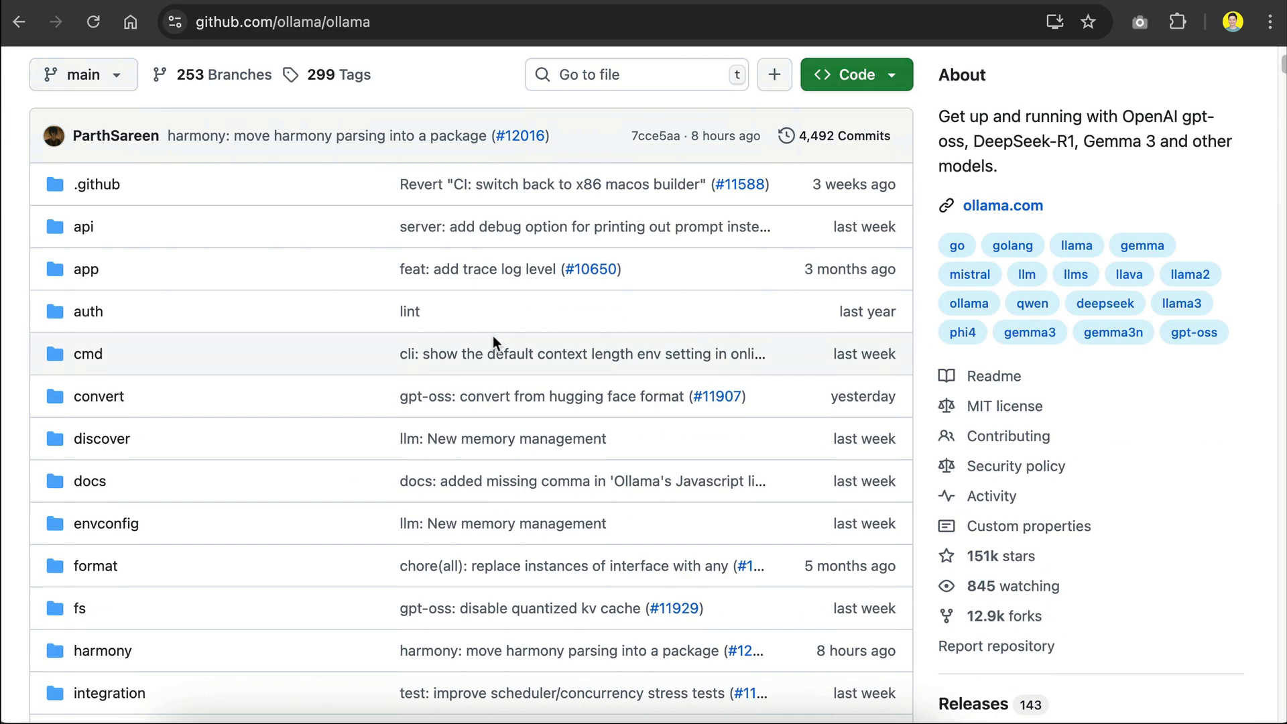
scroll(down, 3)
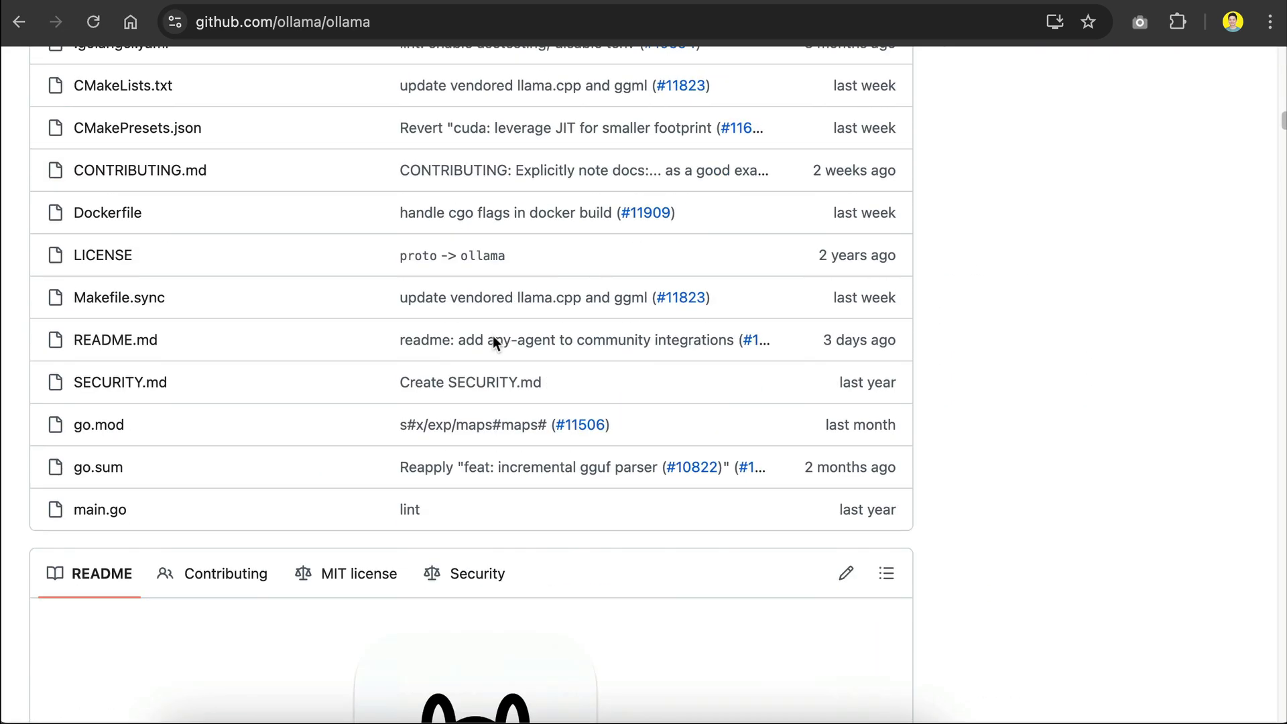
scroll(down, 3)
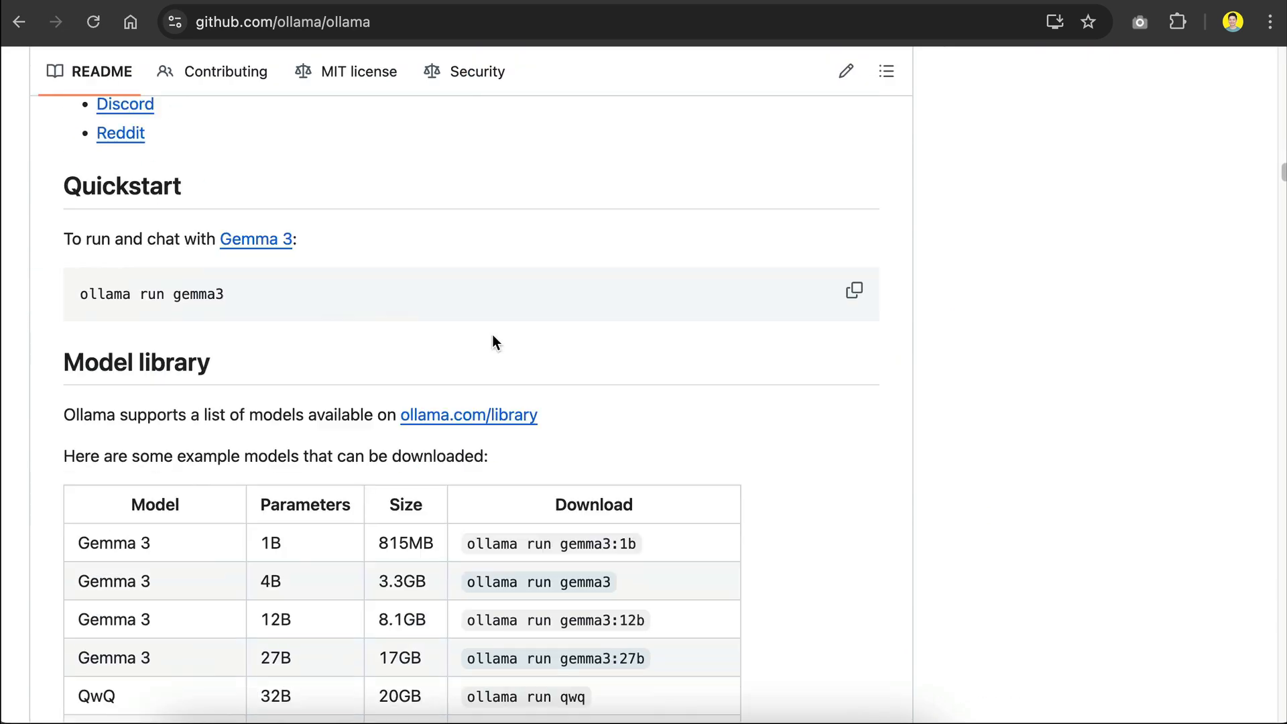